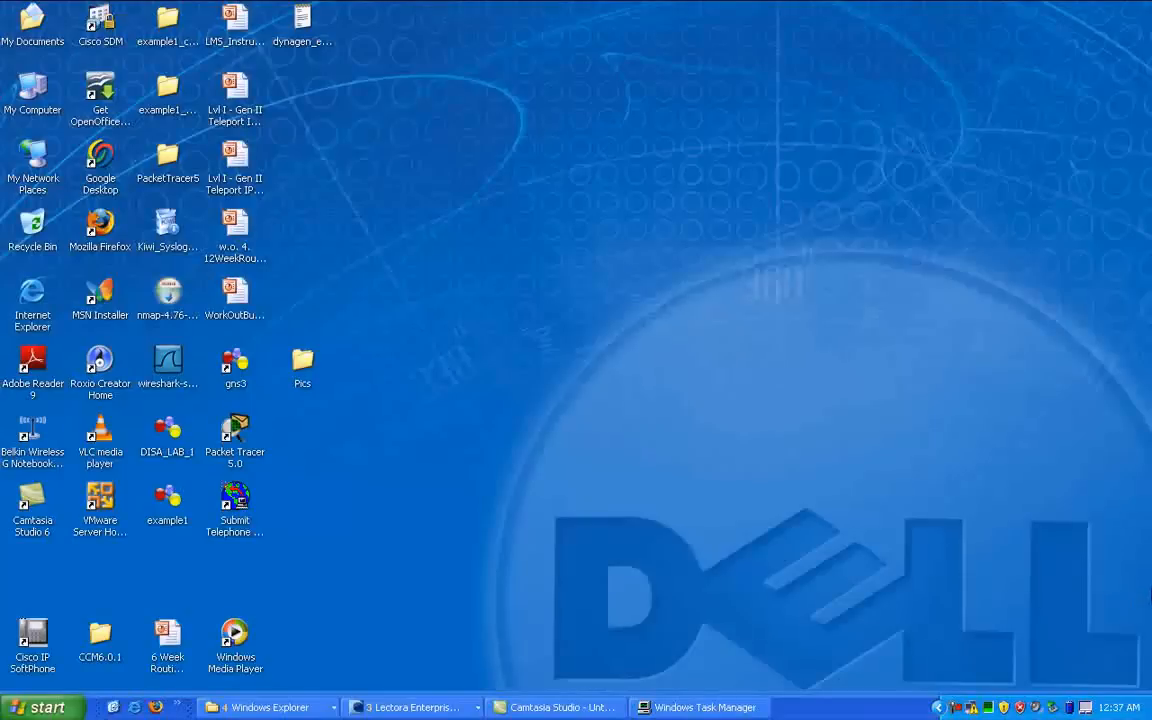
mouse_move(490, 660)
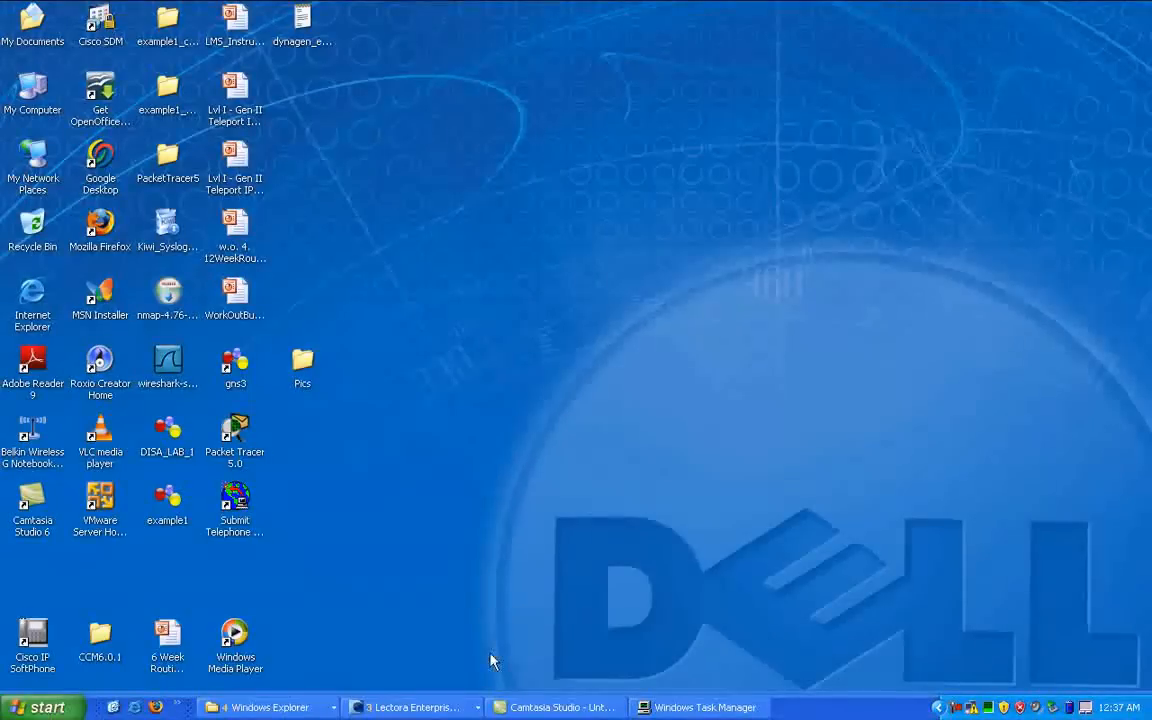
mouse_move(372, 338)
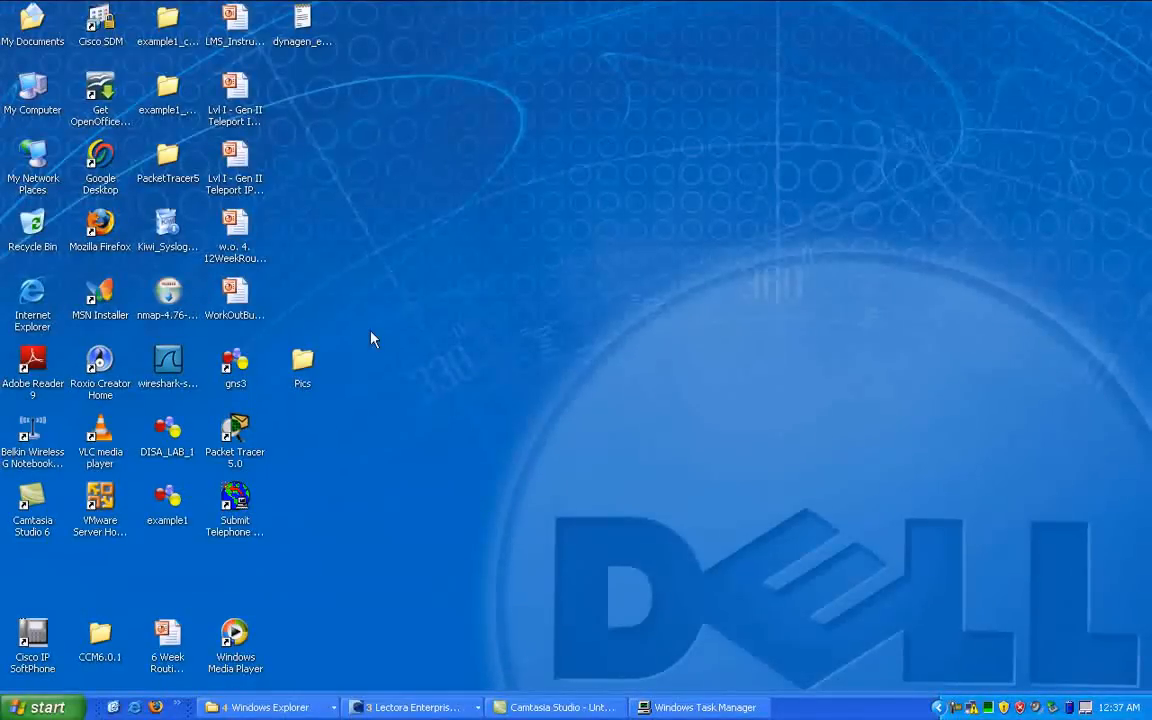
mouse_move(608, 504)
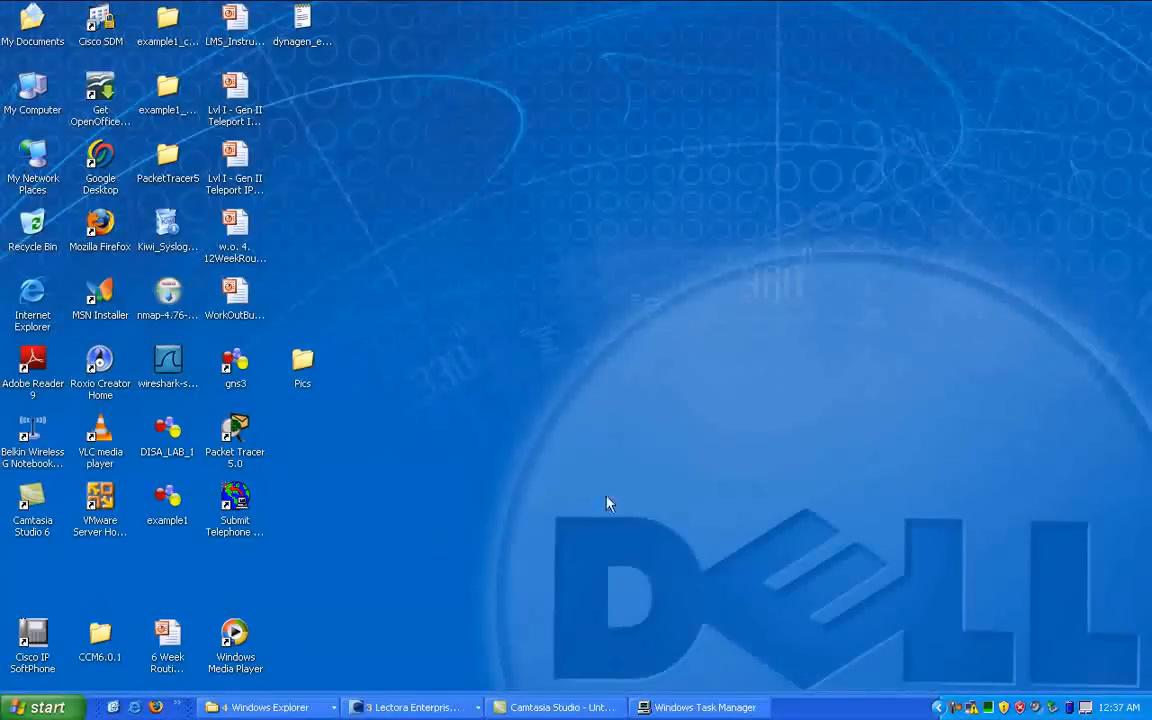
mouse_move(616, 488)
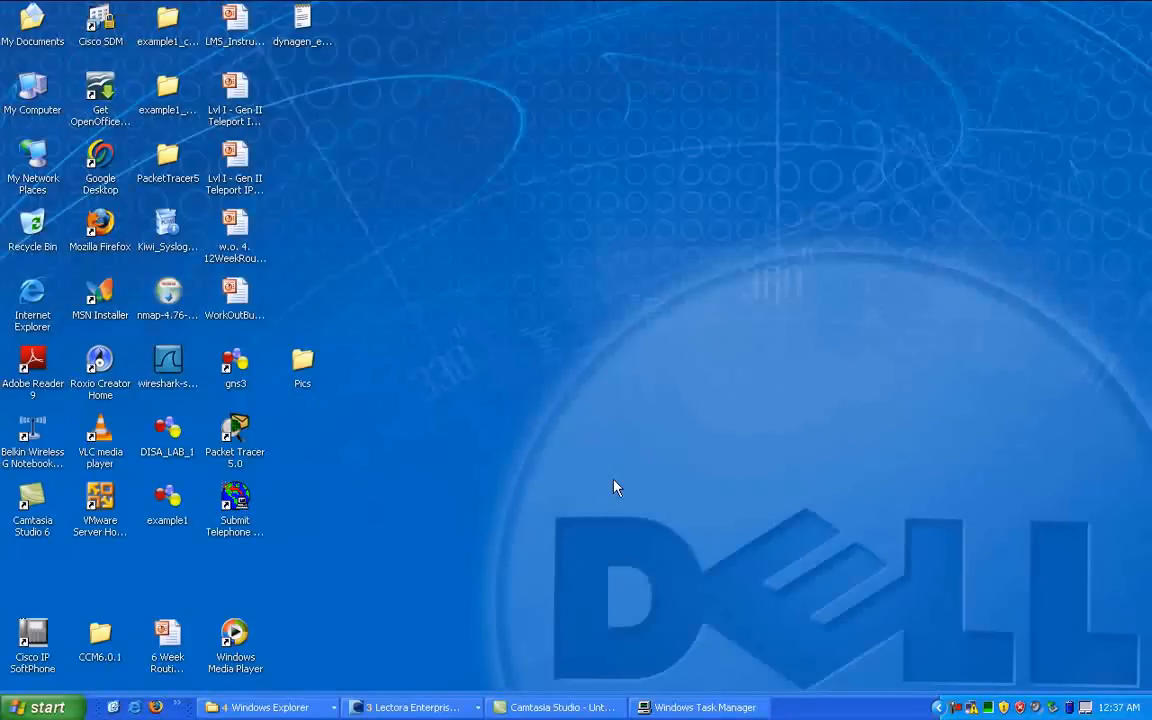
mouse_move(604, 488)
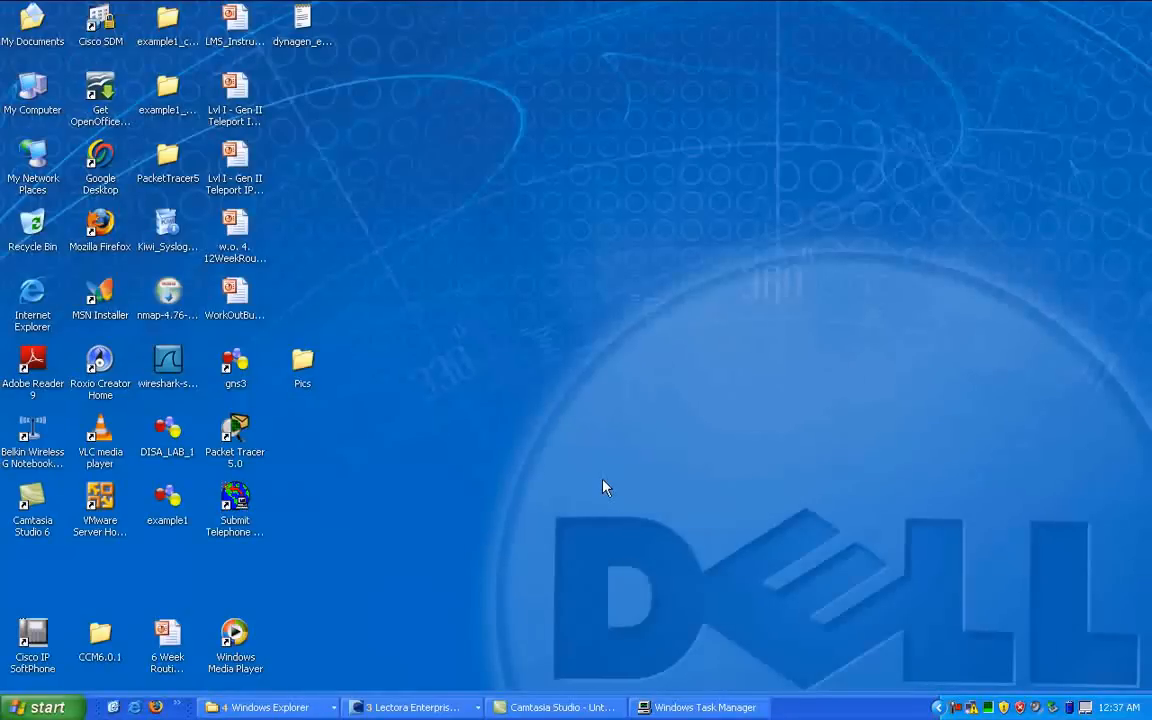
mouse_move(622, 462)
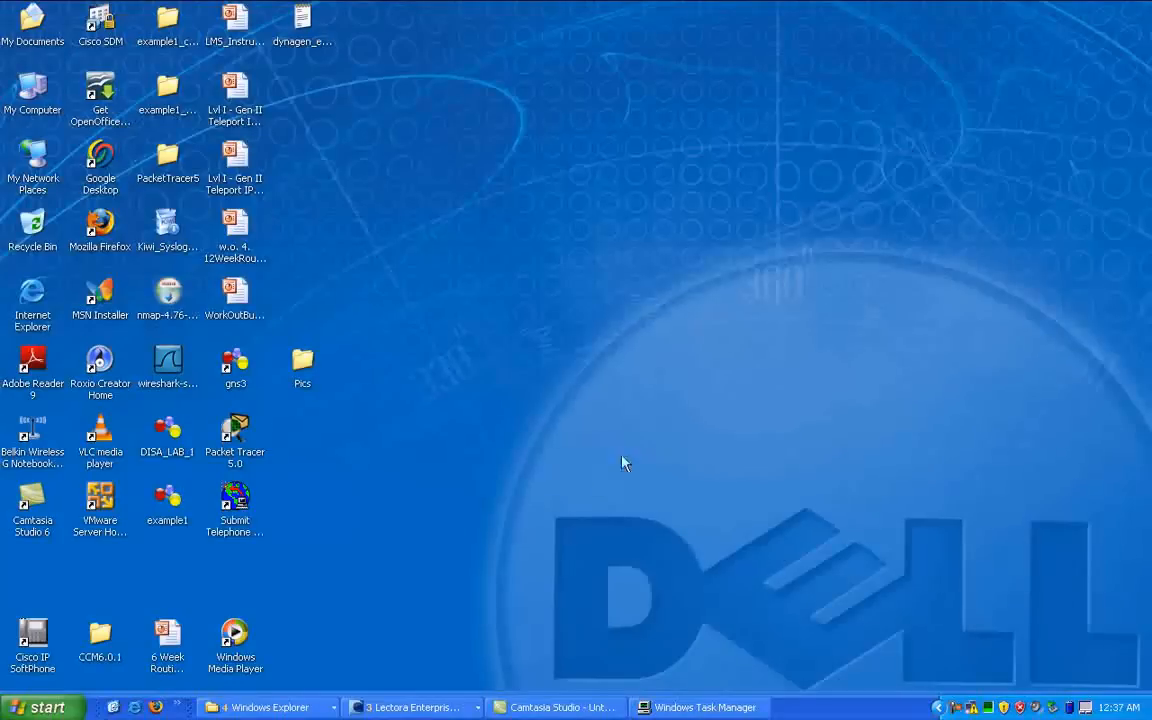
mouse_move(398, 240)
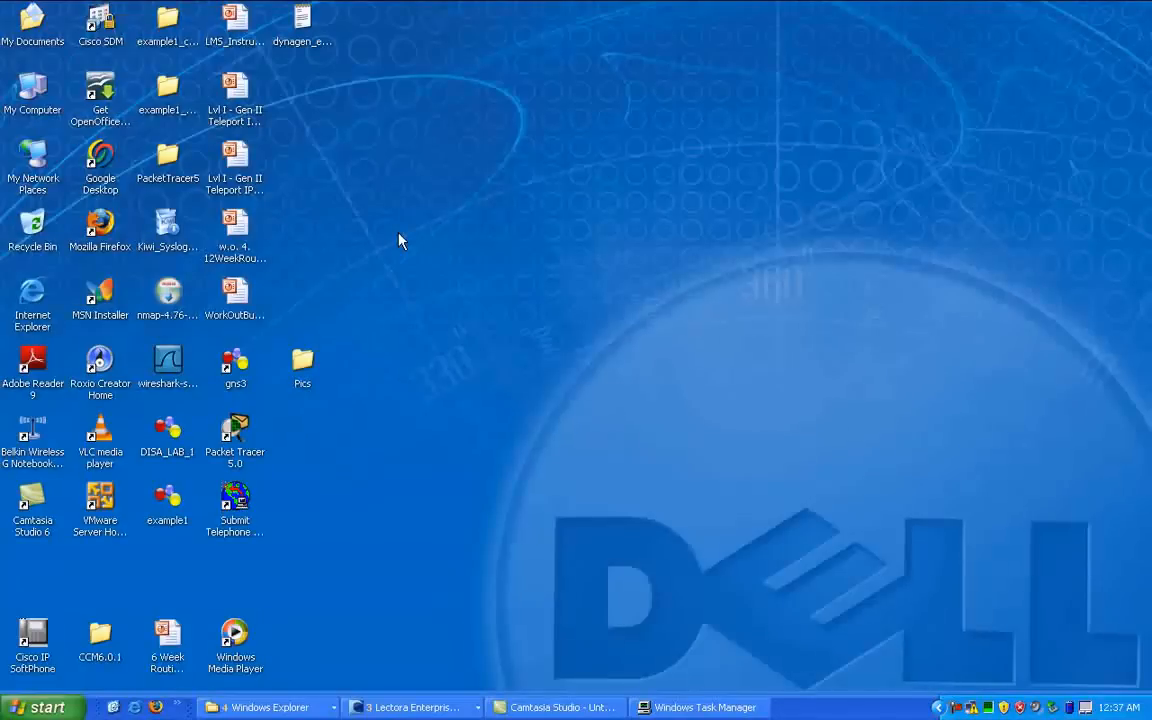
mouse_move(538, 584)
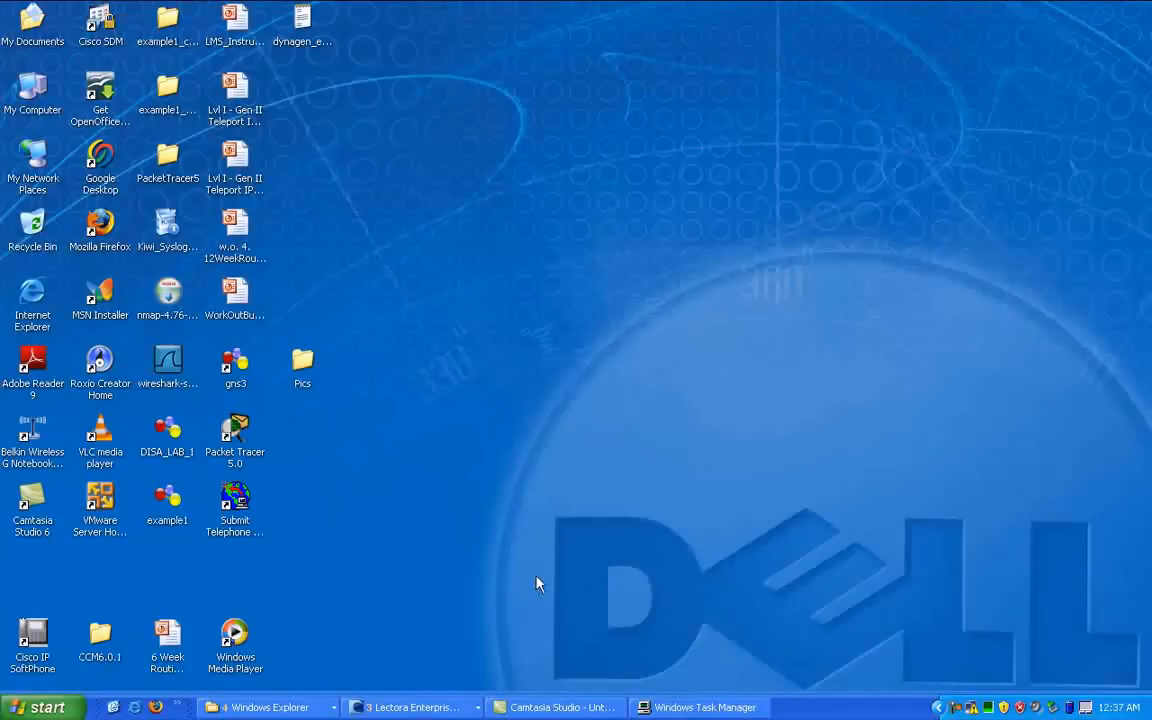
mouse_move(558, 340)
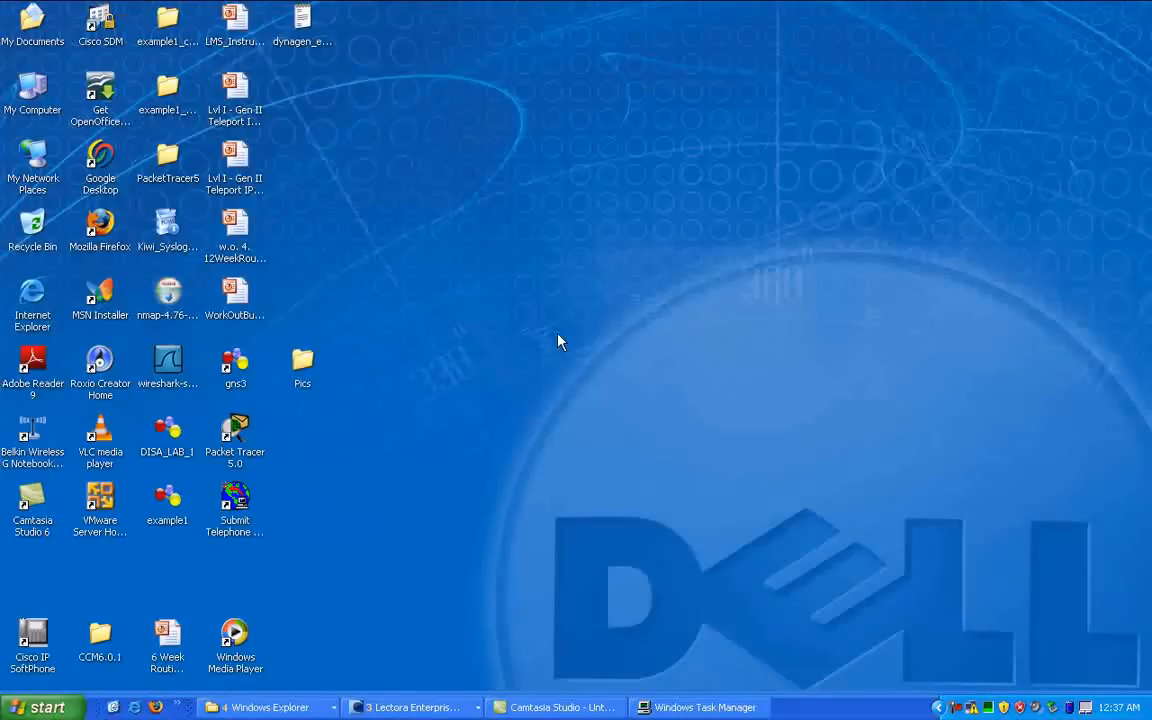
mouse_move(730, 10)
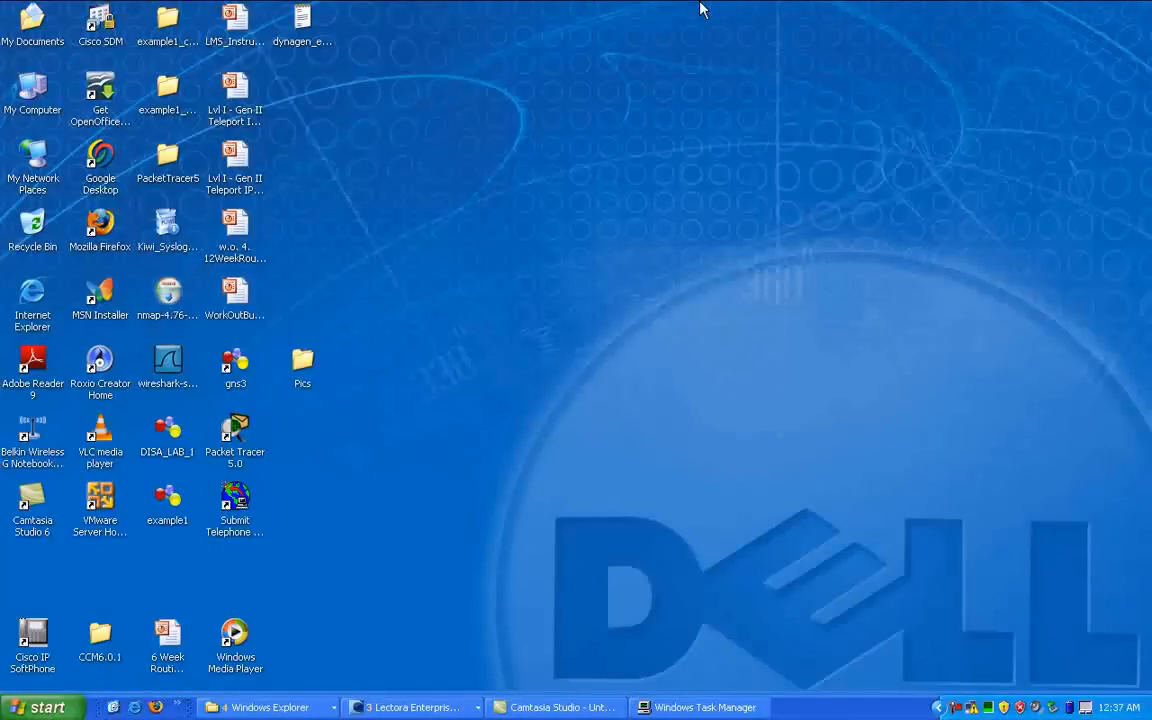
mouse_move(604, 238)
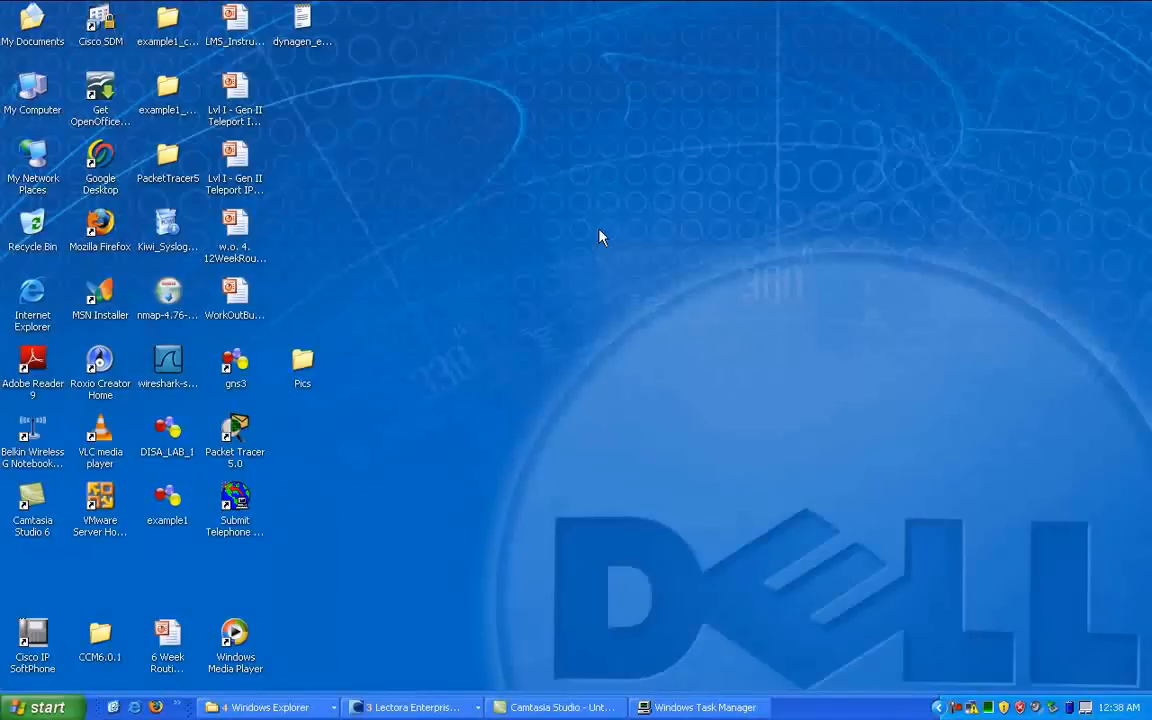
mouse_move(508, 118)
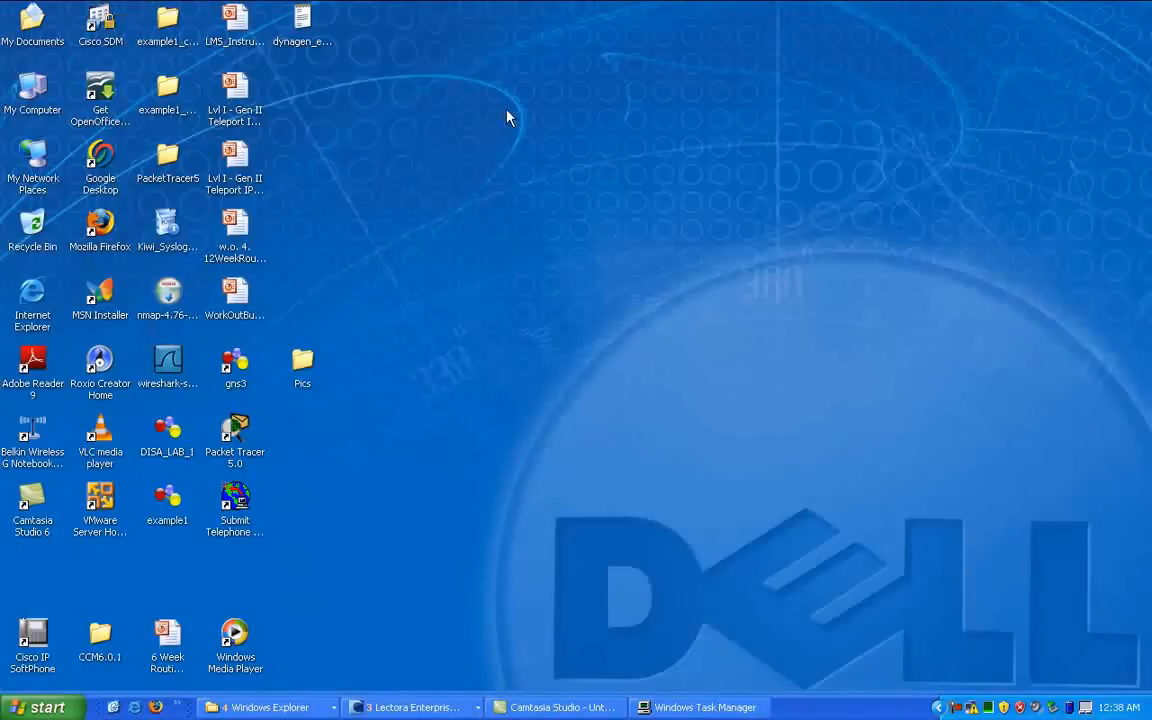
mouse_move(744, 488)
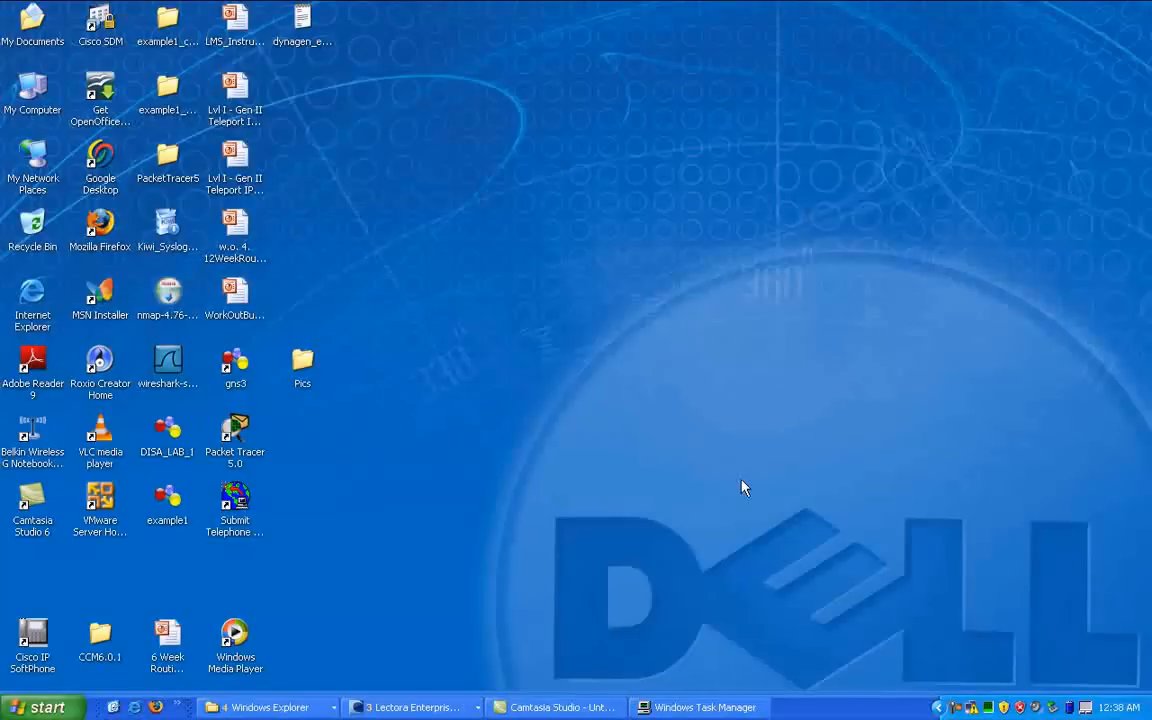
mouse_move(584, 362)
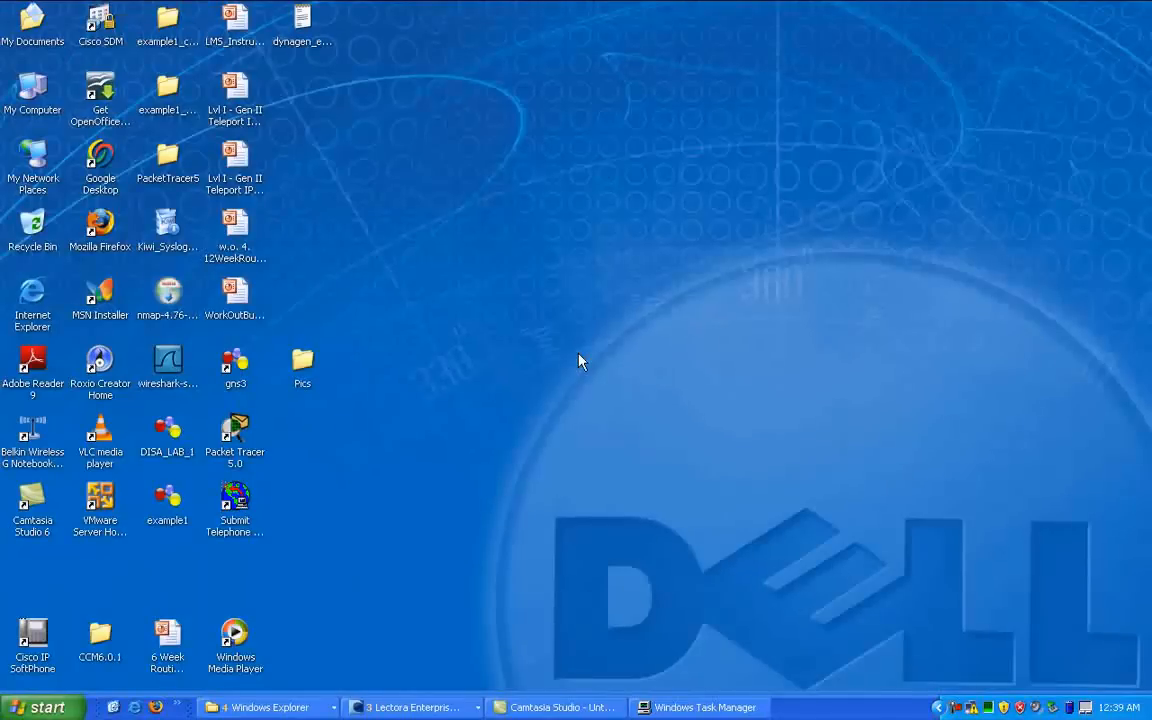
mouse_move(330, 336)
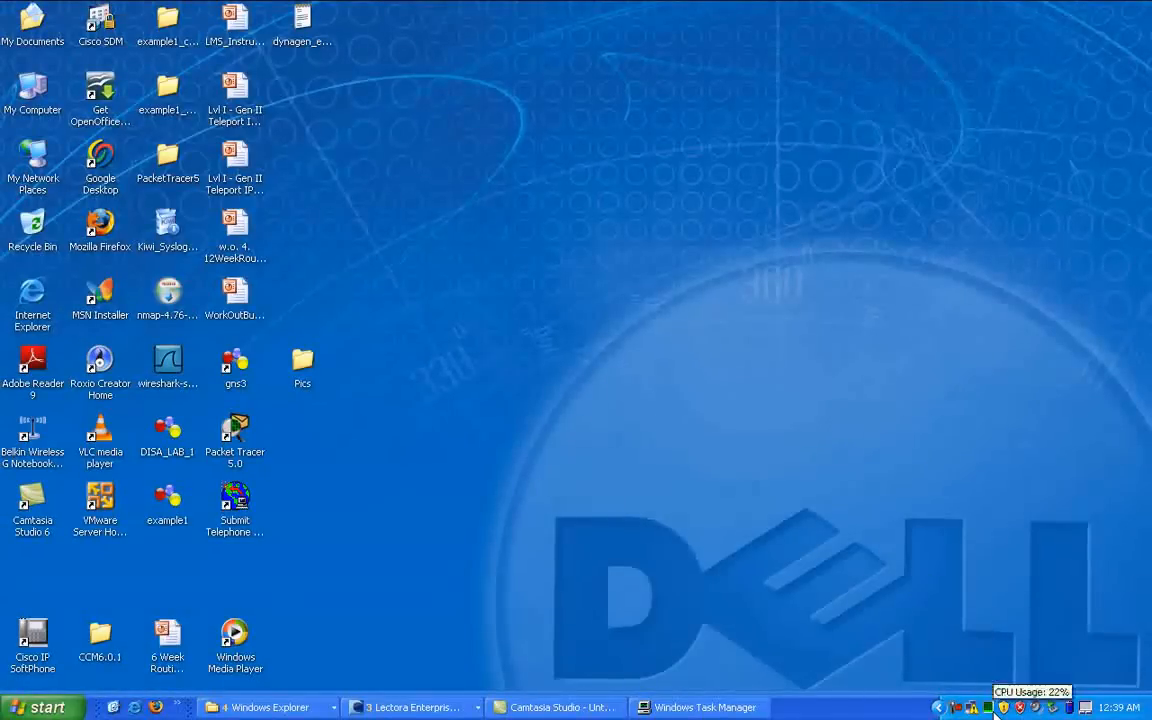
mouse_move(340, 360)
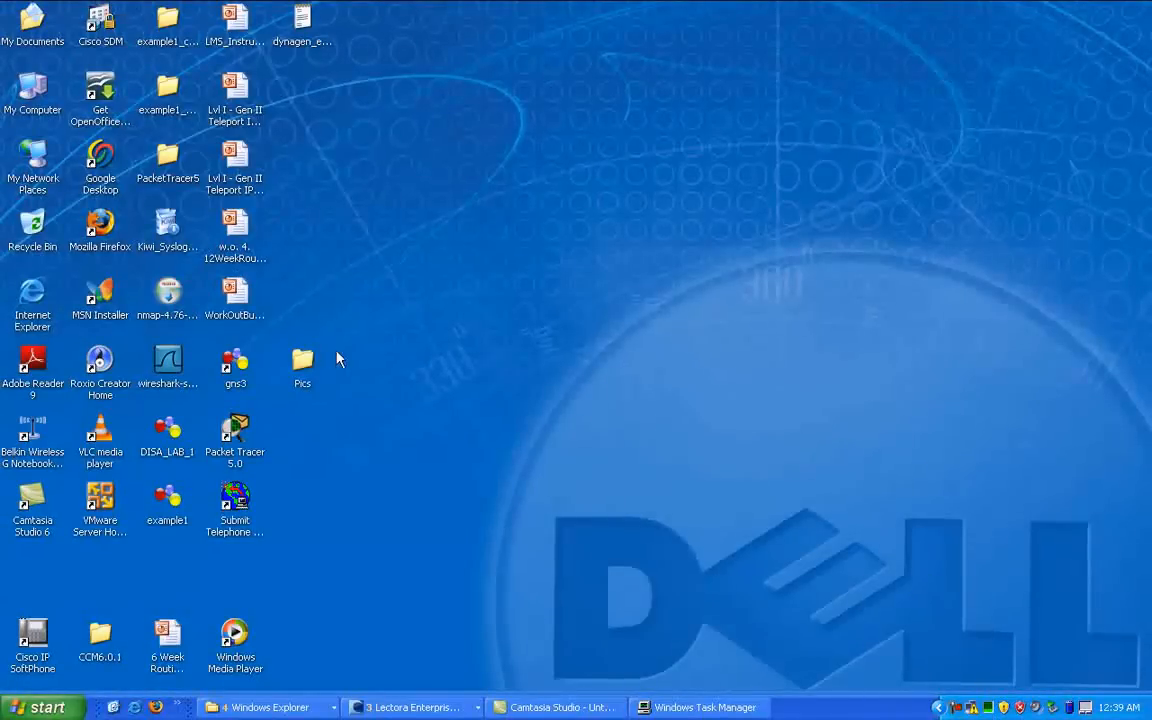
mouse_move(568, 366)
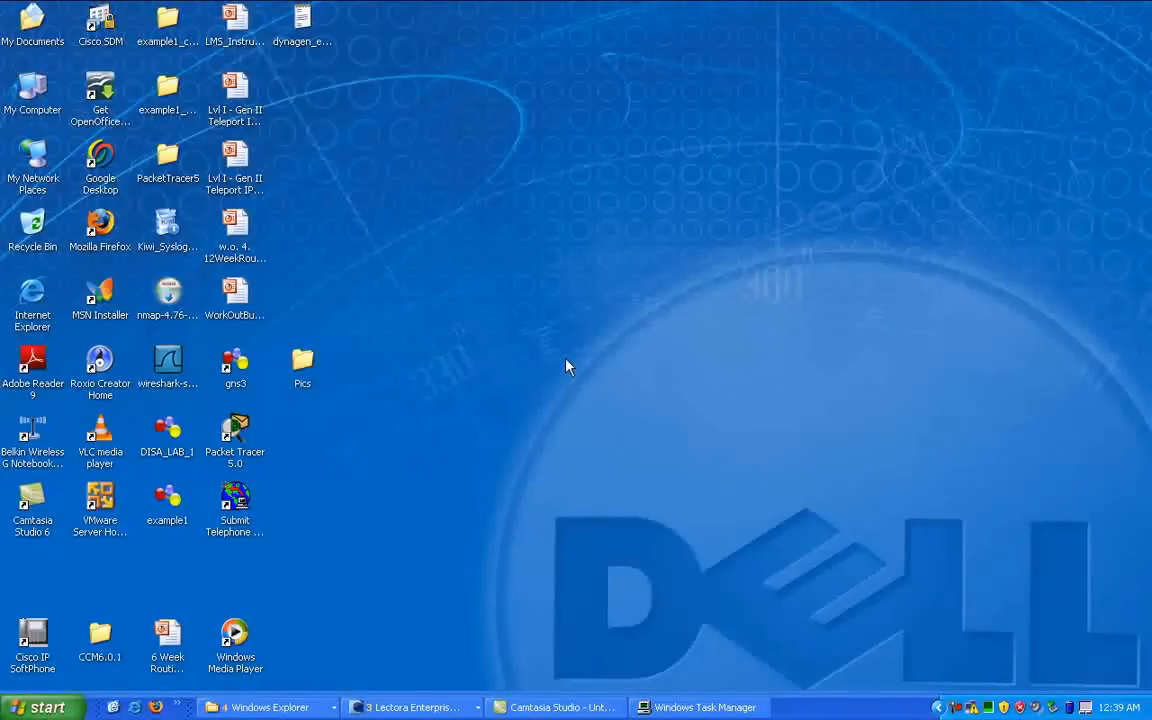
mouse_move(560, 360)
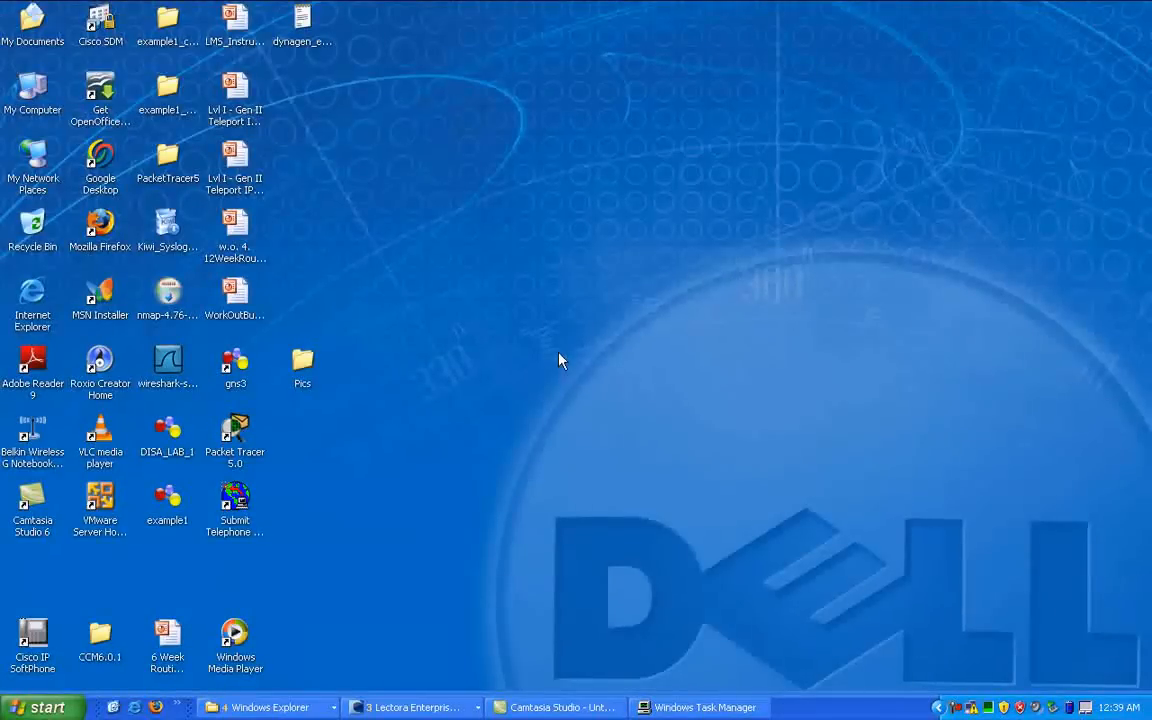
mouse_move(312, 352)
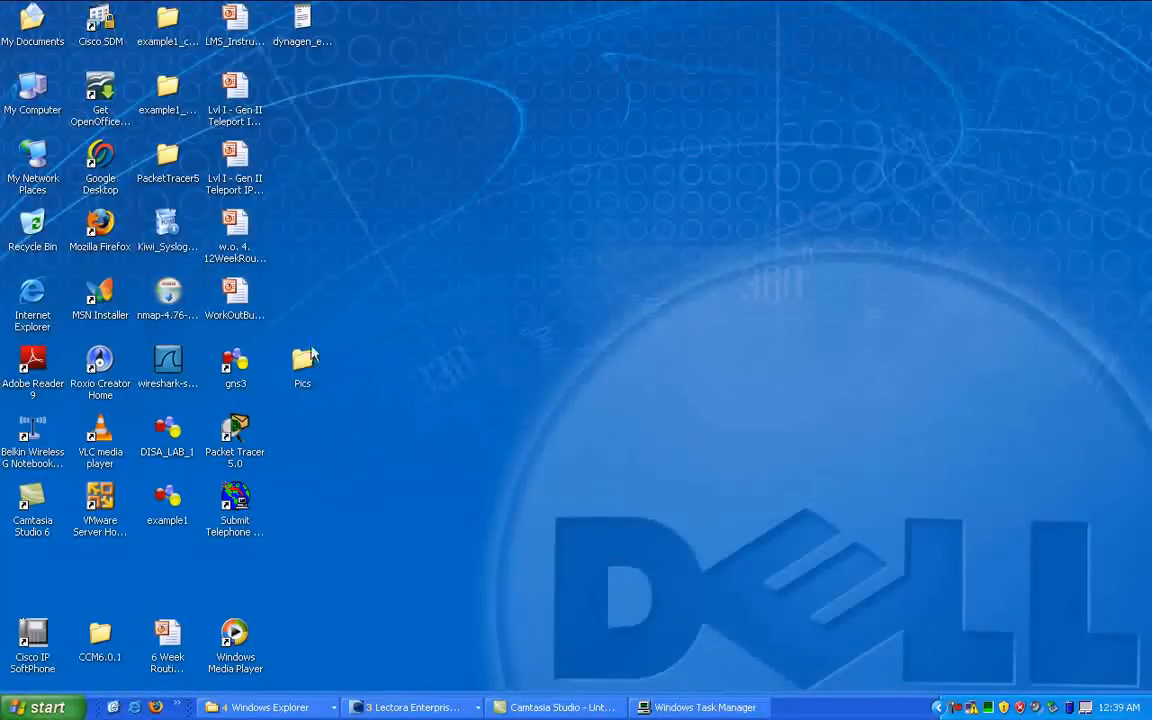
mouse_move(258, 388)
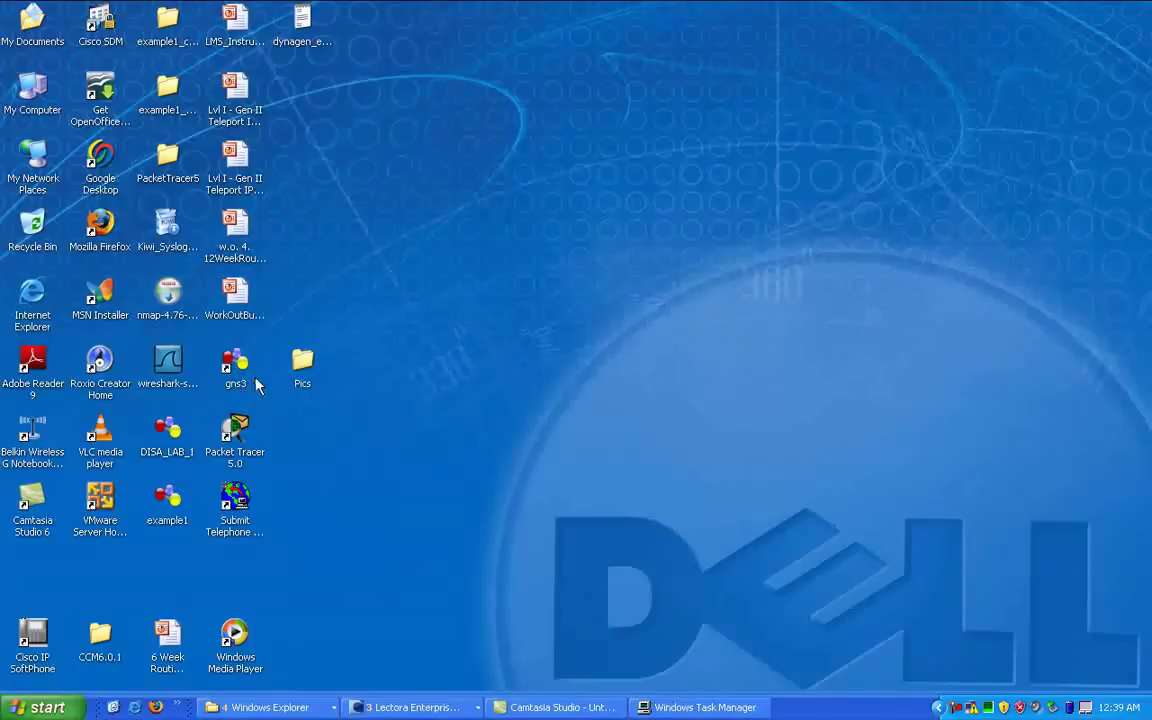
mouse_move(280, 342)
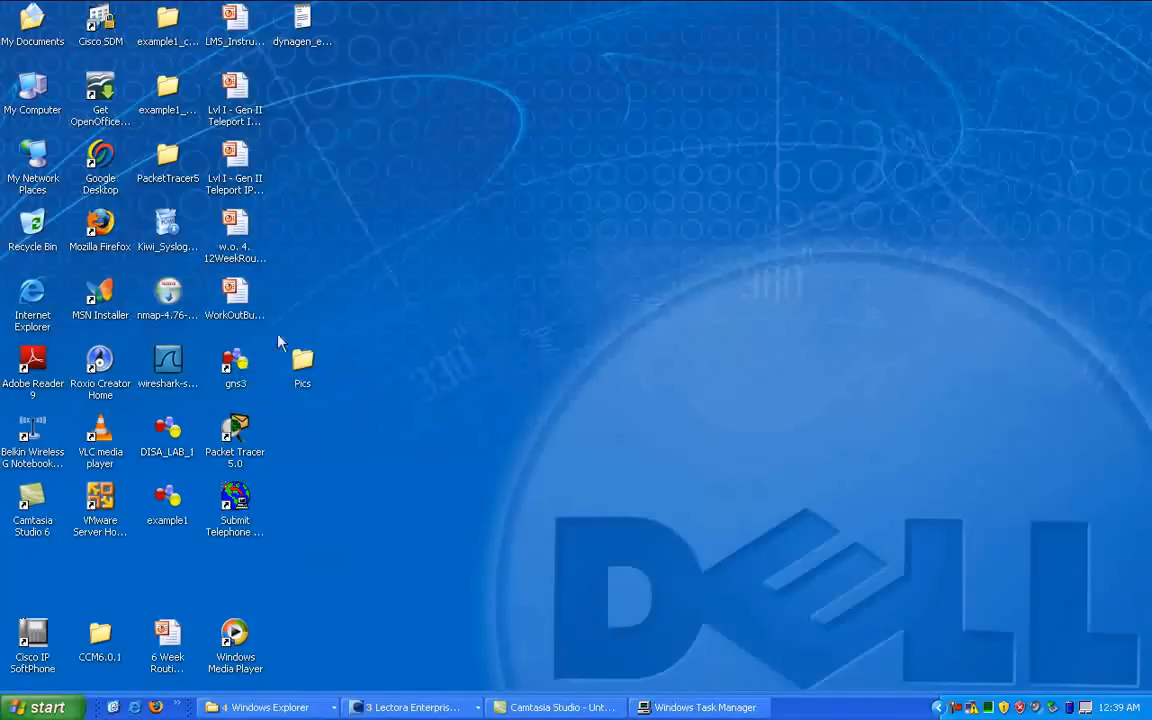
mouse_move(400, 232)
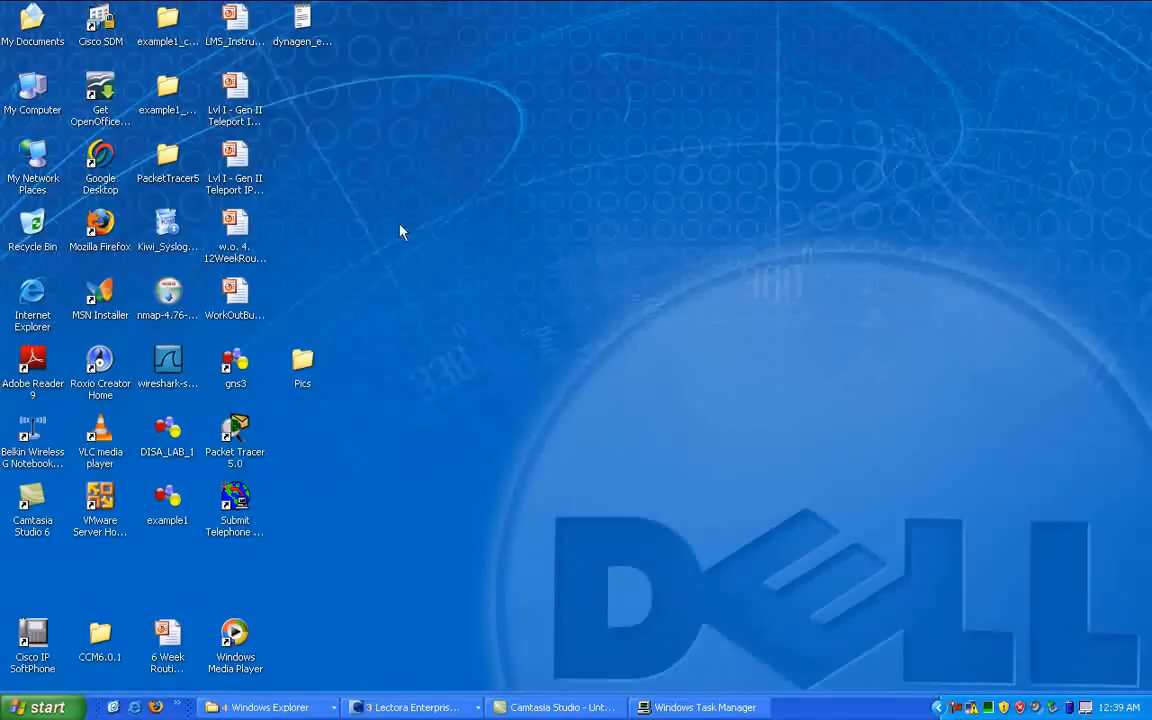
mouse_move(268, 252)
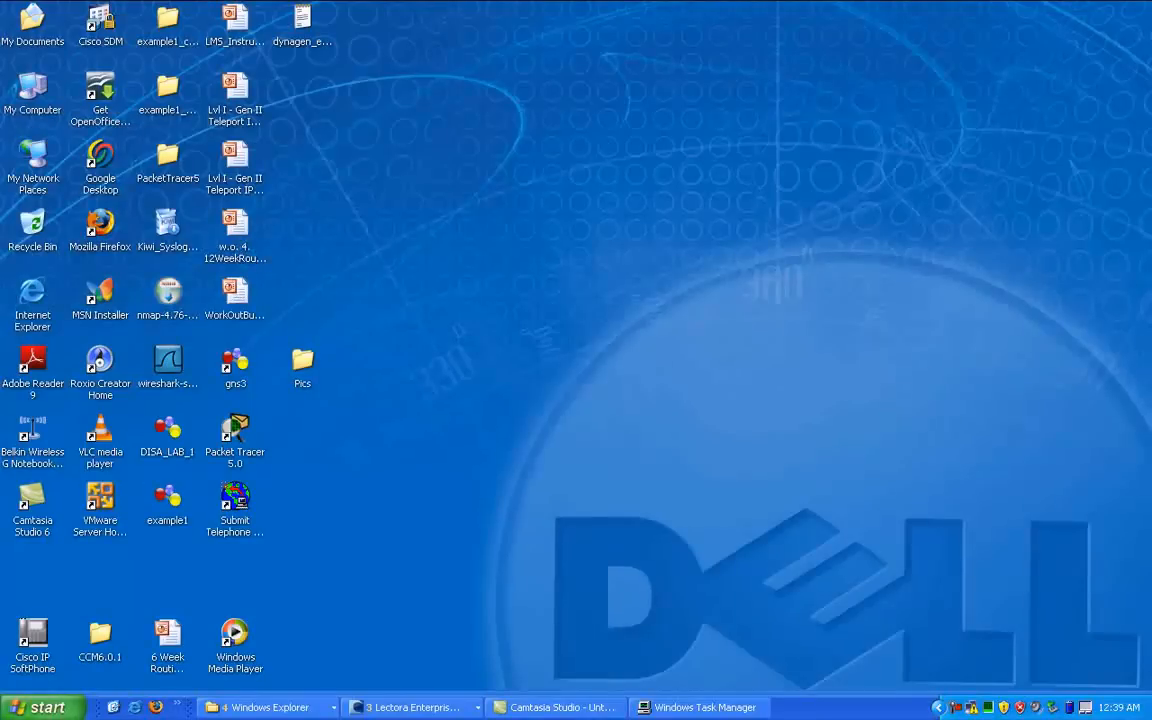
mouse_move(260, 360)
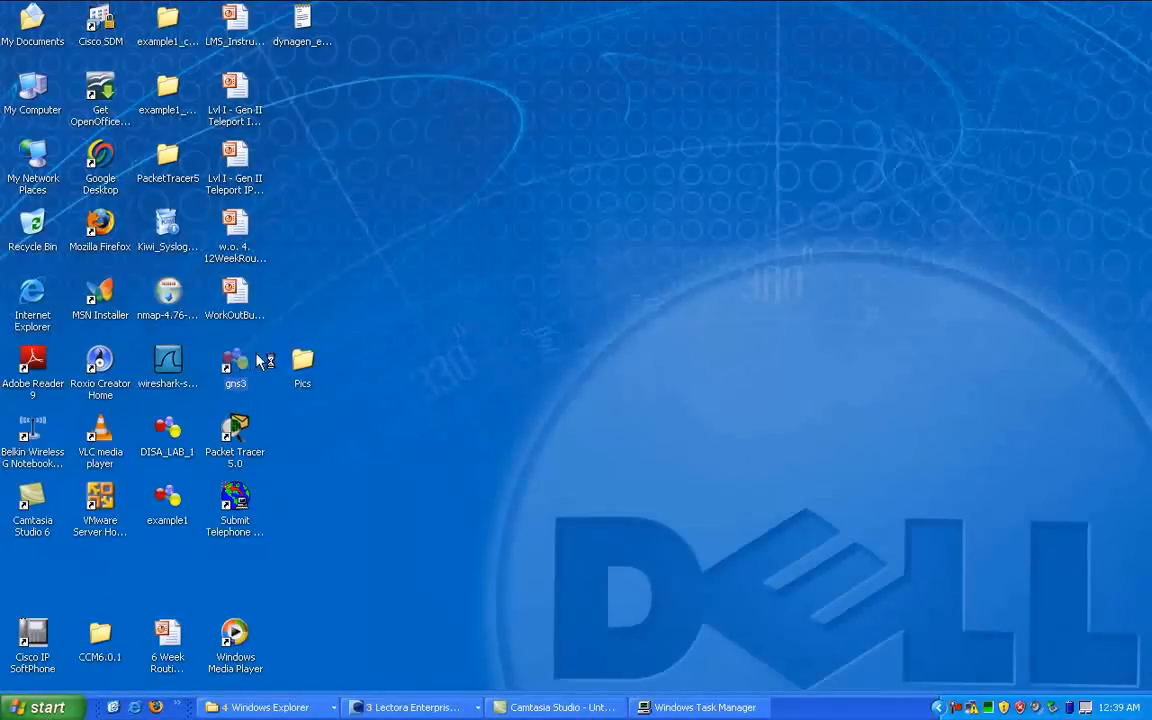
Start GNS3 and begin a new project named 'example'.
double_click(236, 360)
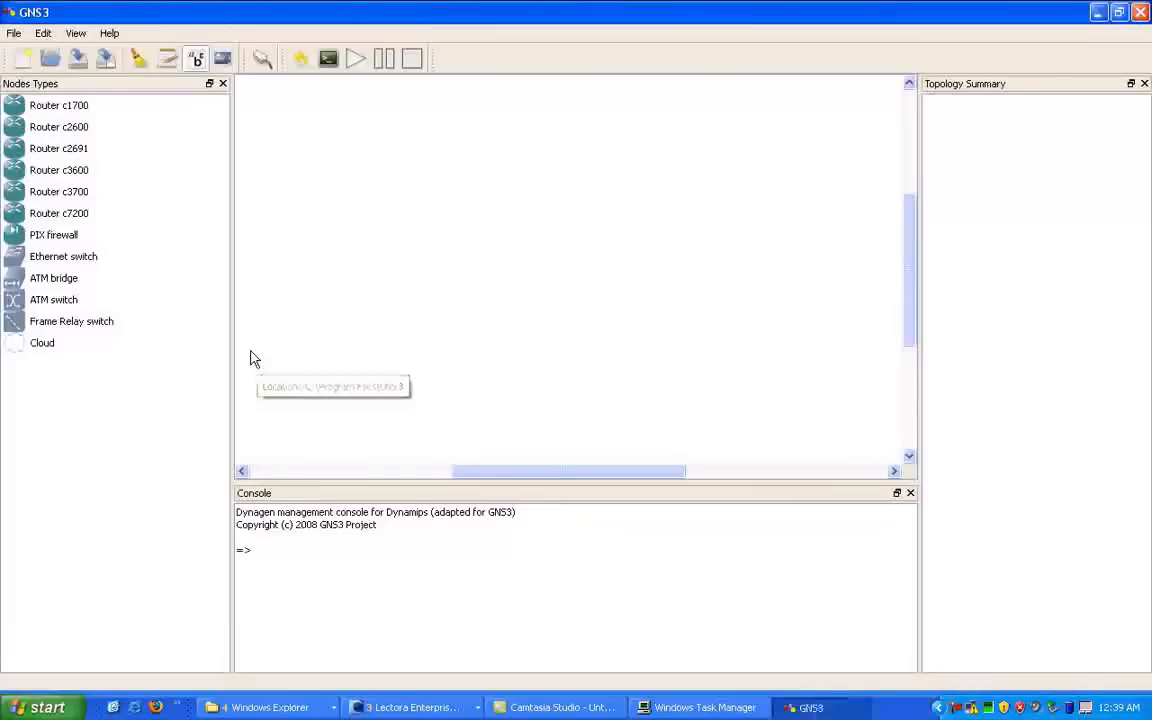
mouse_move(312, 32)
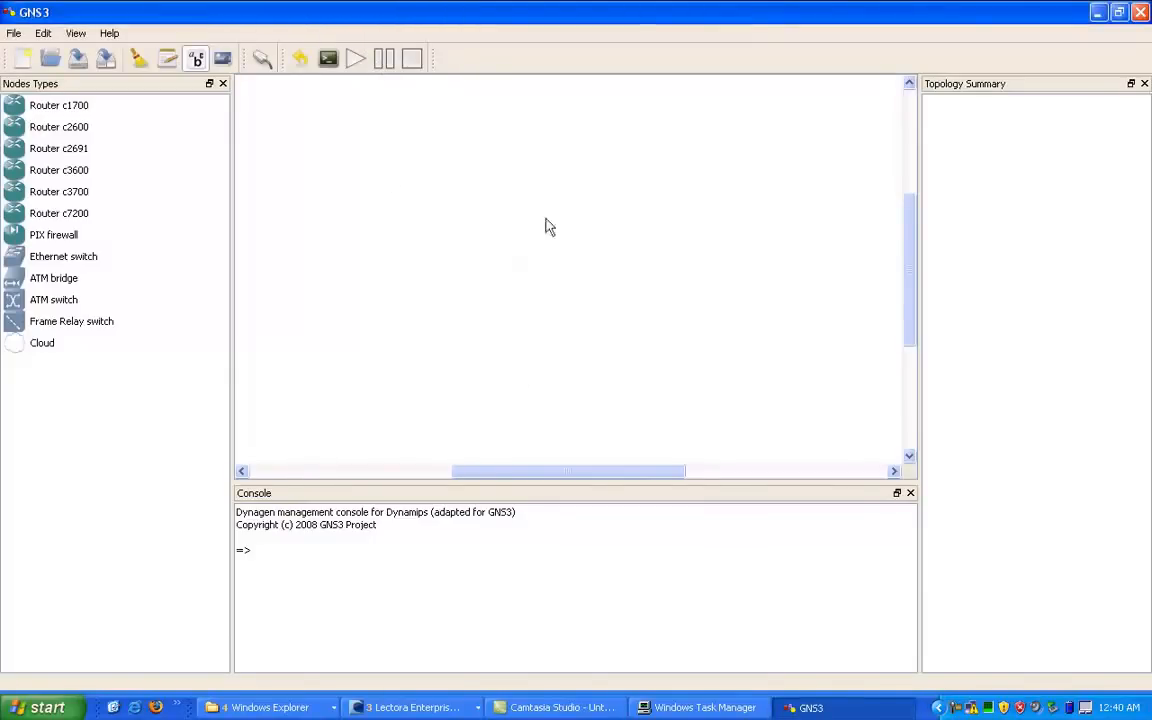
mouse_move(356, 356)
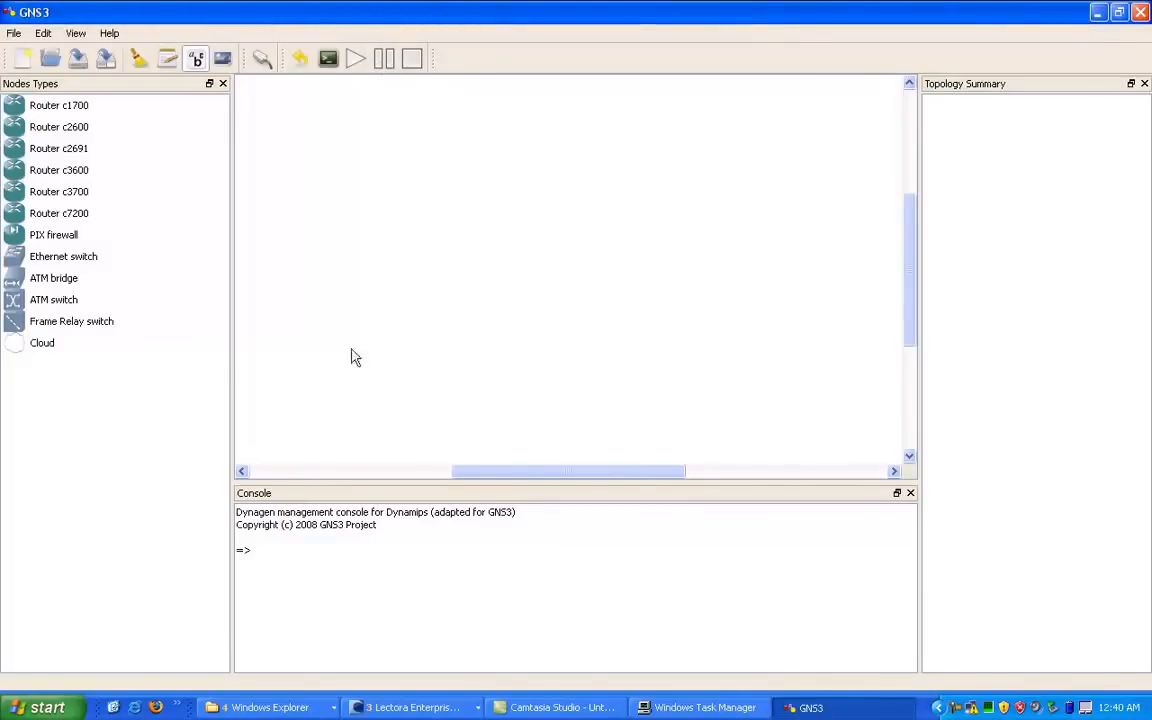
mouse_move(710, 292)
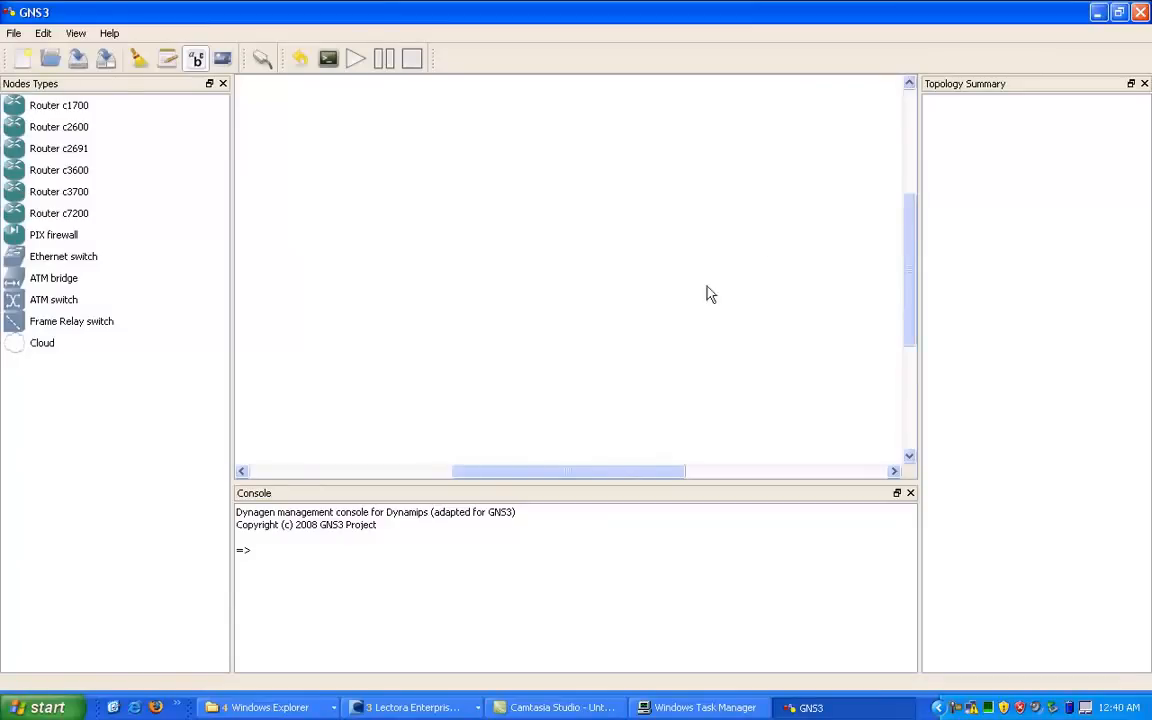
mouse_move(32, 204)
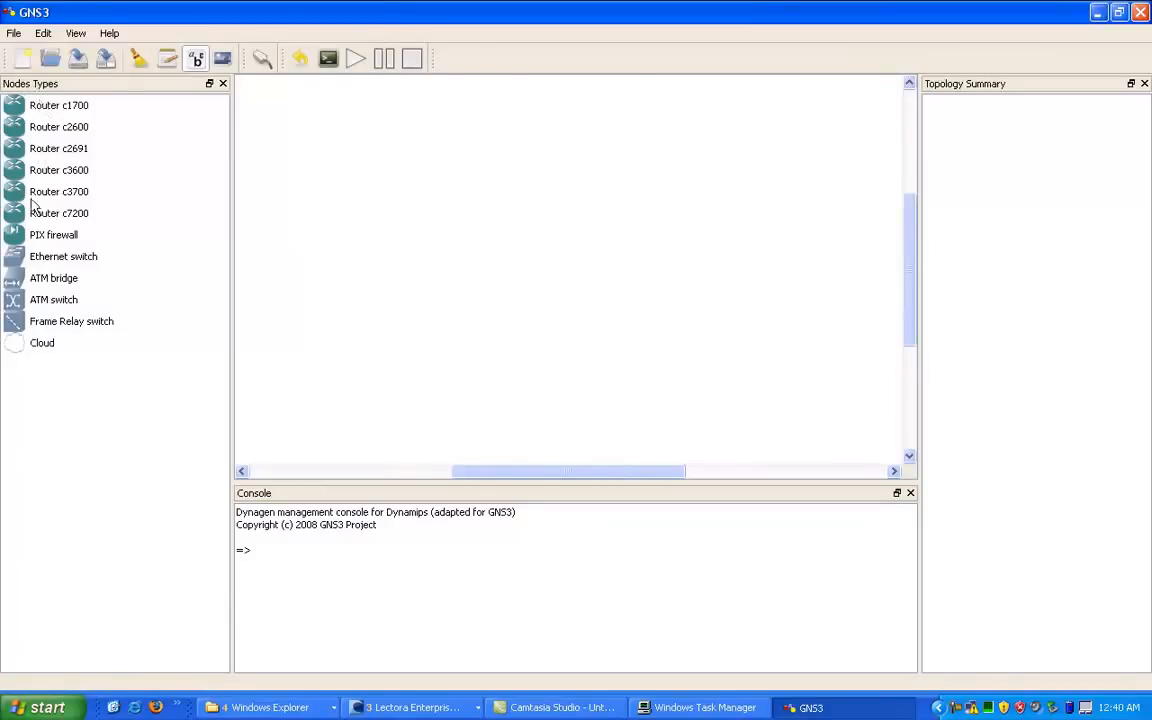
mouse_move(56, 176)
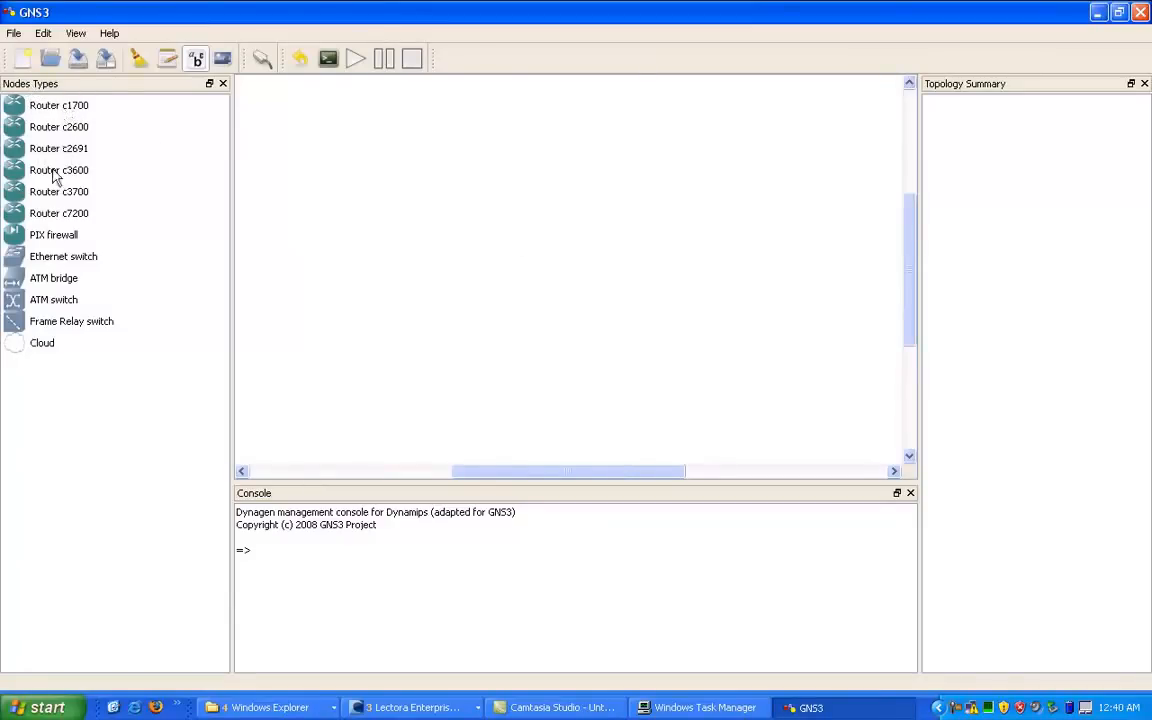
mouse_move(54, 304)
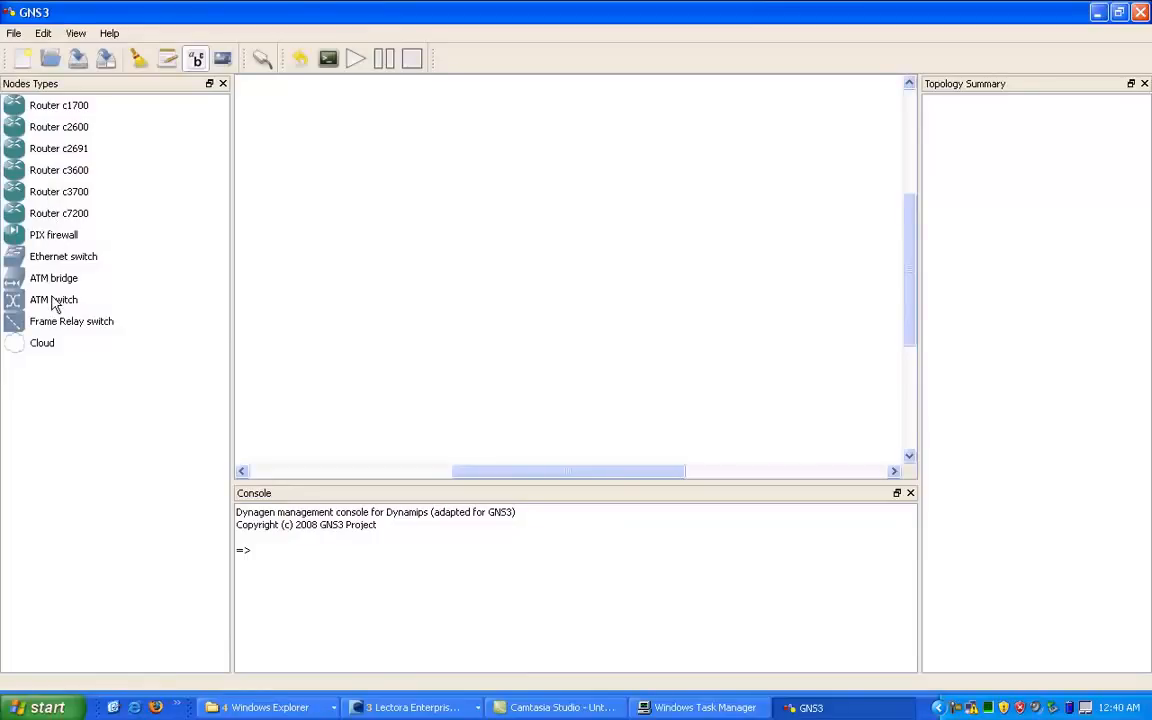
mouse_move(62, 300)
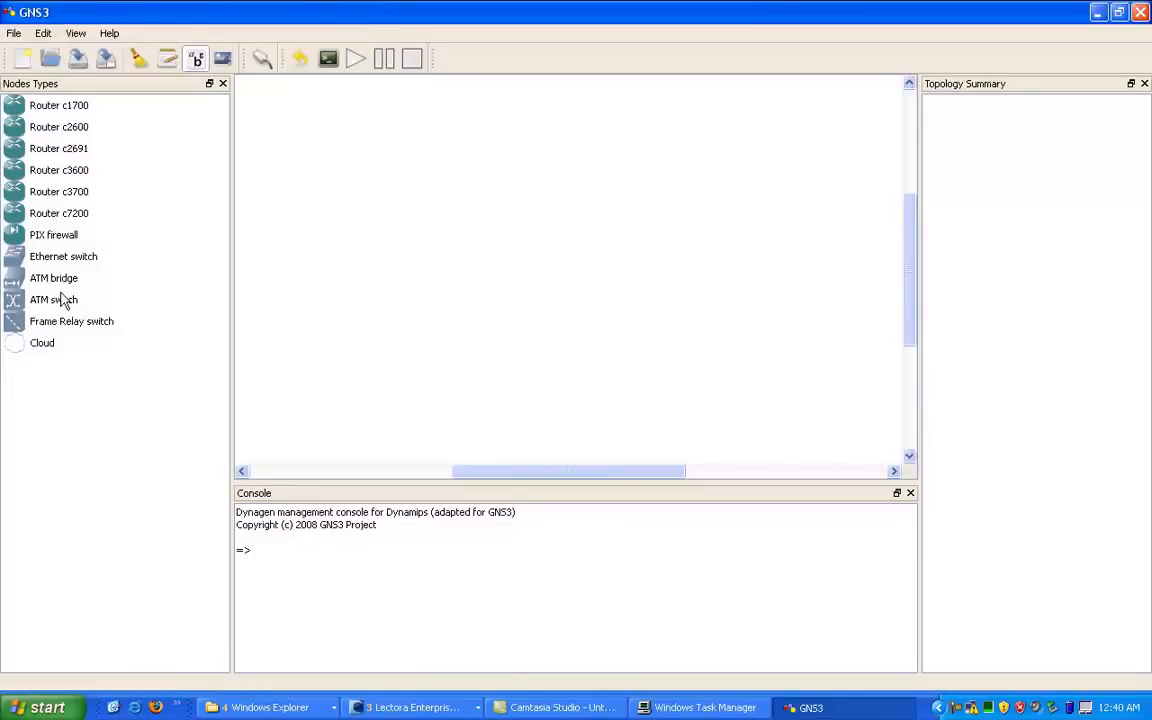
mouse_move(56, 302)
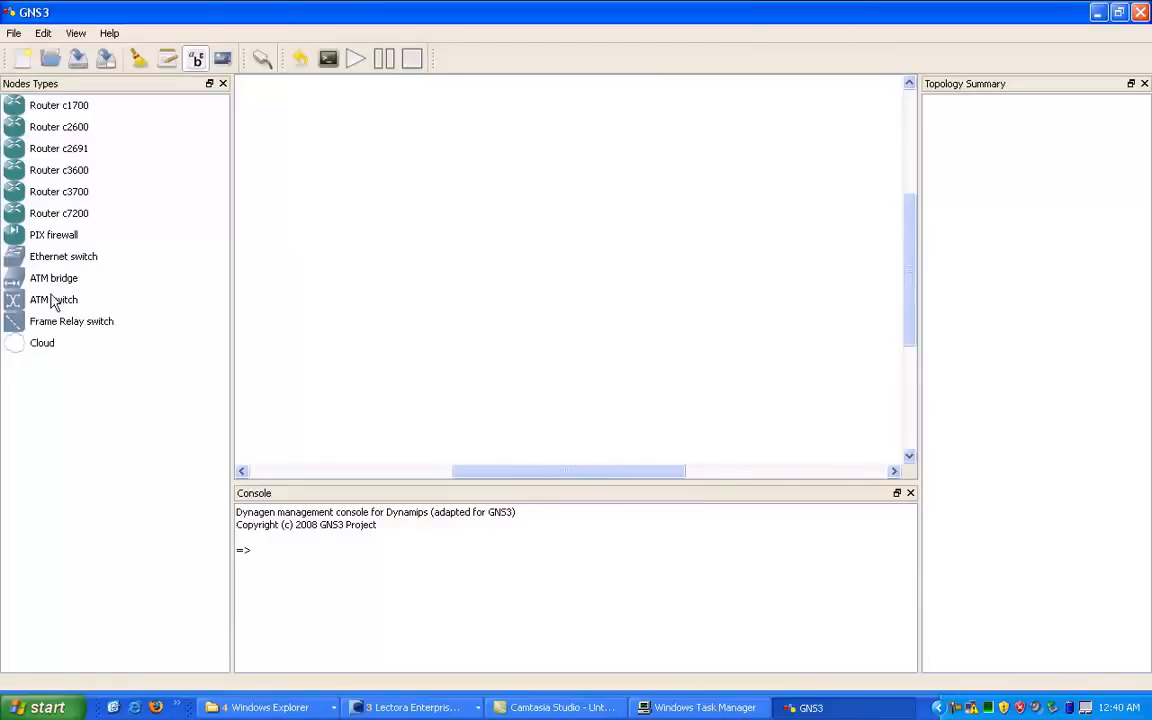
mouse_move(120, 352)
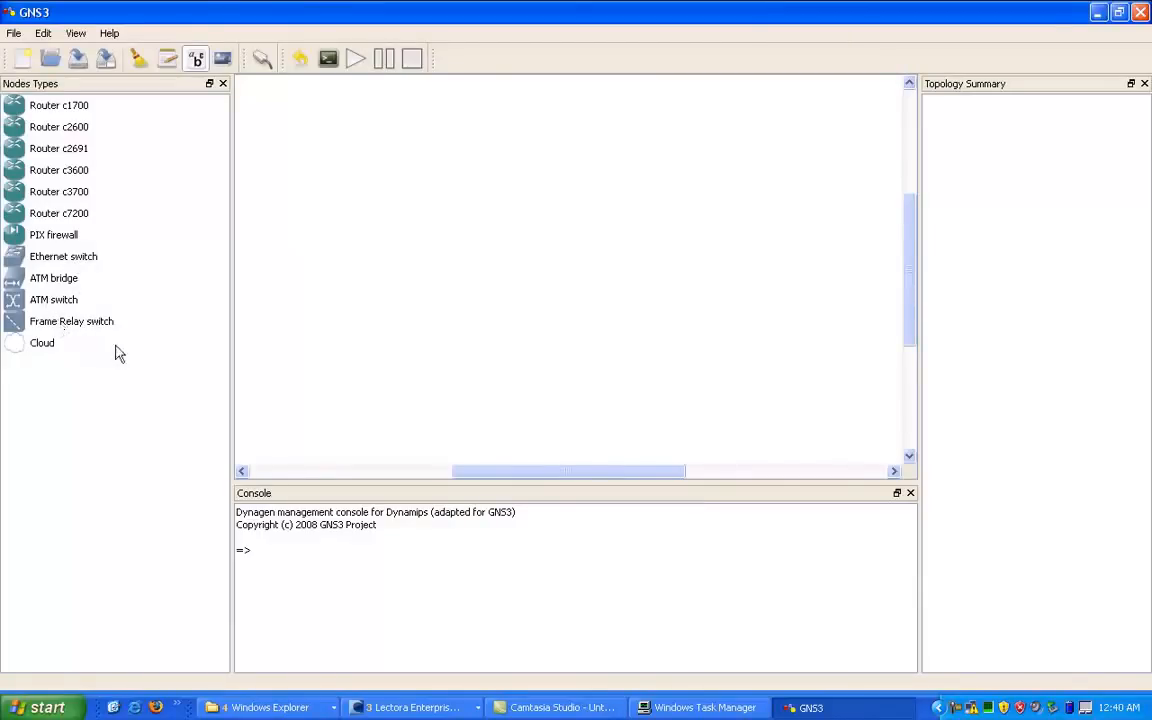
mouse_move(64, 364)
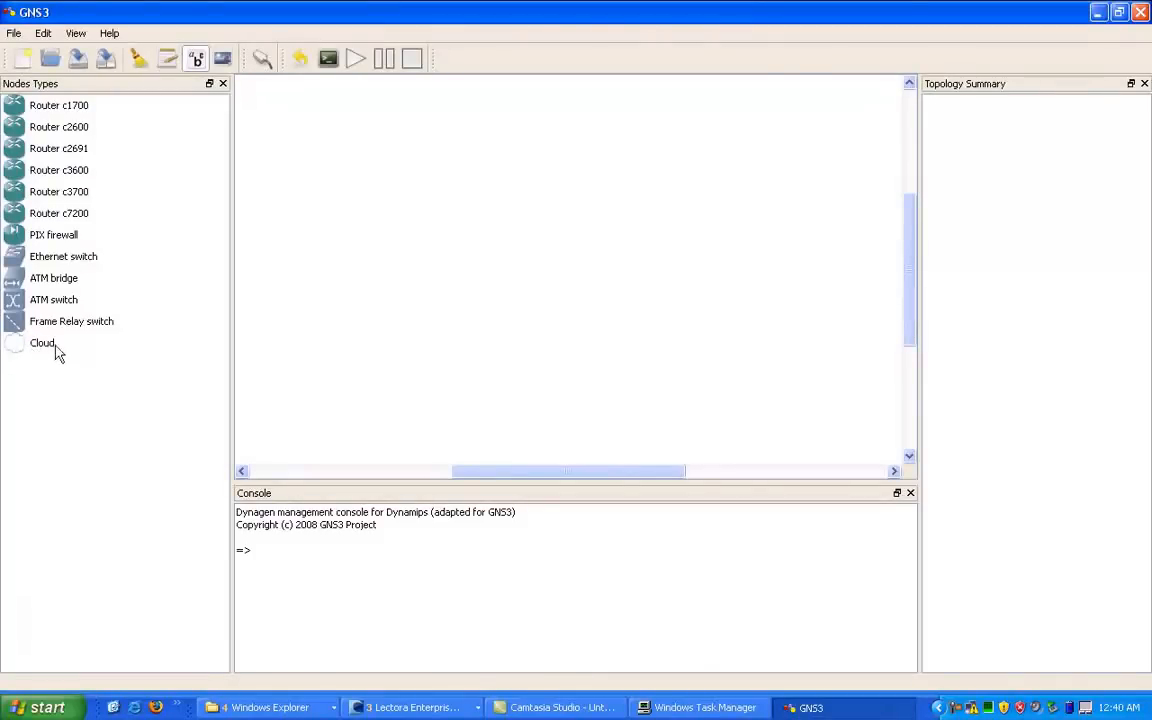
mouse_move(28, 356)
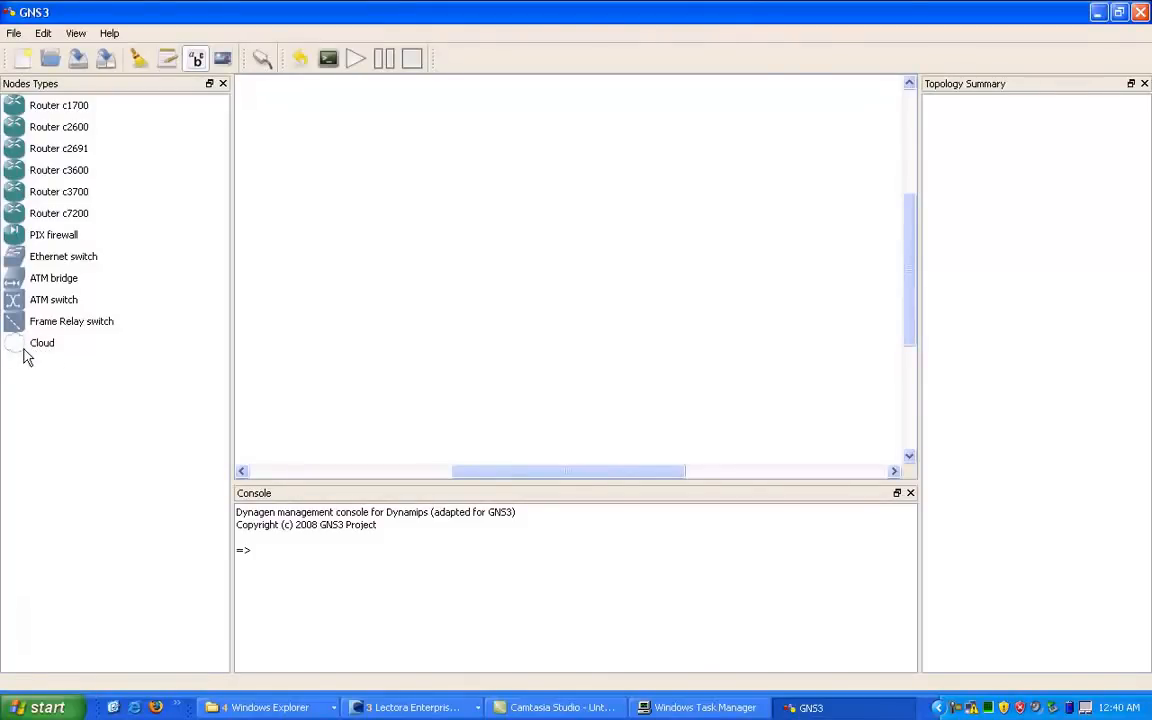
mouse_move(48, 186)
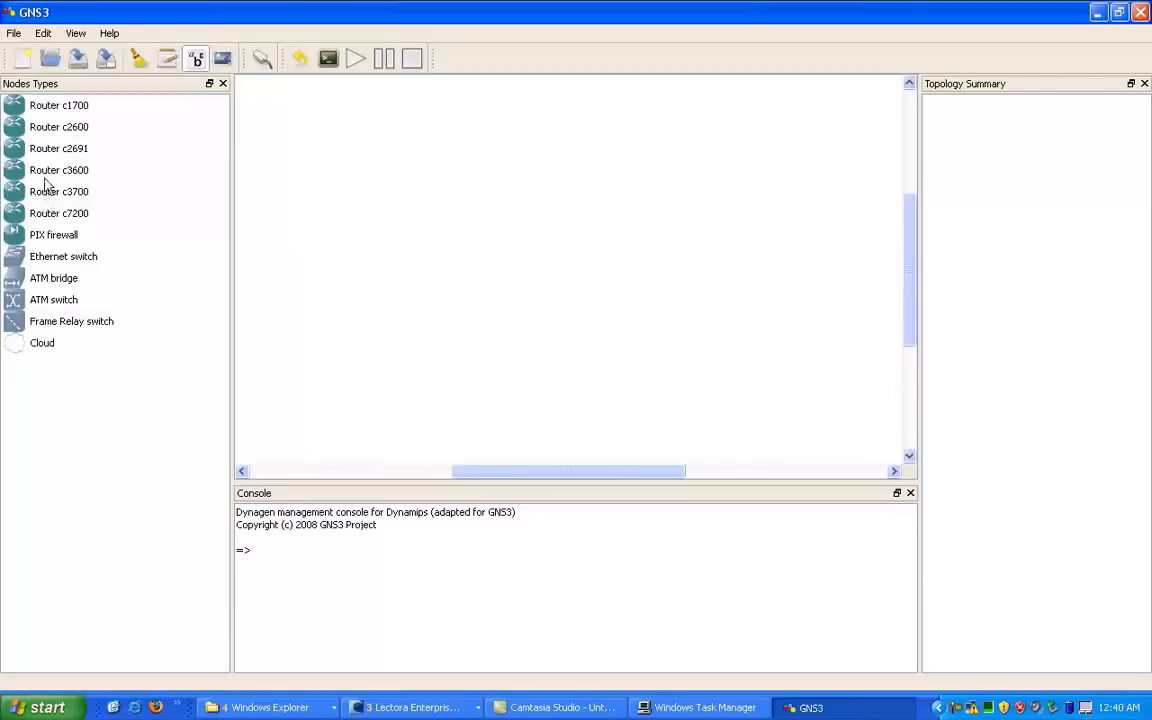
mouse_move(44, 112)
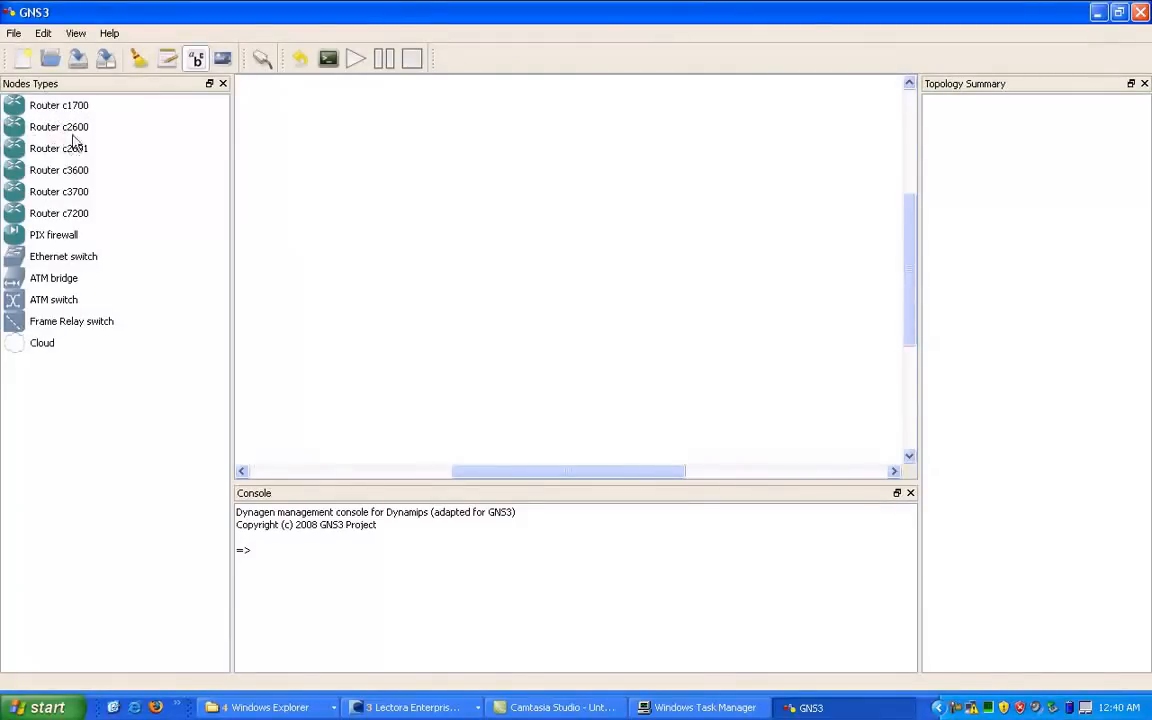
mouse_move(118, 178)
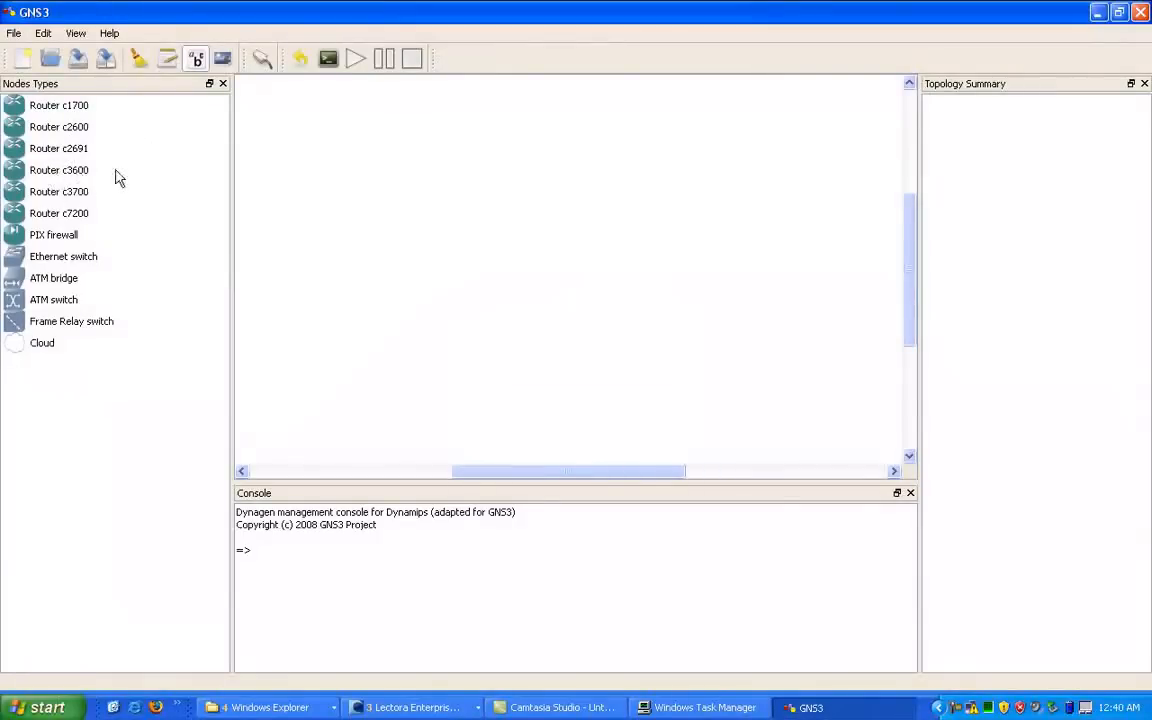
mouse_move(80, 228)
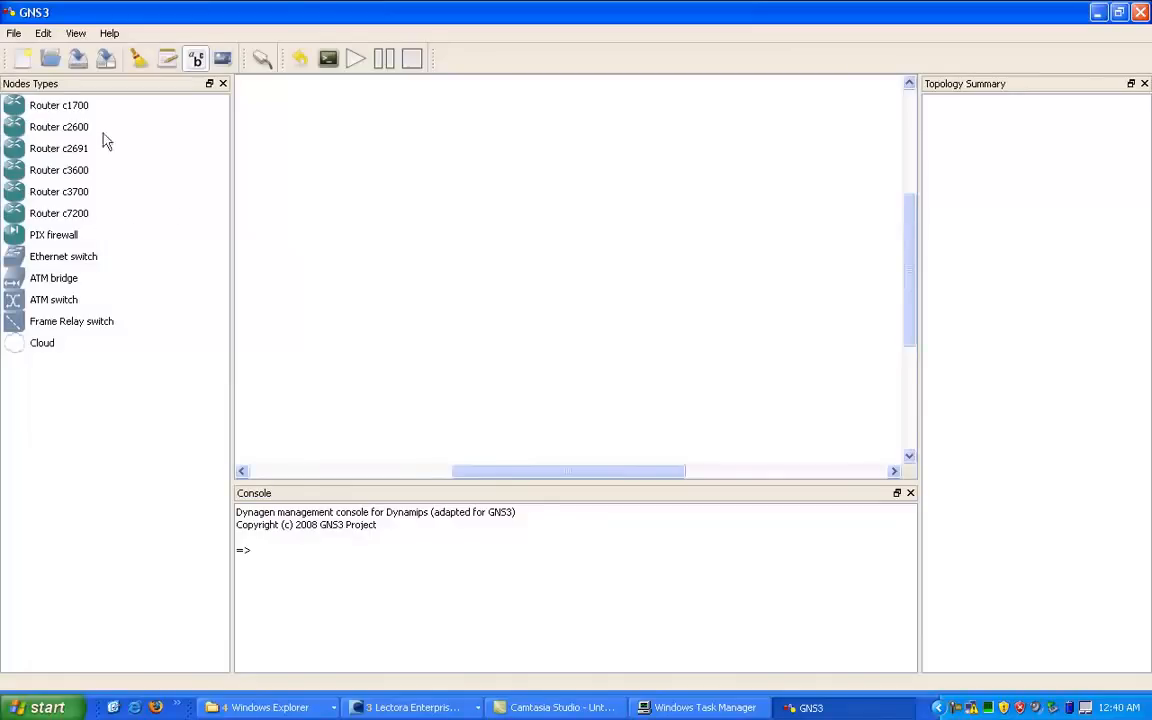
mouse_move(416, 152)
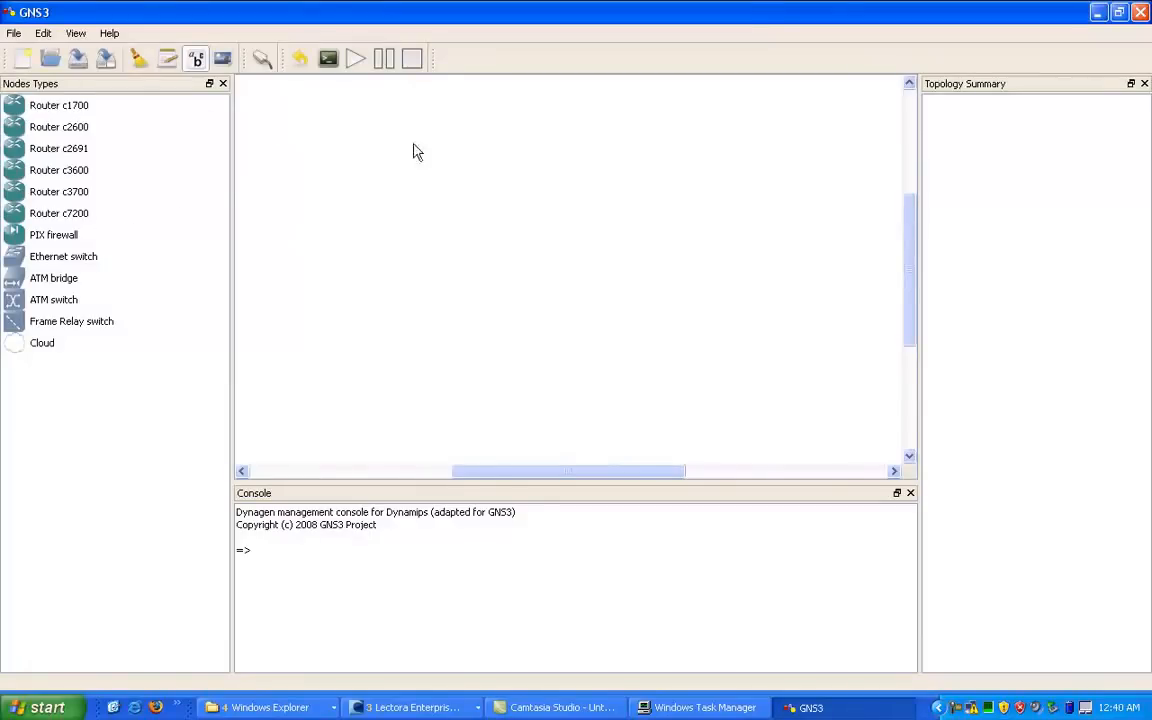
mouse_move(316, 154)
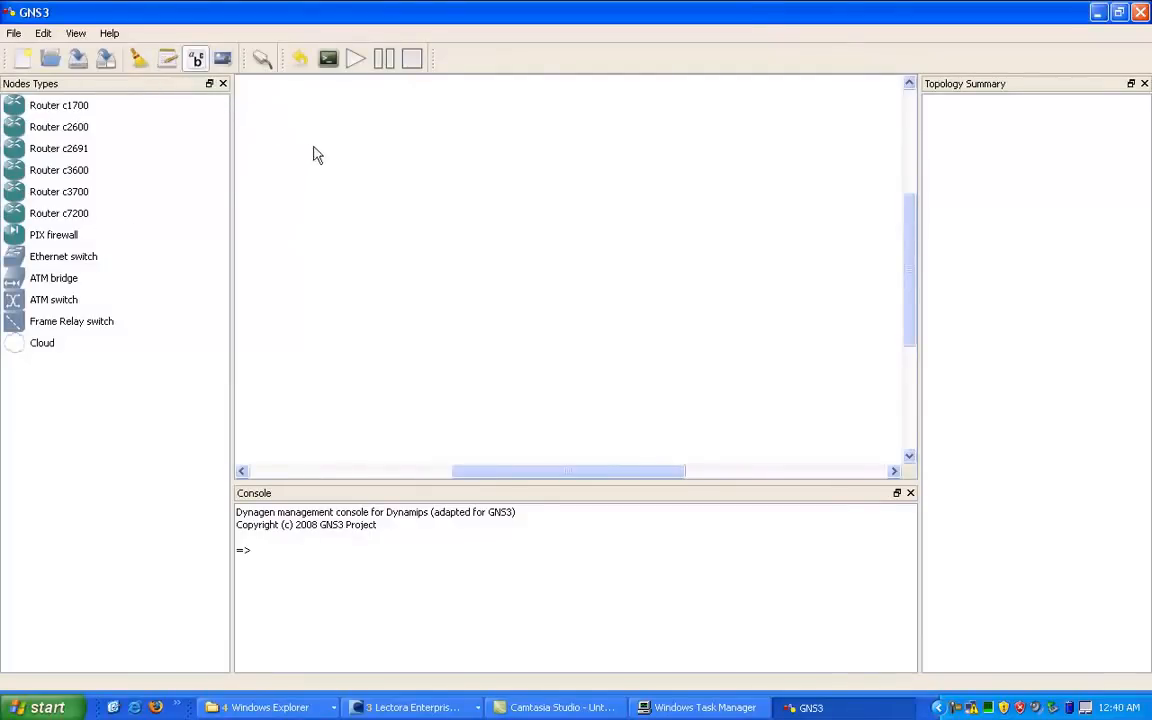
mouse_move(358, 190)
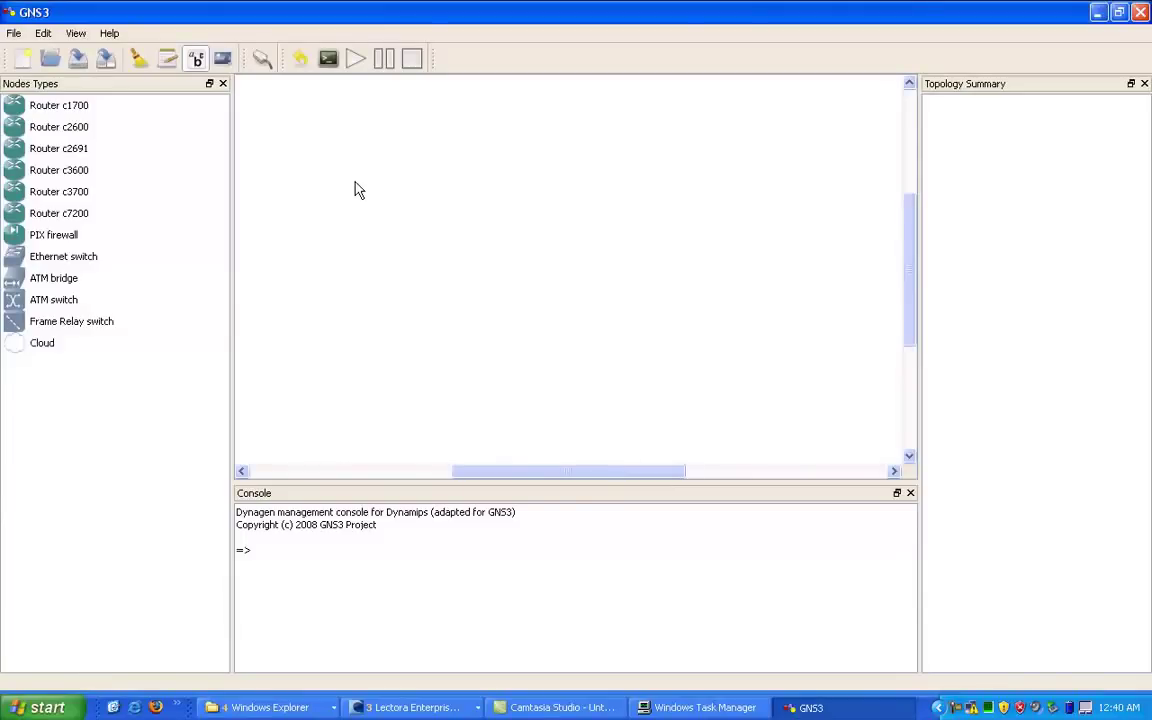
mouse_move(322, 148)
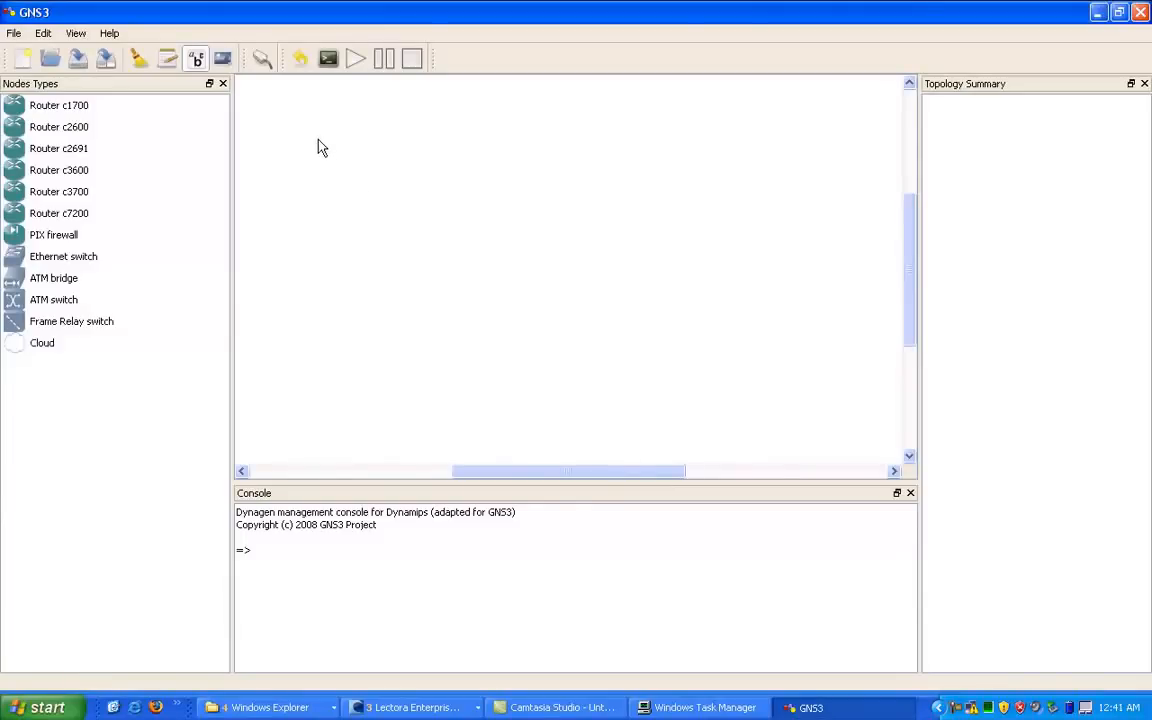
mouse_move(192, 108)
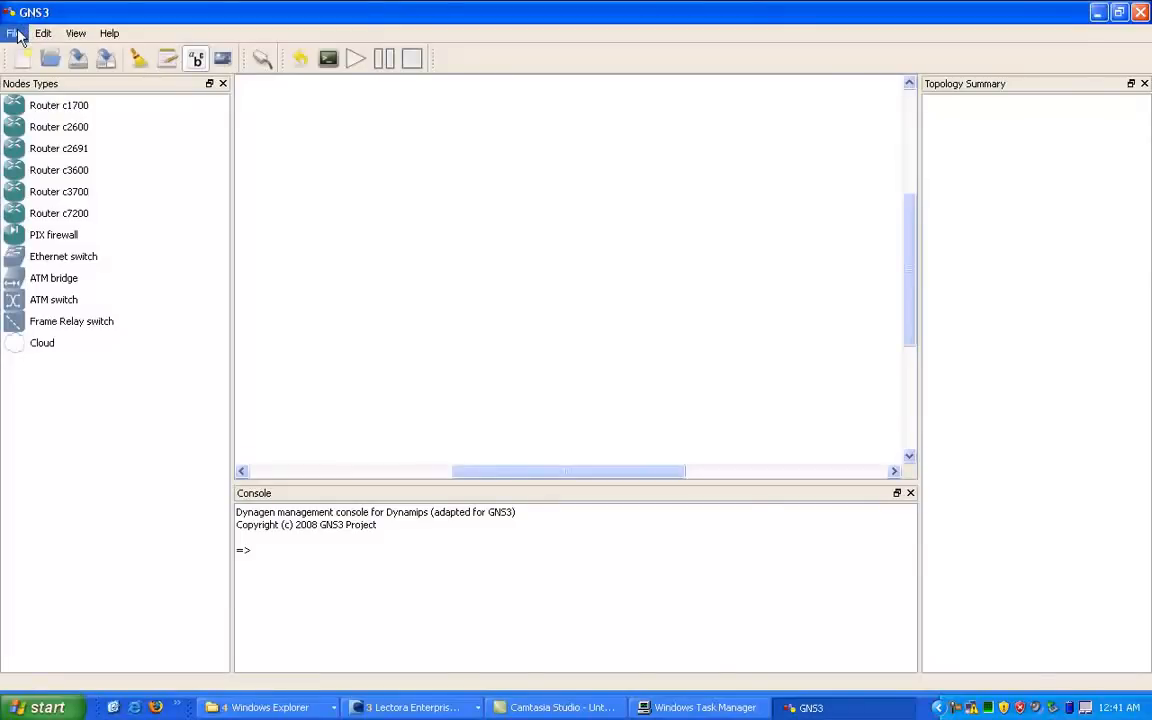
click(12, 32)
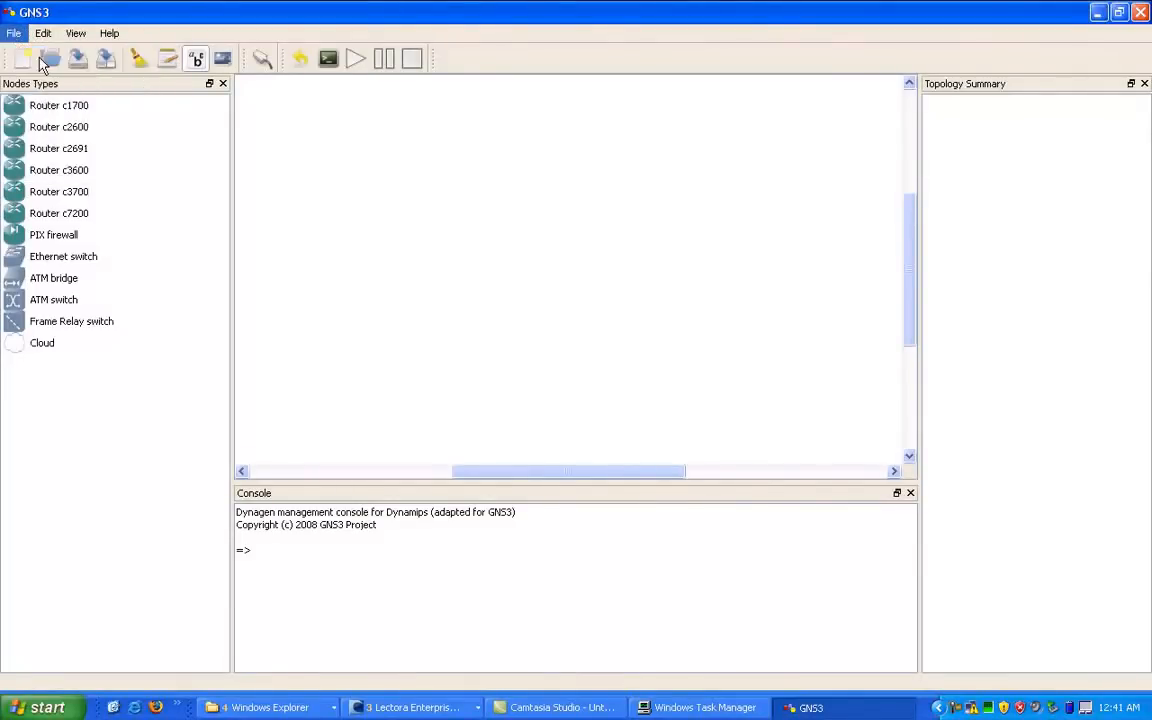
click(24, 58)
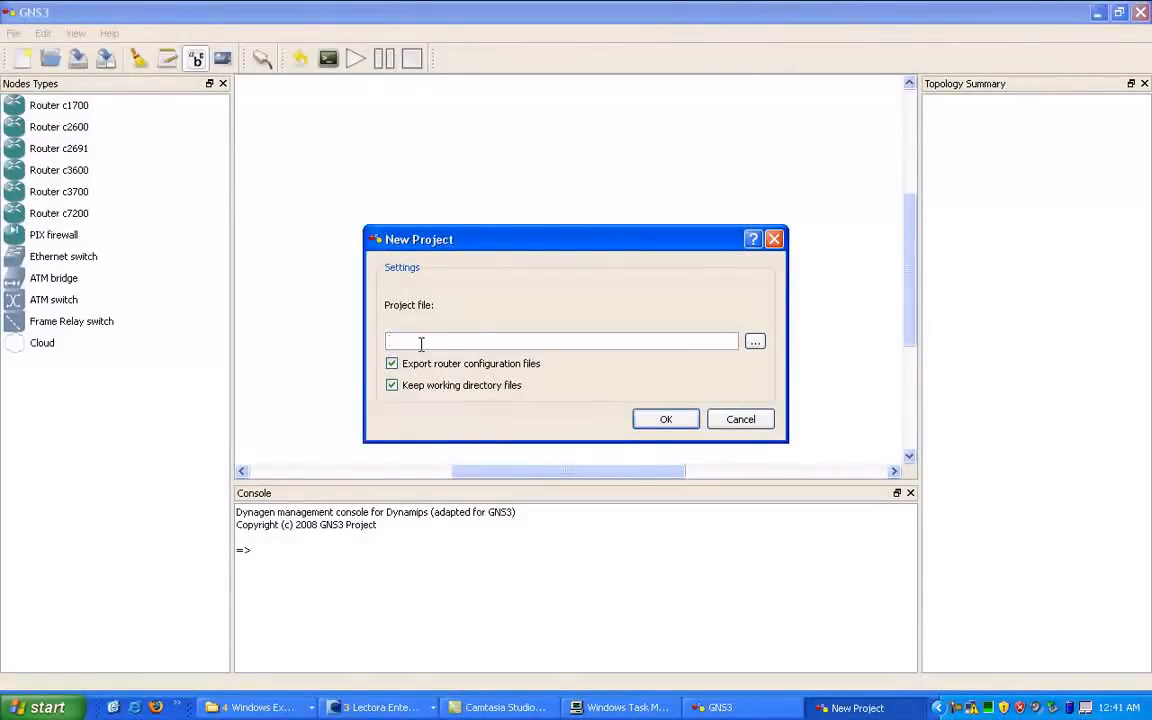
text(example1)
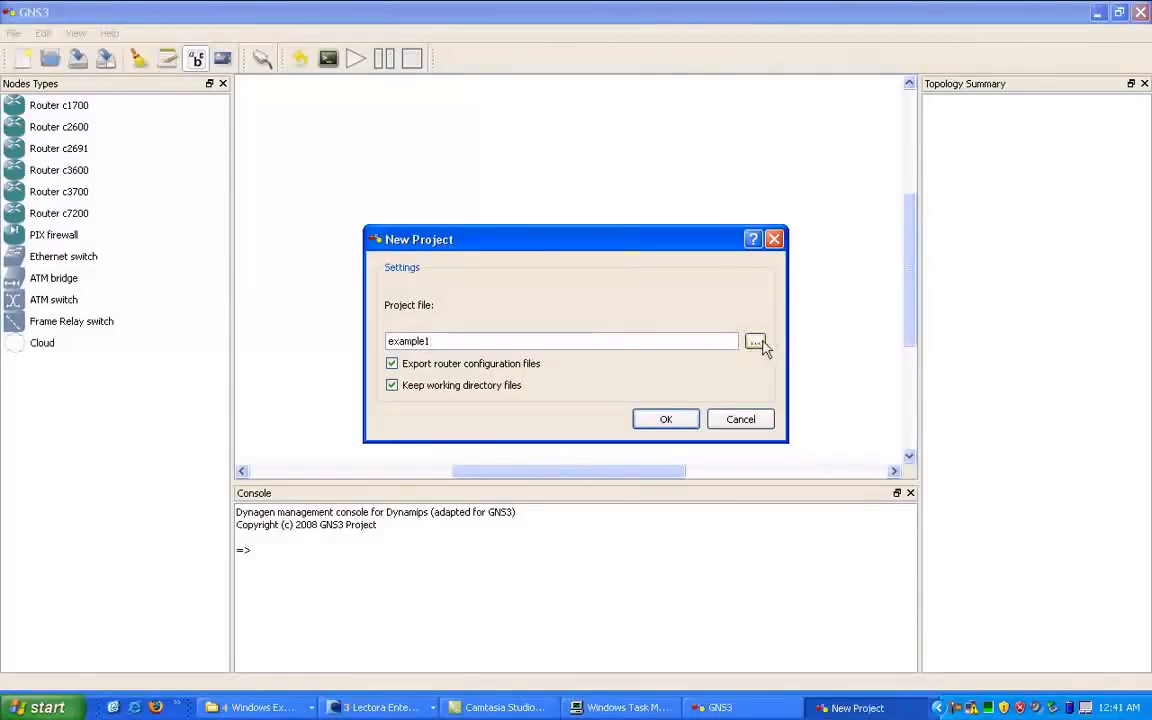
Save the project as example1.net on the Desktop, replacing the existing file.
click(756, 340)
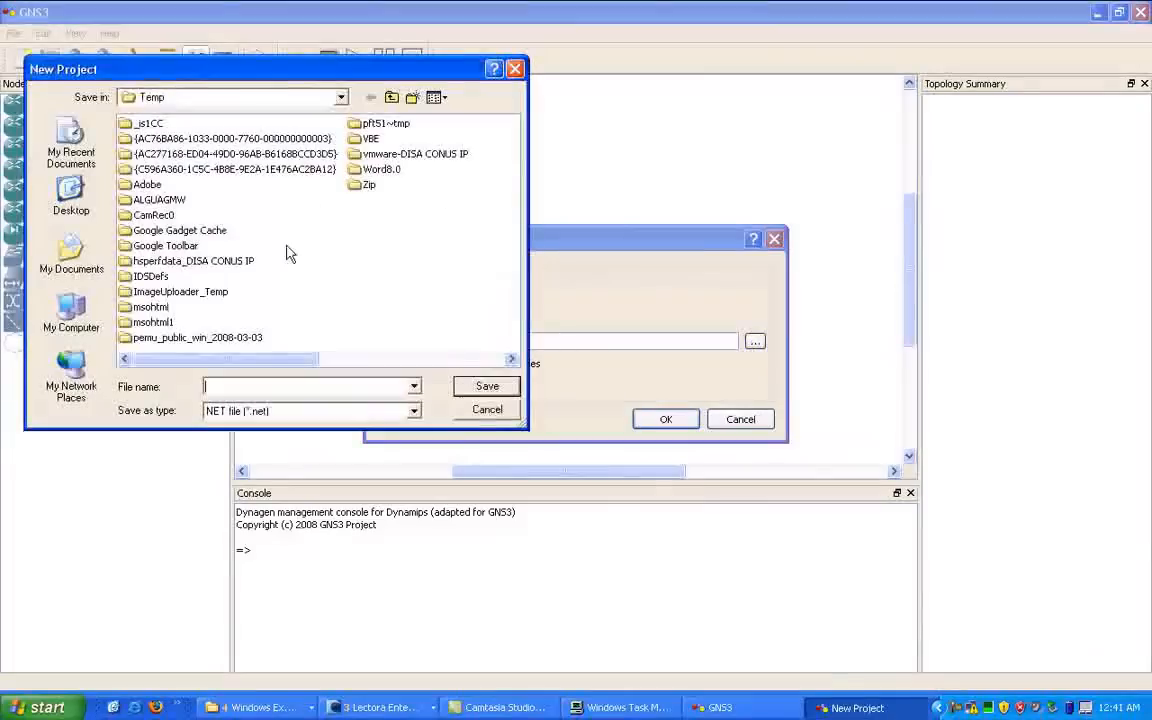
click(340, 96)
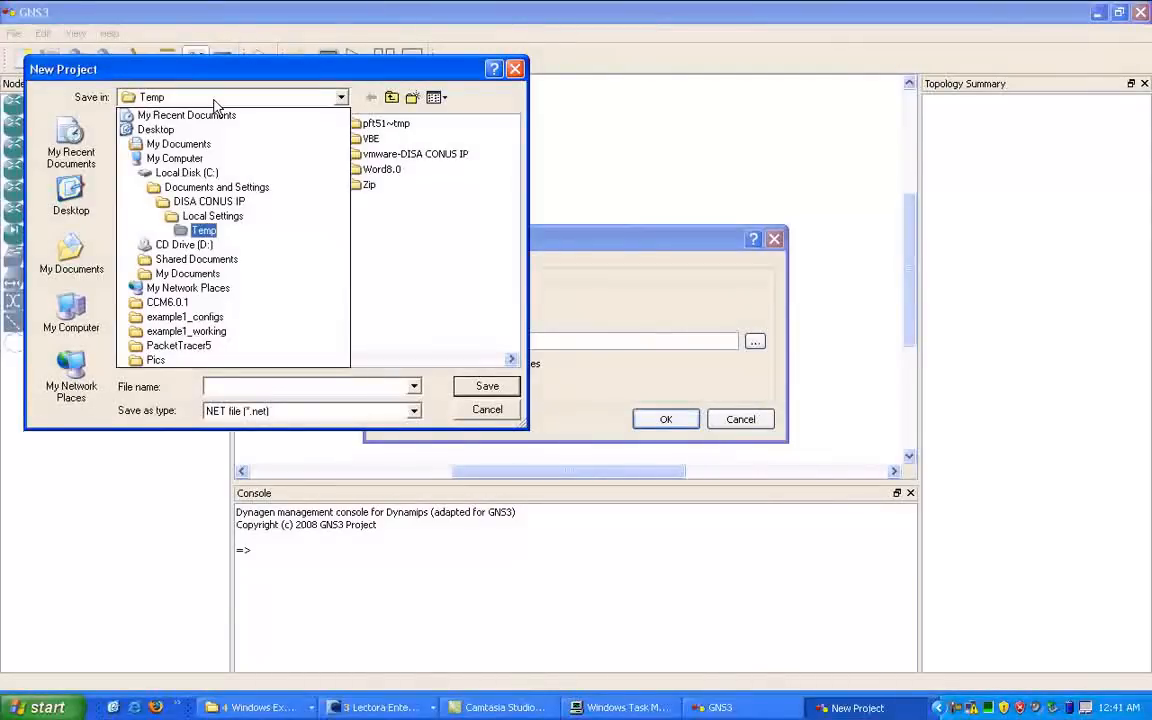
click(156, 128)
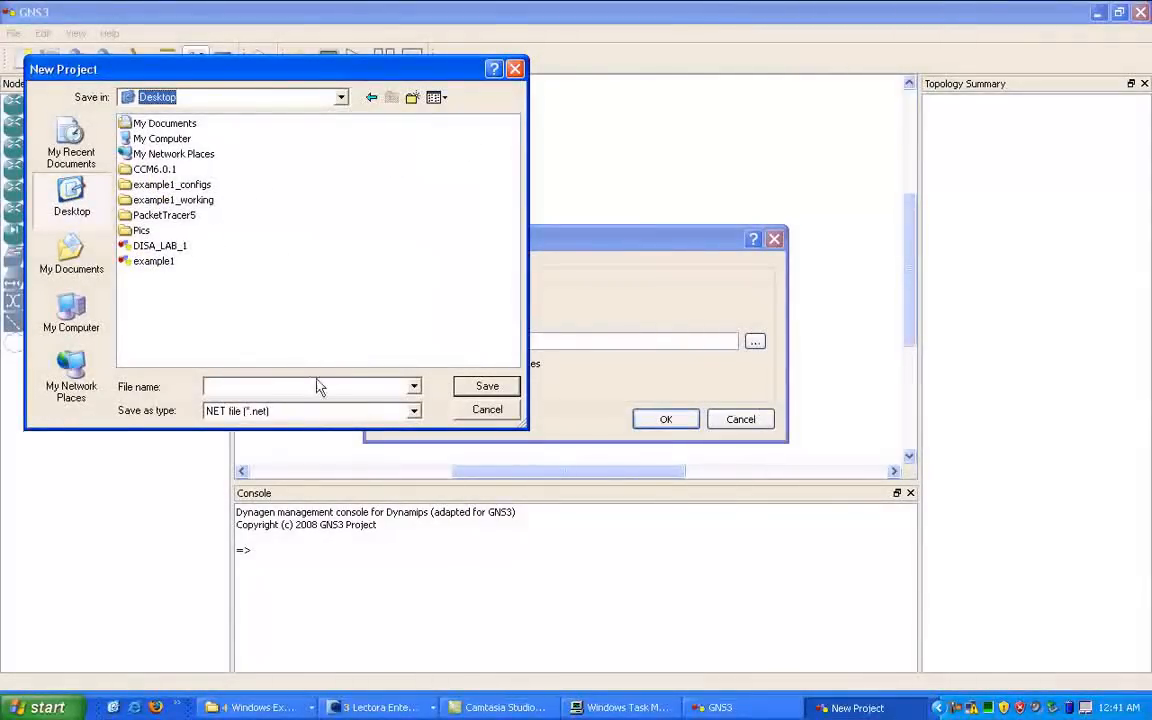
click(152, 260)
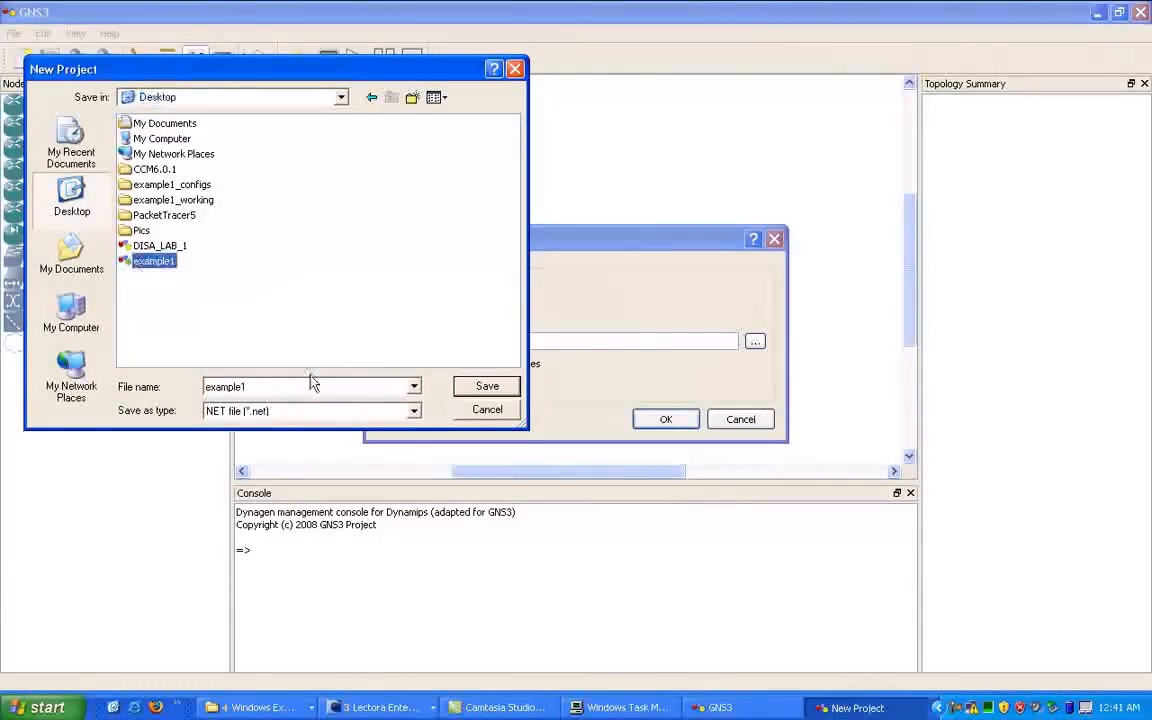
click(488, 386)
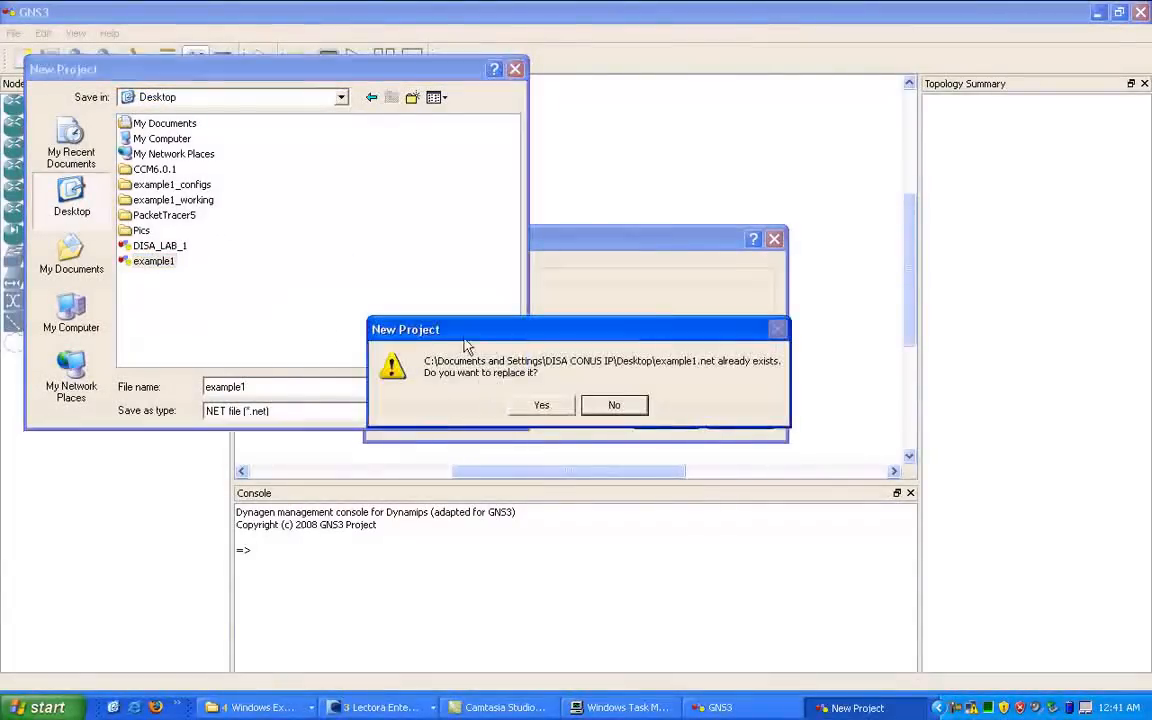
click(540, 404)
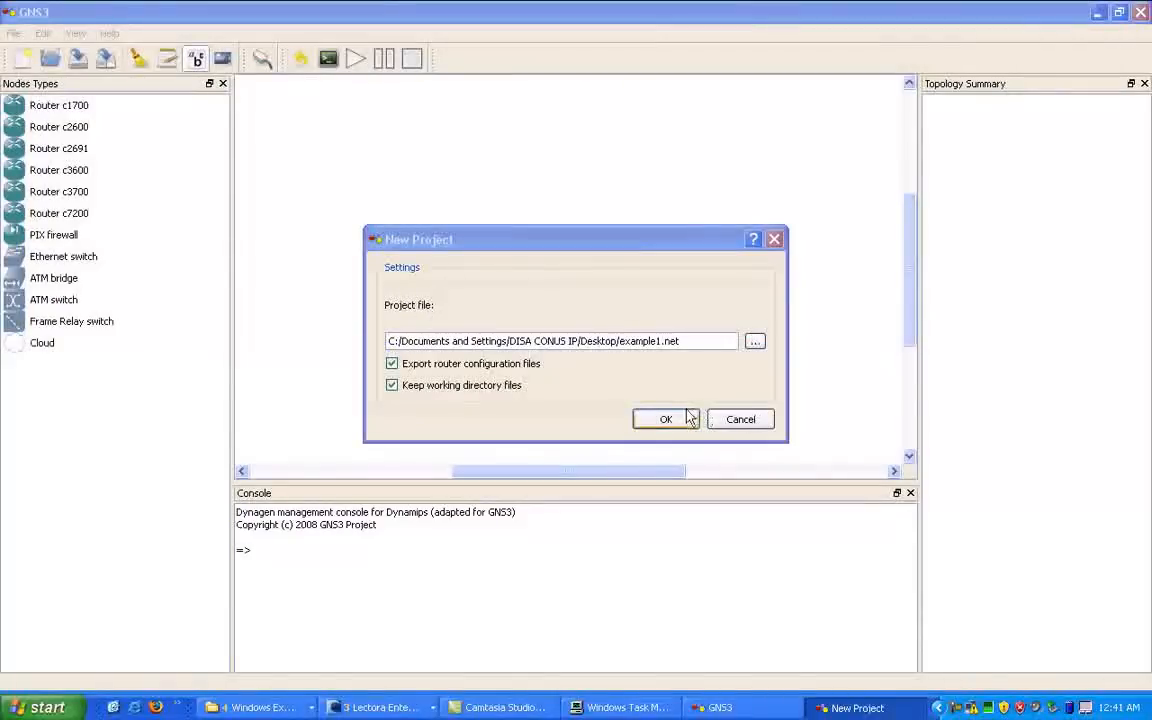
click(664, 420)
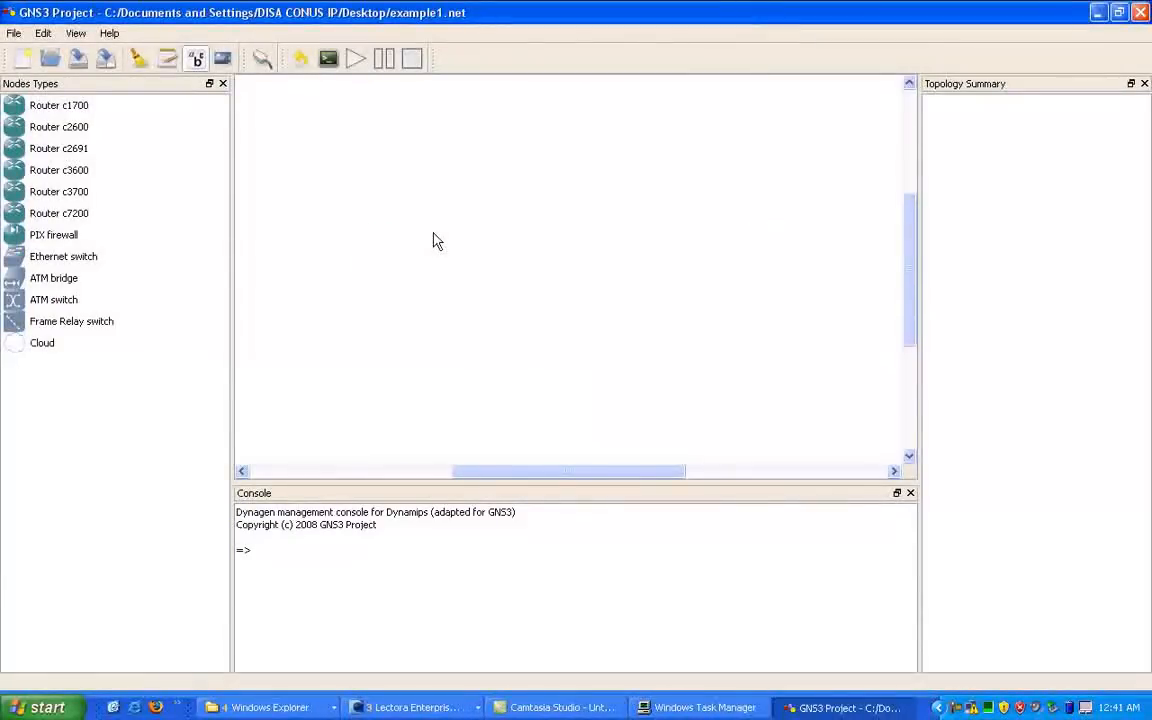
mouse_move(536, 472)
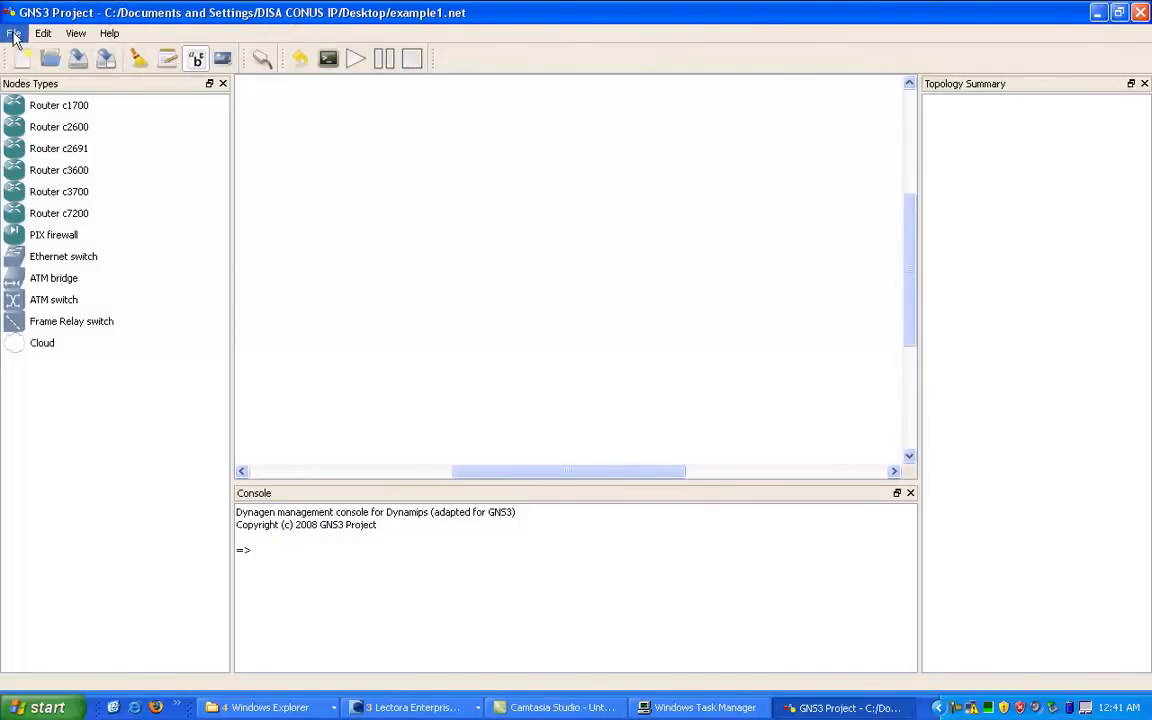
click(108, 32)
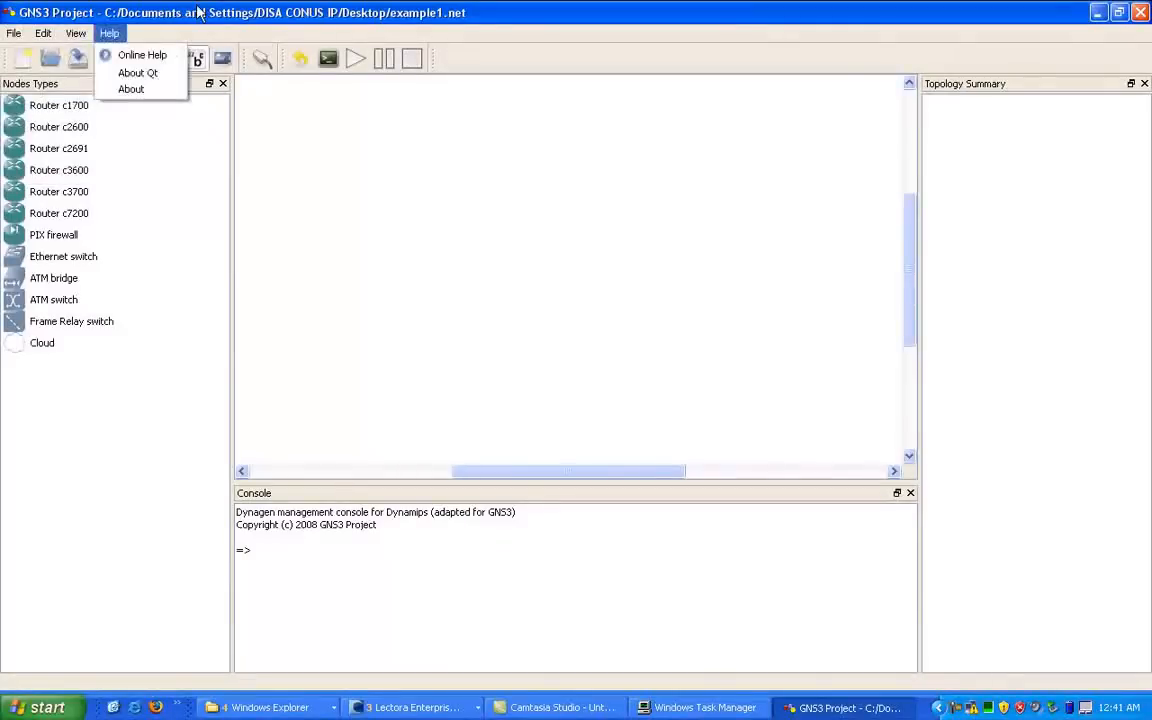
click(330, 212)
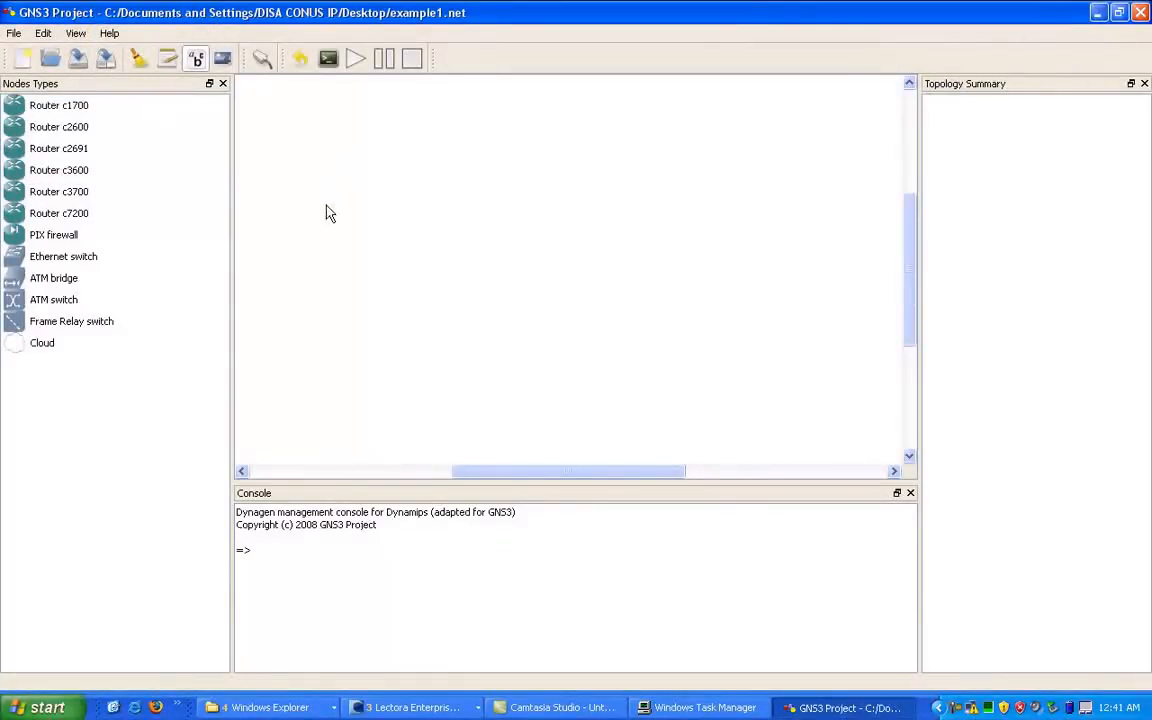
mouse_move(352, 216)
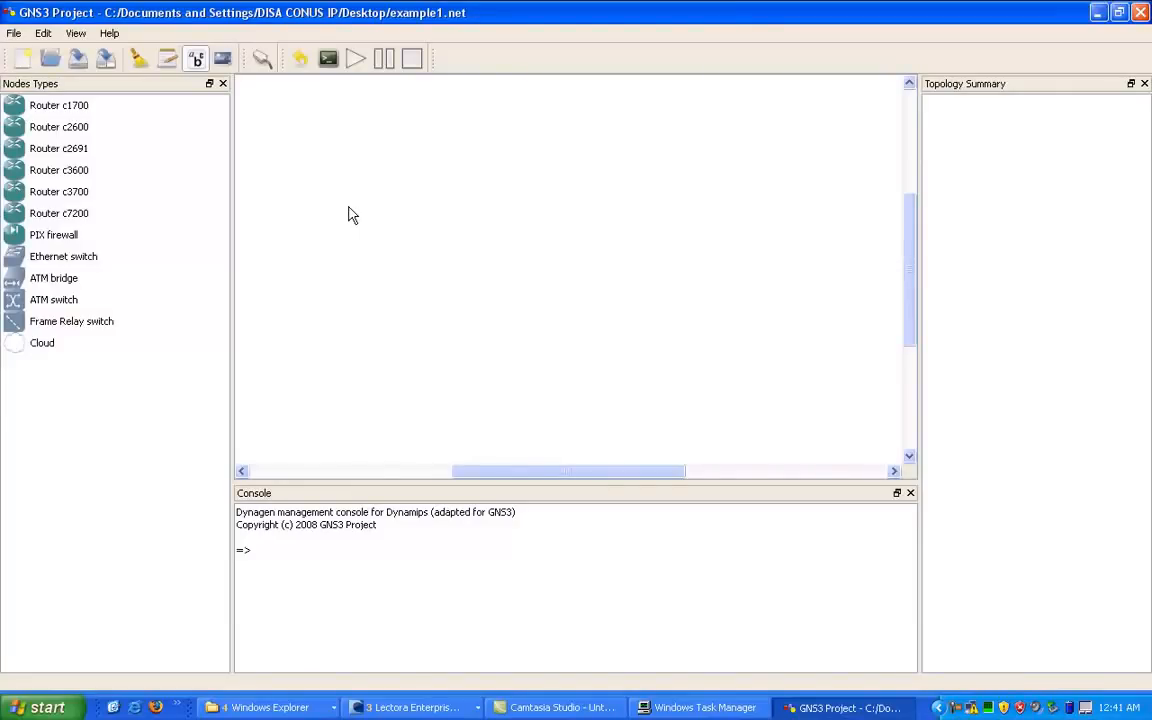
mouse_move(360, 216)
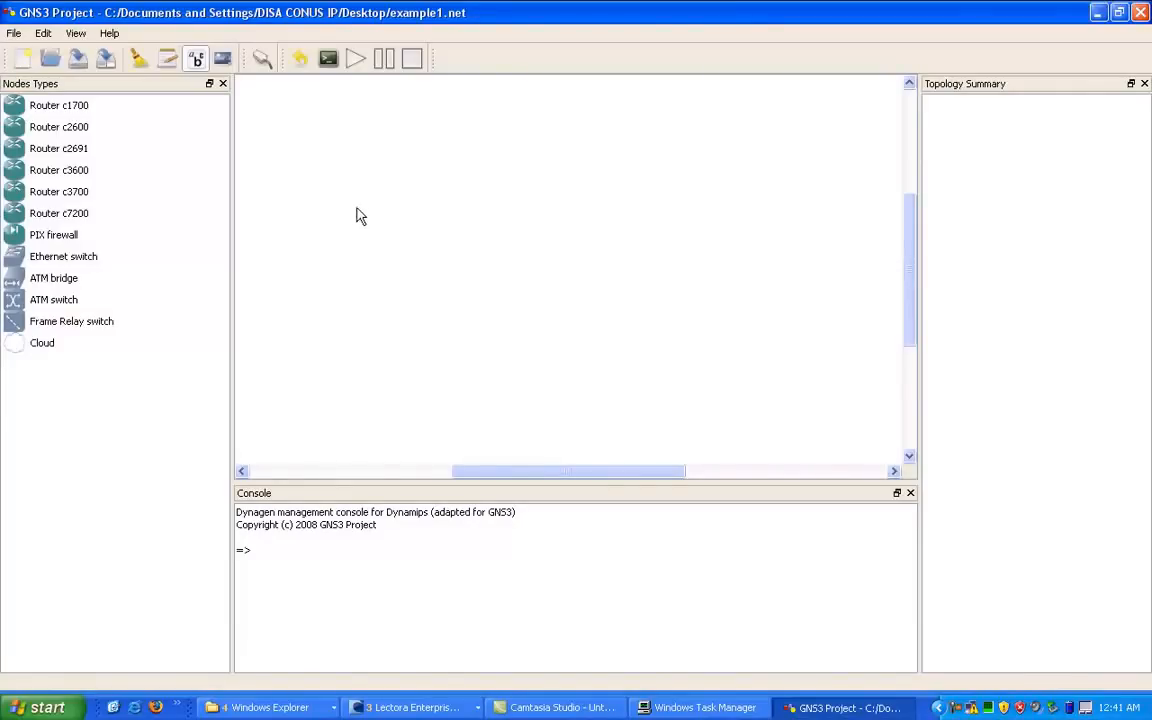
mouse_move(372, 204)
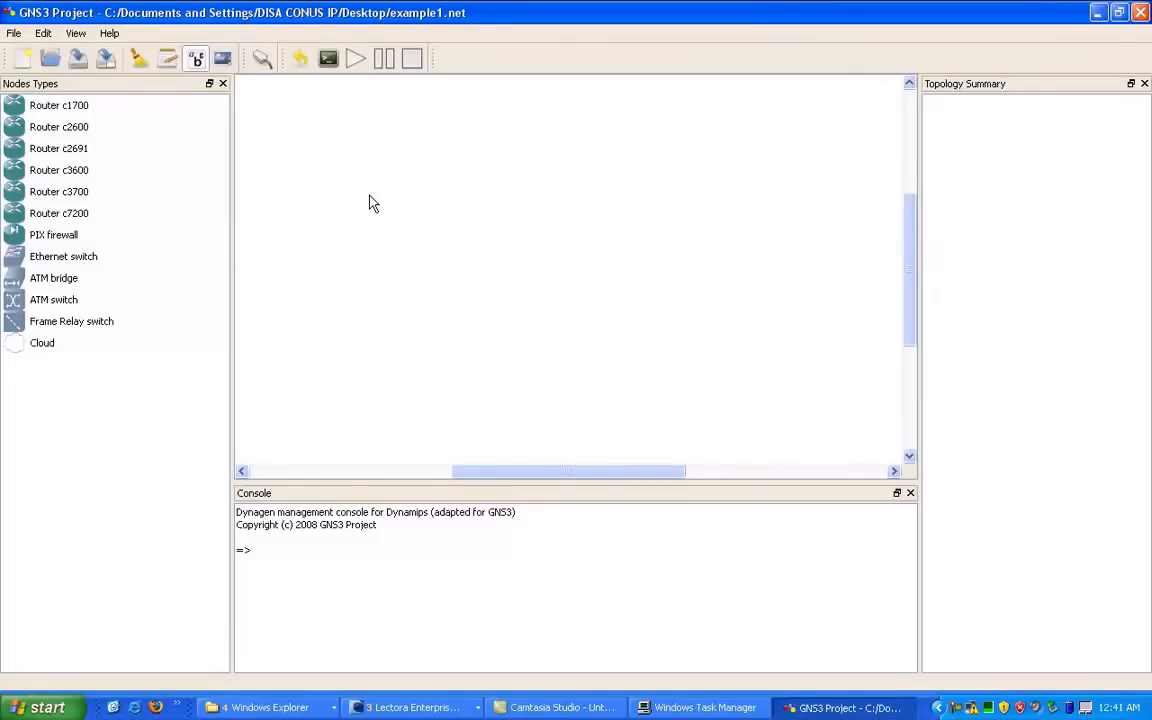
mouse_move(280, 104)
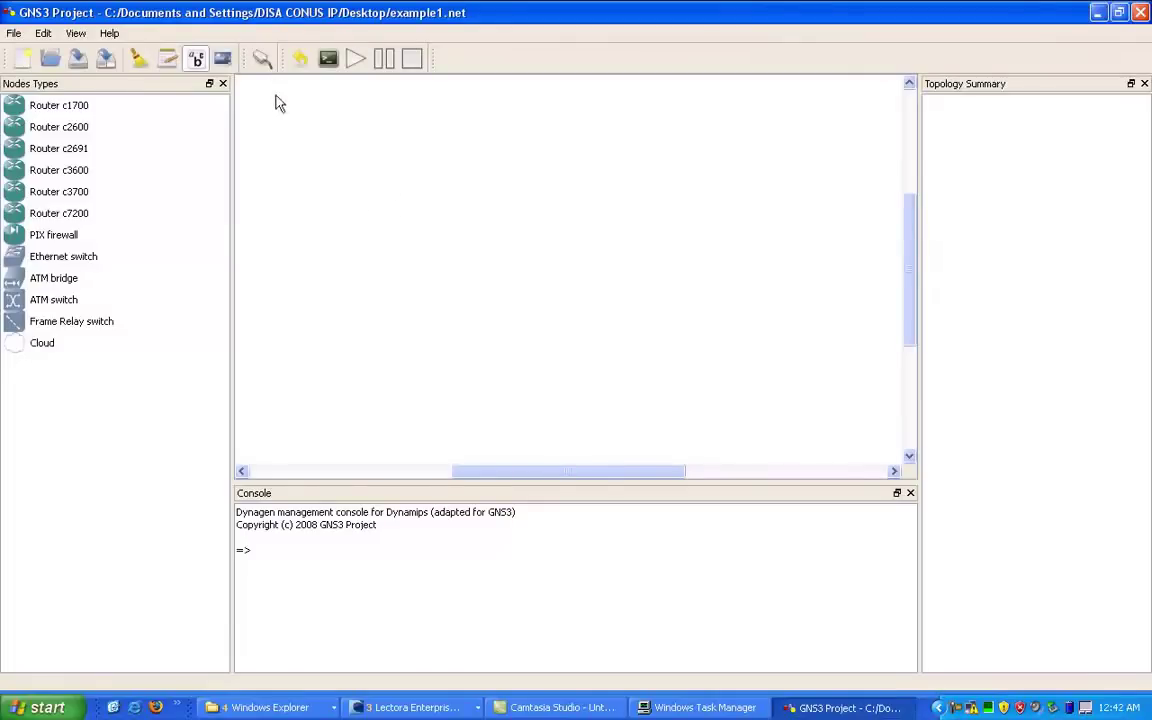
mouse_move(978, 212)
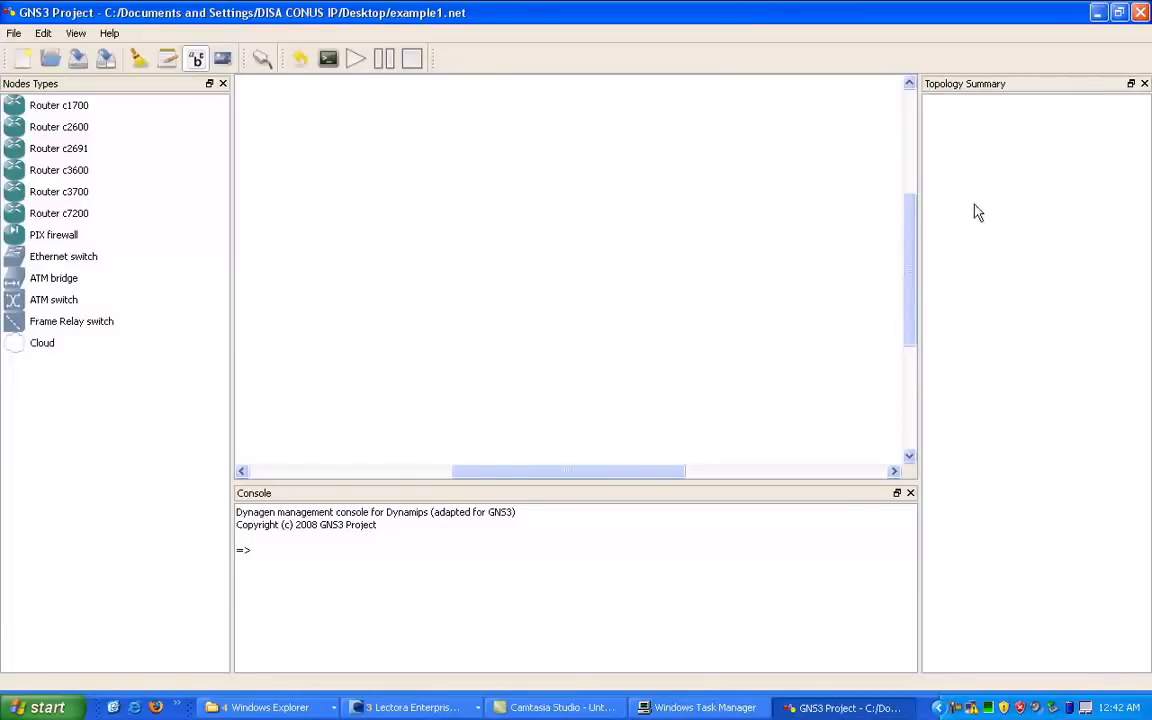
mouse_move(548, 108)
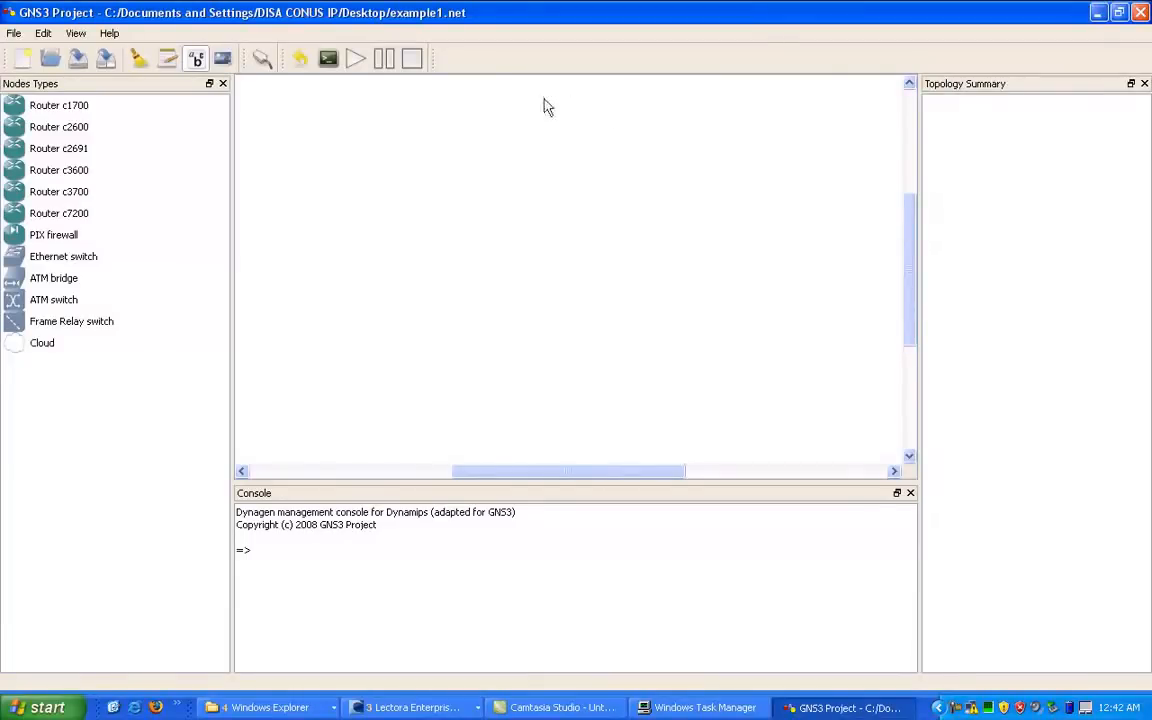
mouse_move(176, 108)
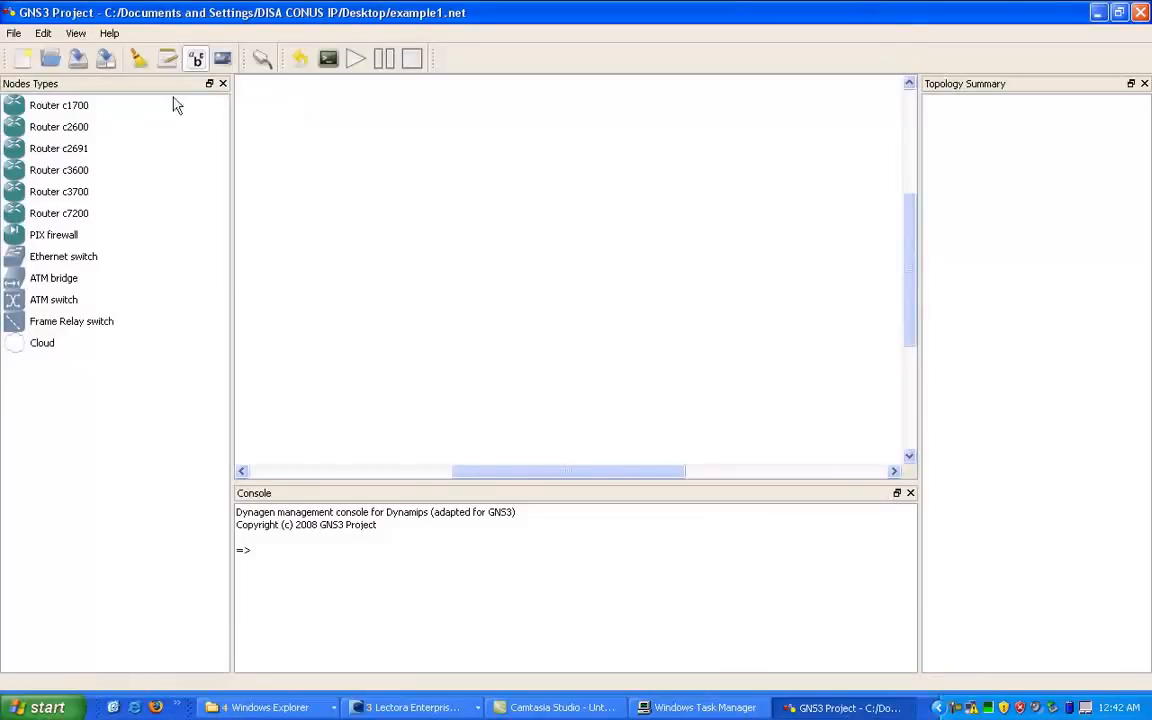
click(58, 104)
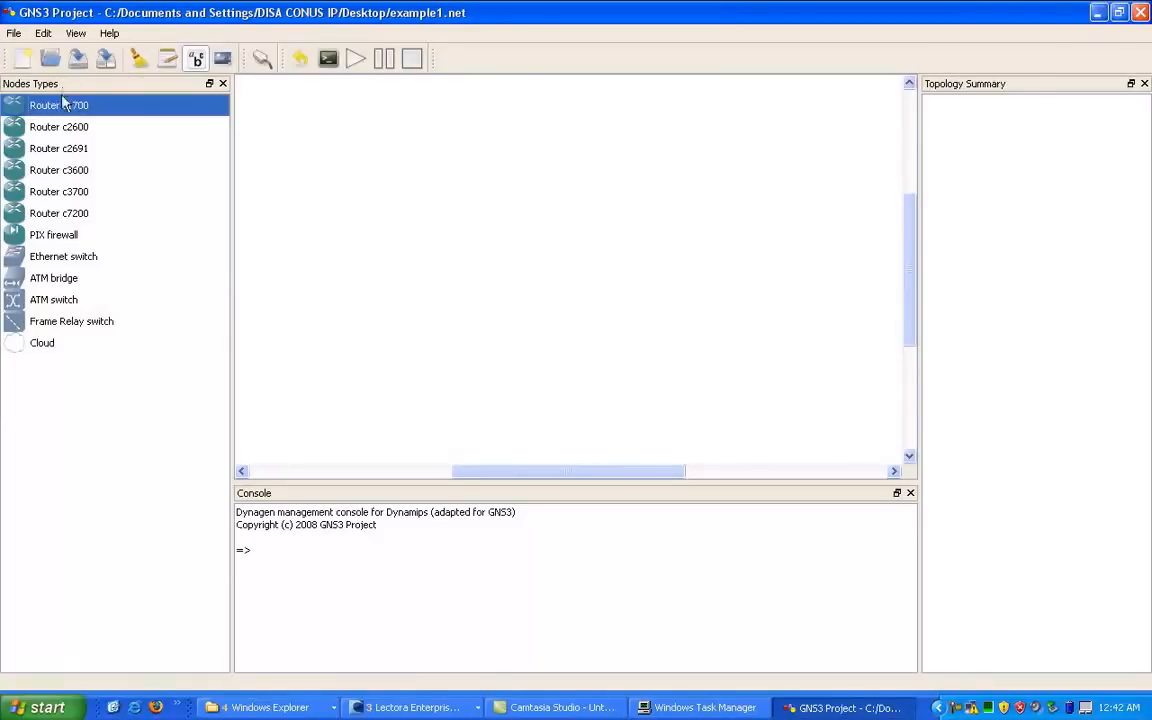
Bring up IOS images and hypervisors from the Edit menu and select the c7200 image entry.
click(44, 32)
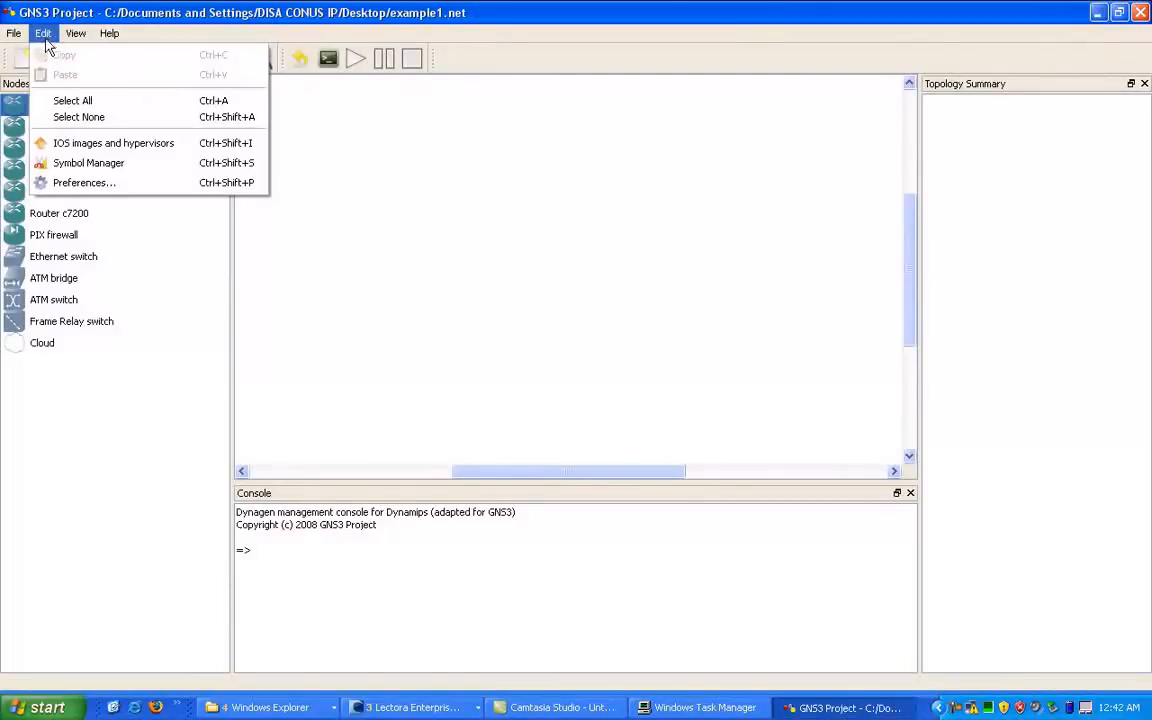
mouse_move(72, 100)
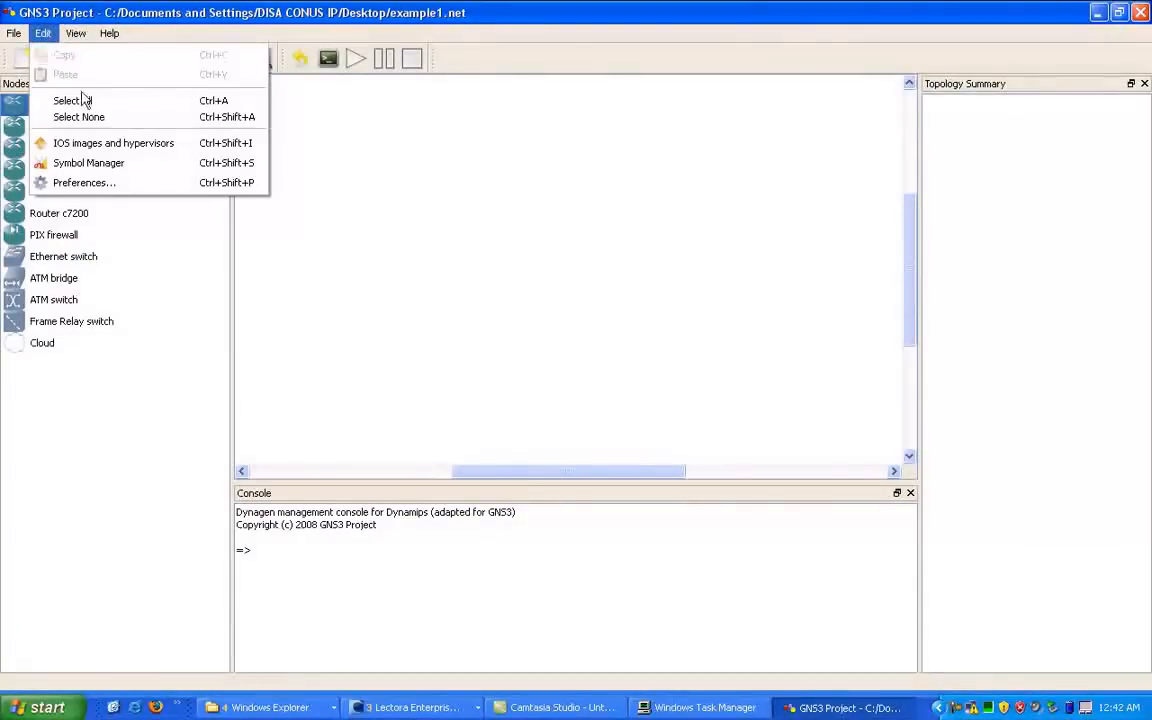
mouse_move(112, 142)
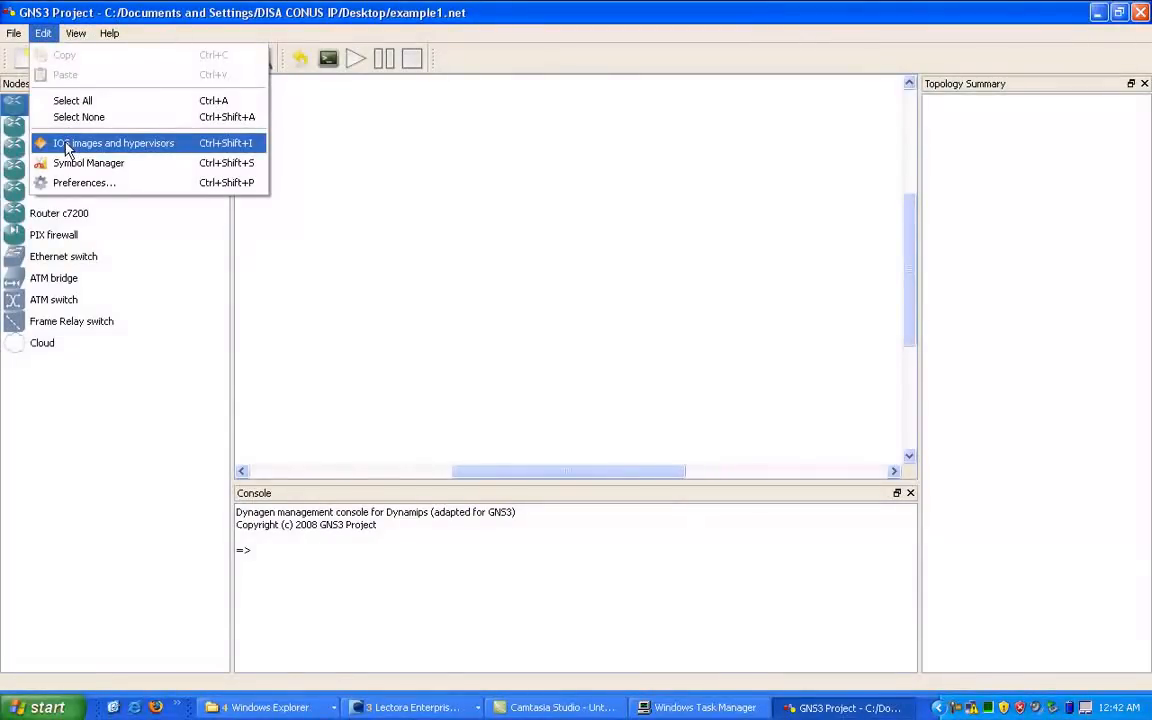
click(112, 142)
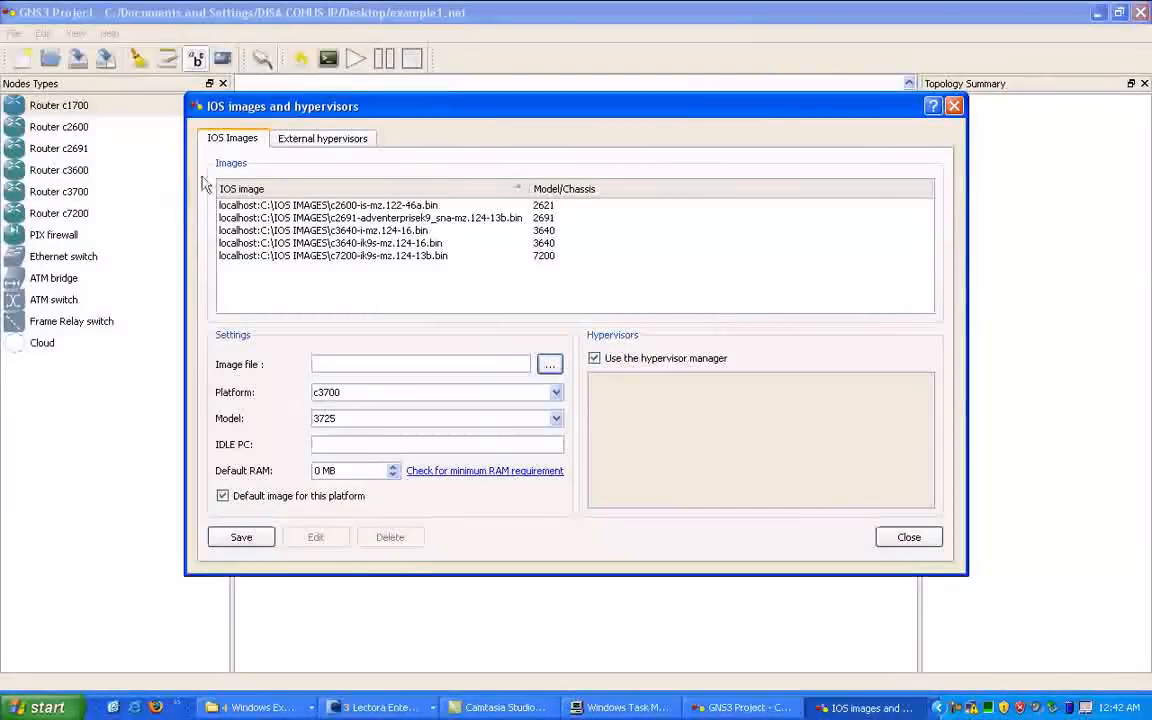
click(368, 218)
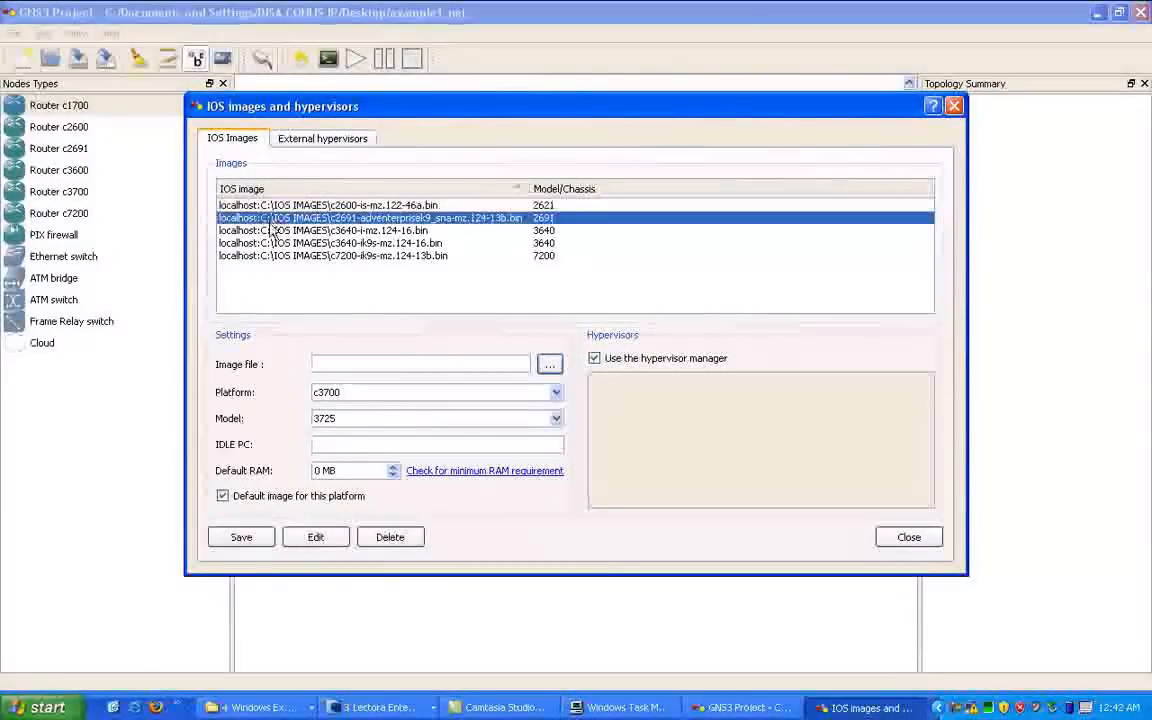
click(332, 256)
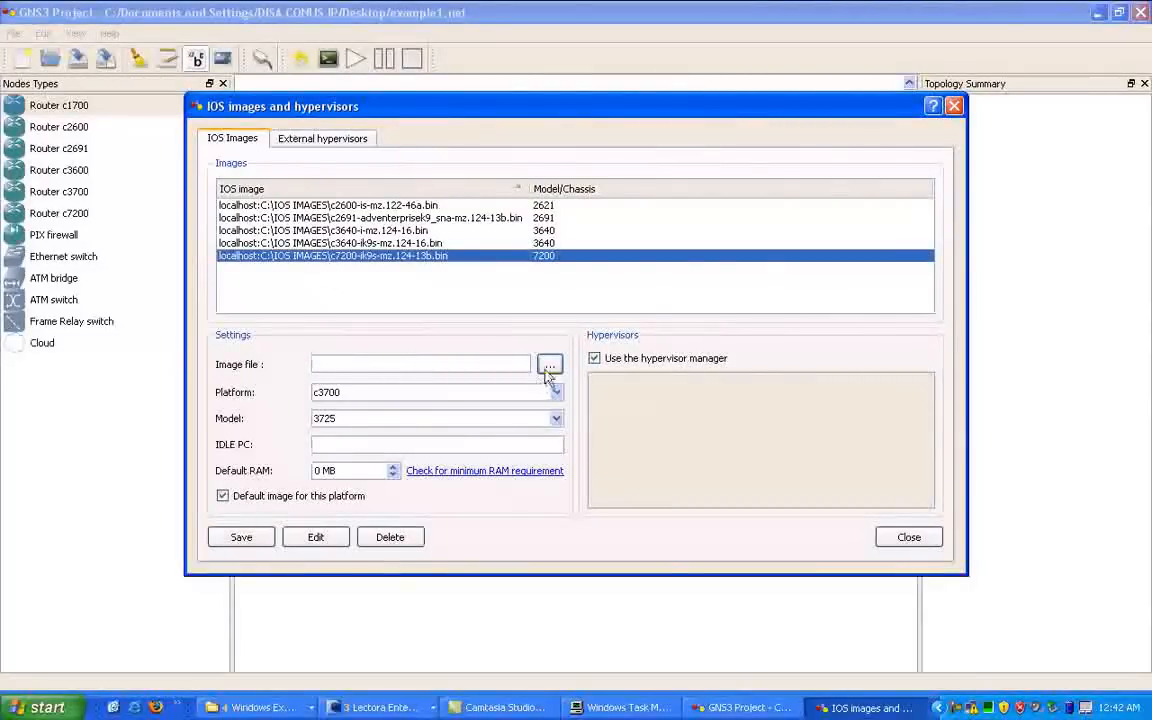
click(550, 364)
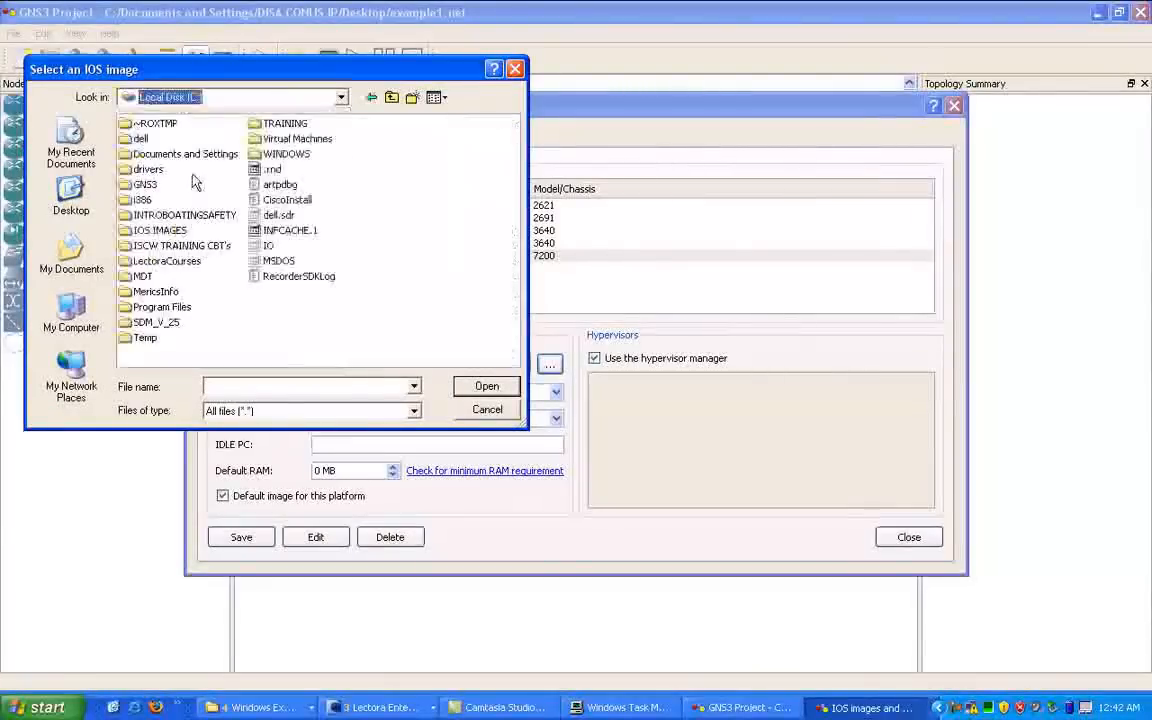
mouse_move(152, 204)
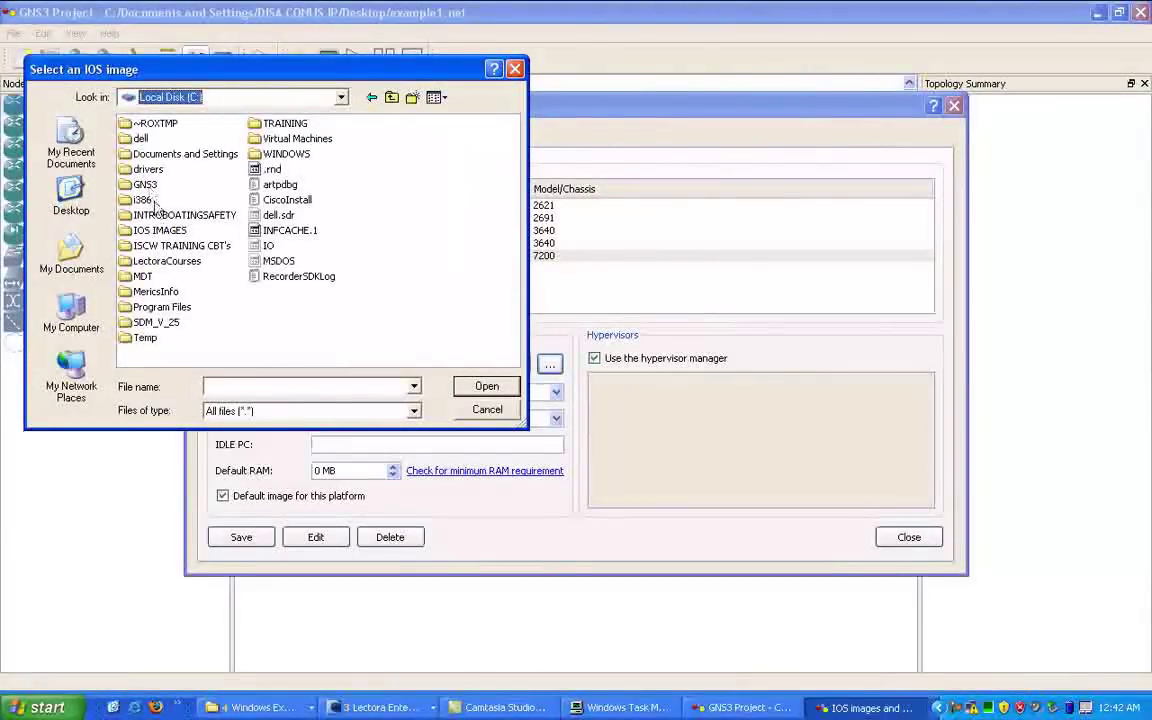
mouse_move(136, 136)
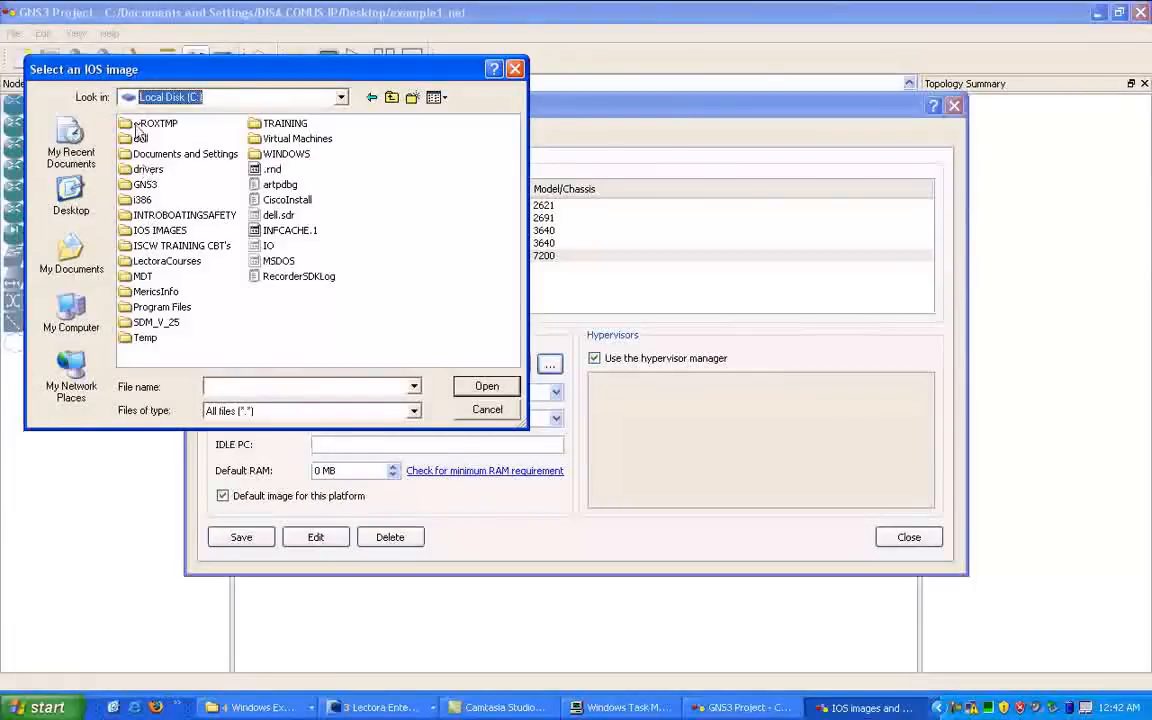
double_click(160, 230)
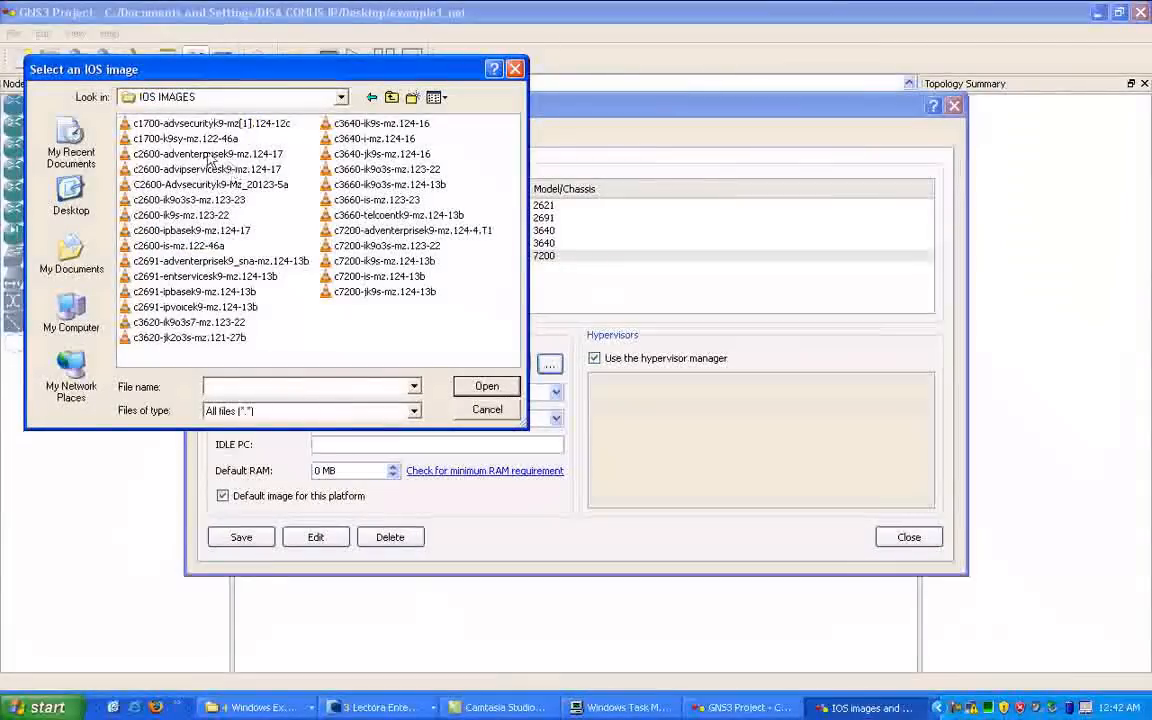
click(210, 124)
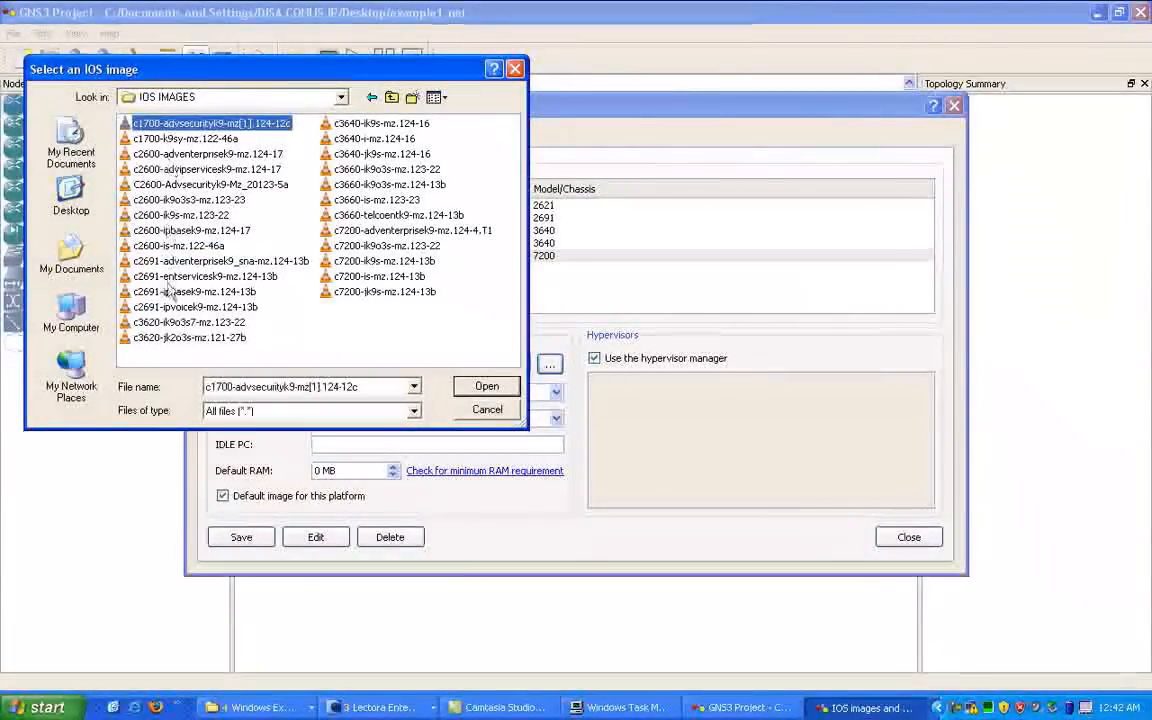
click(488, 408)
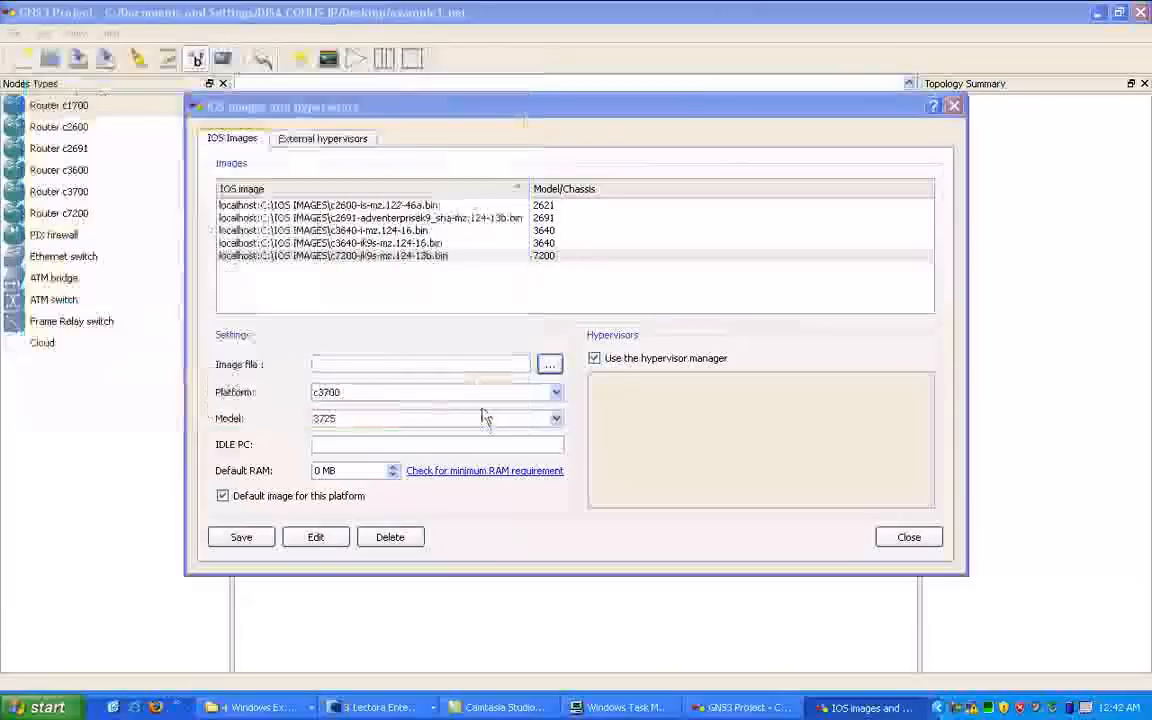
click(350, 244)
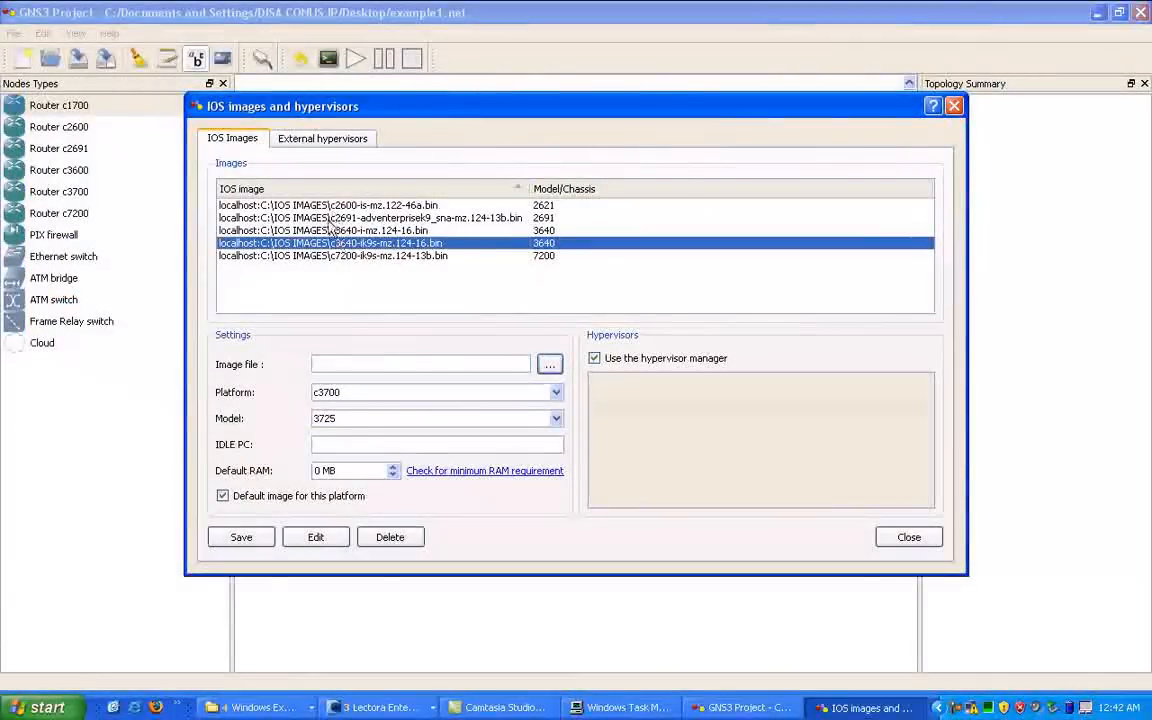
mouse_move(364, 292)
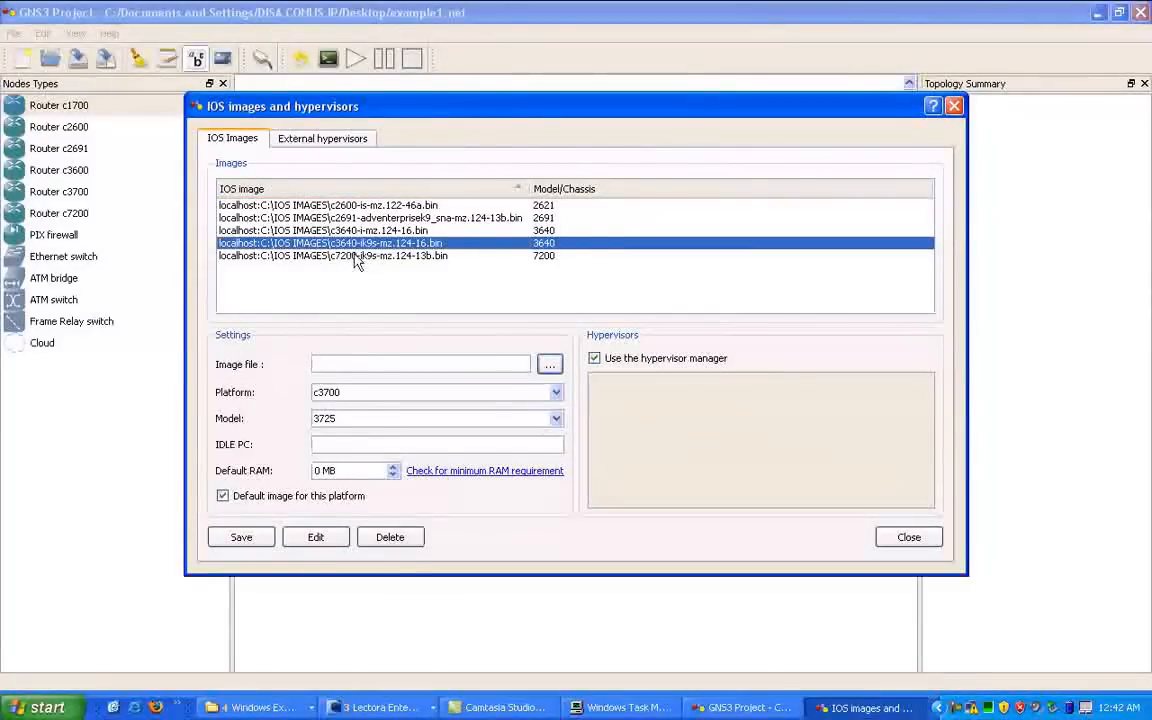
mouse_move(352, 252)
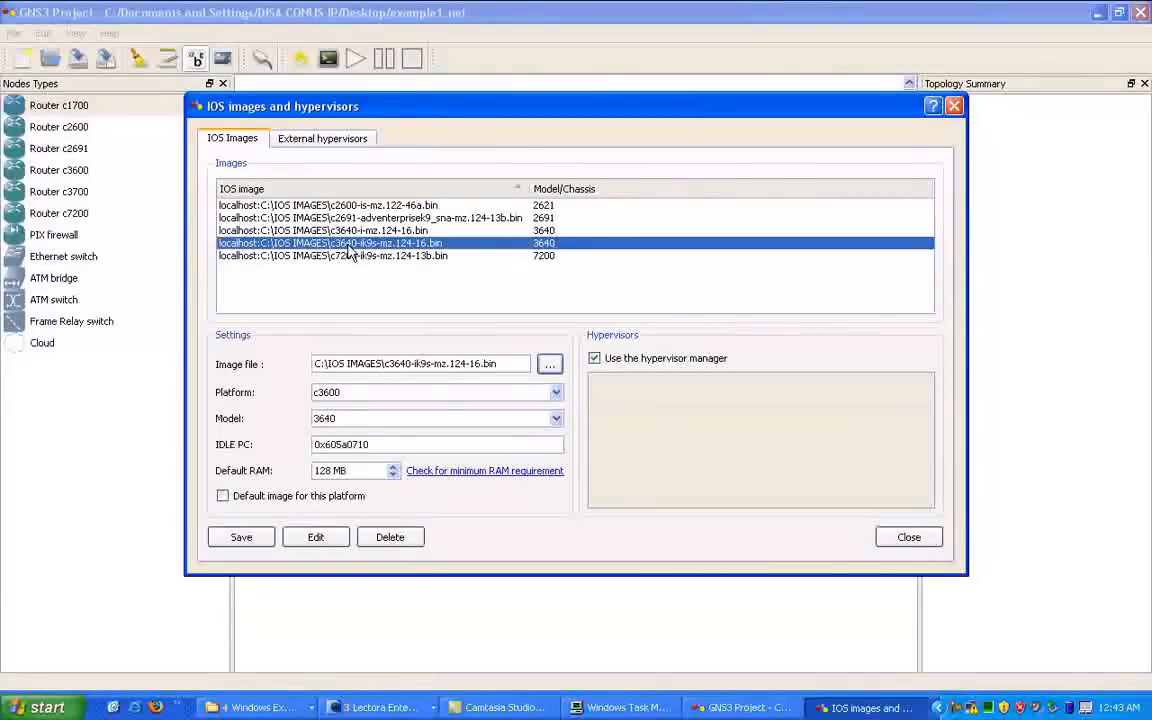
mouse_move(644, 400)
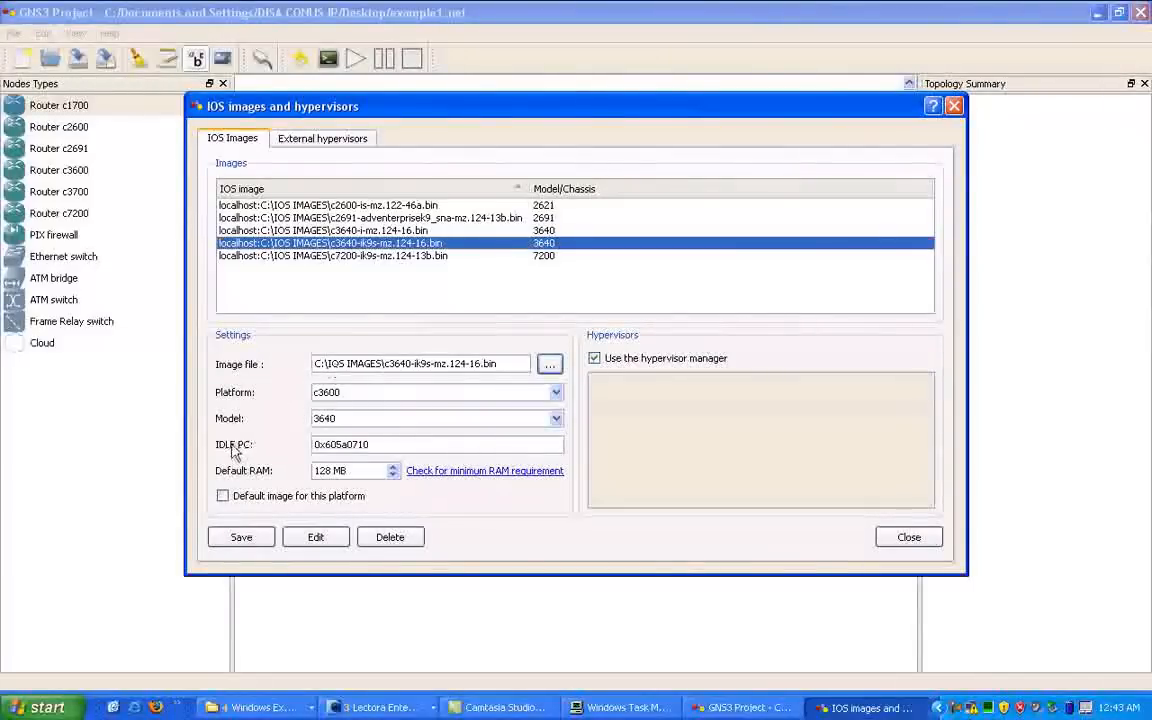
mouse_move(356, 428)
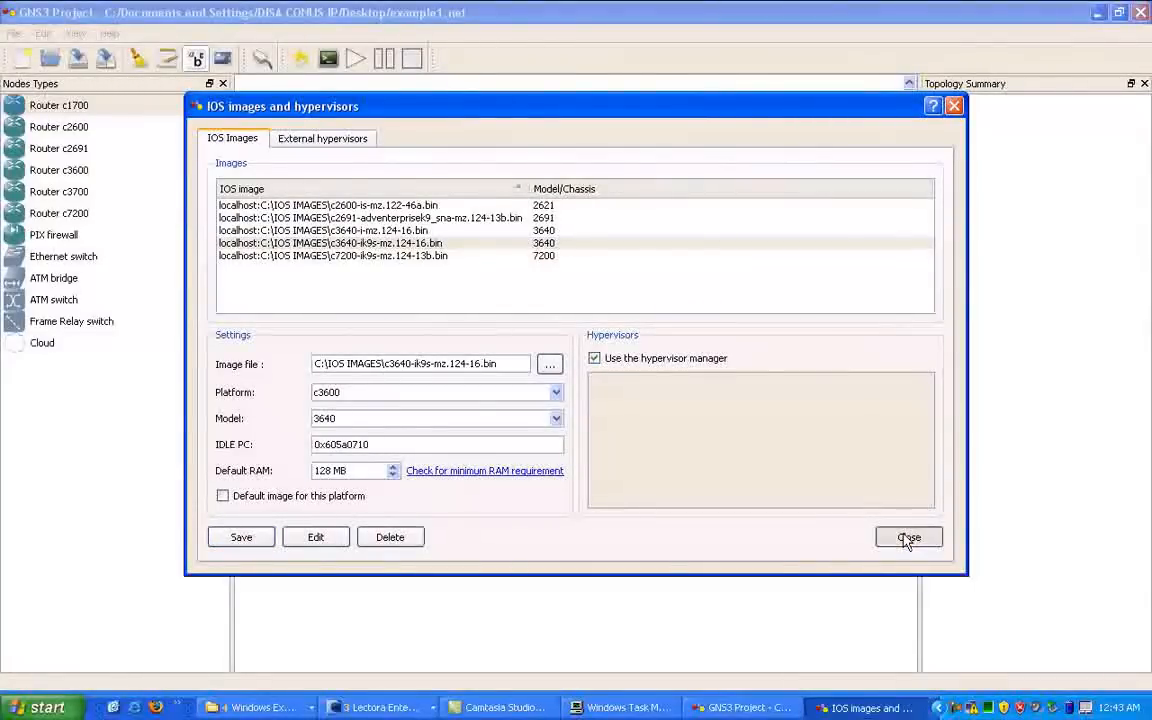
Close the IOS image settings, leaving router R0 (c3600) on the example1.net workspace.
click(908, 536)
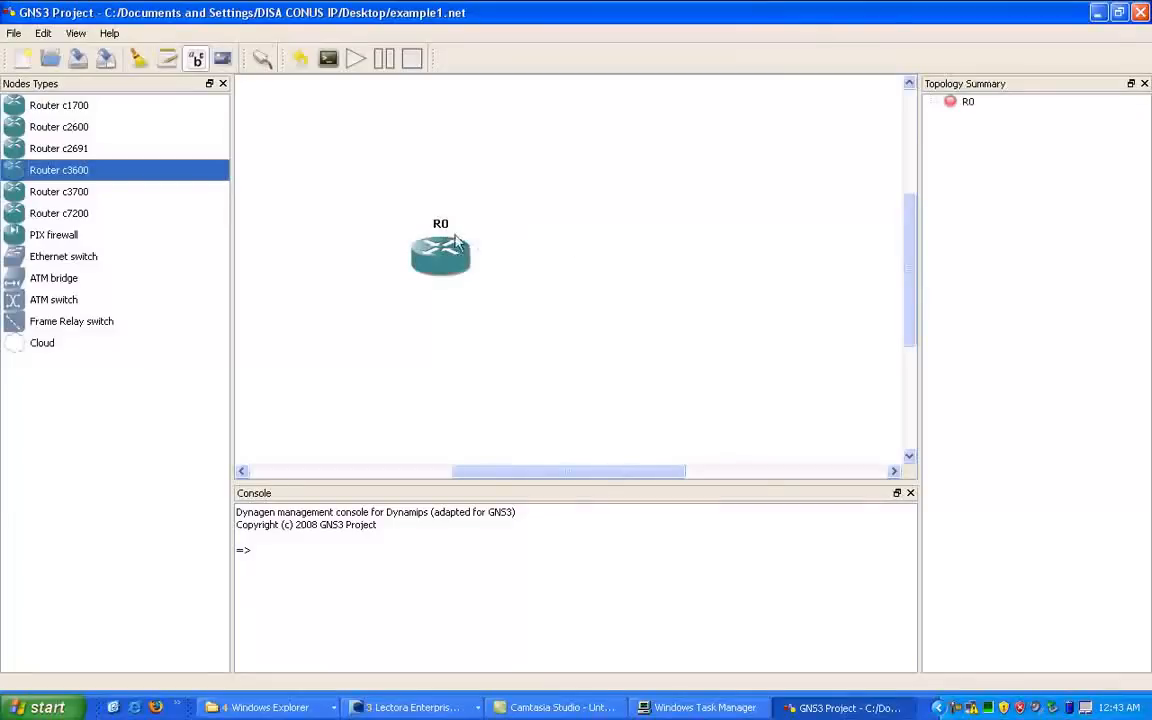
mouse_move(440, 256)
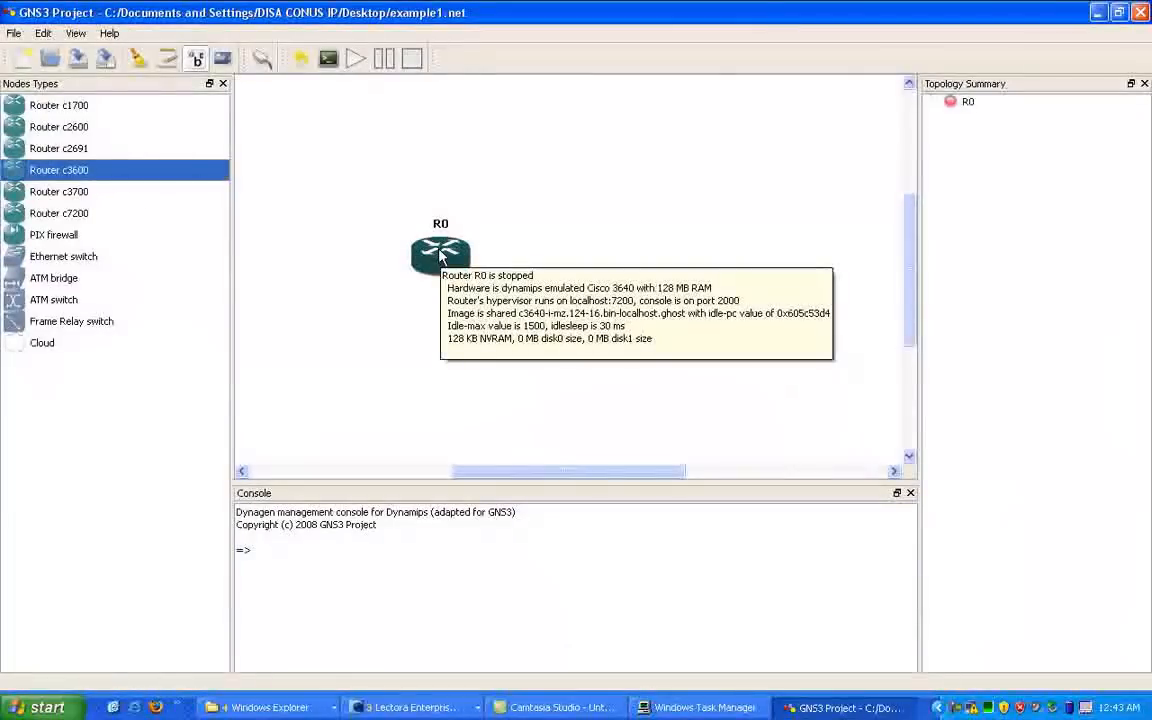